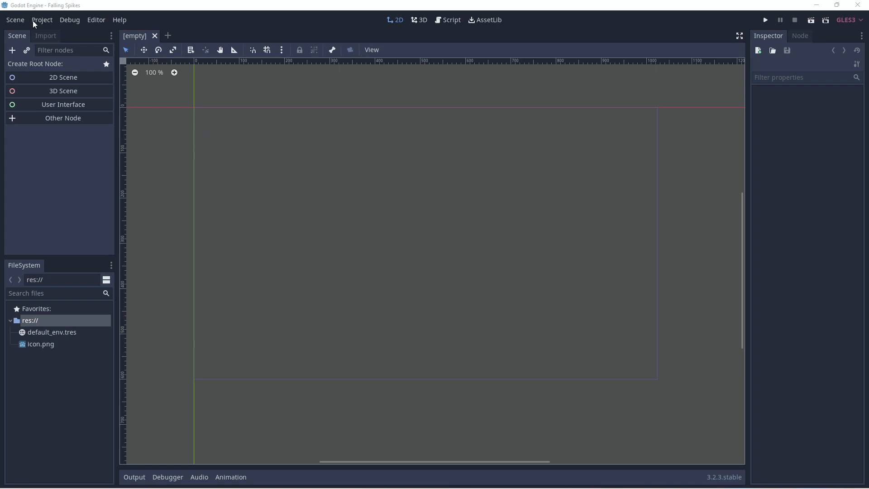
In Project Settings > Display > Window, set width 480 and height 854, then close.
{"action": "left_click", "coordinate": [41, 20]}
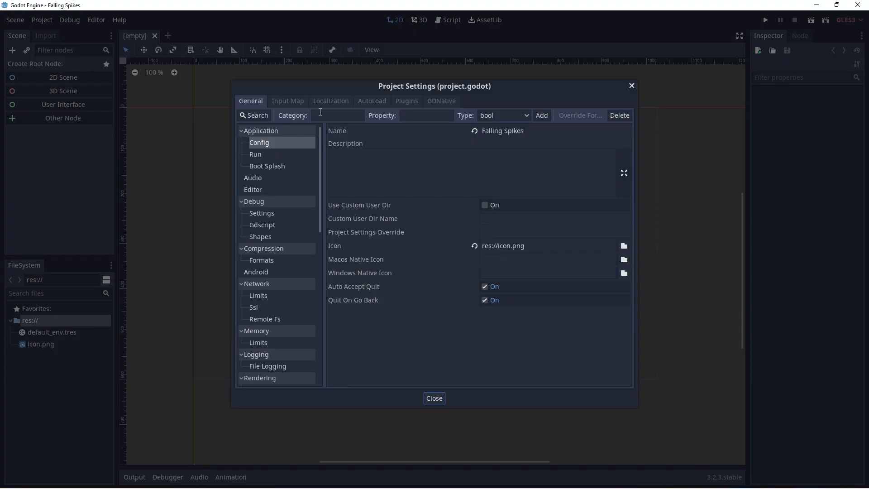
{"action": "scroll", "scroll_direction": "down", "scroll_amount": 3}
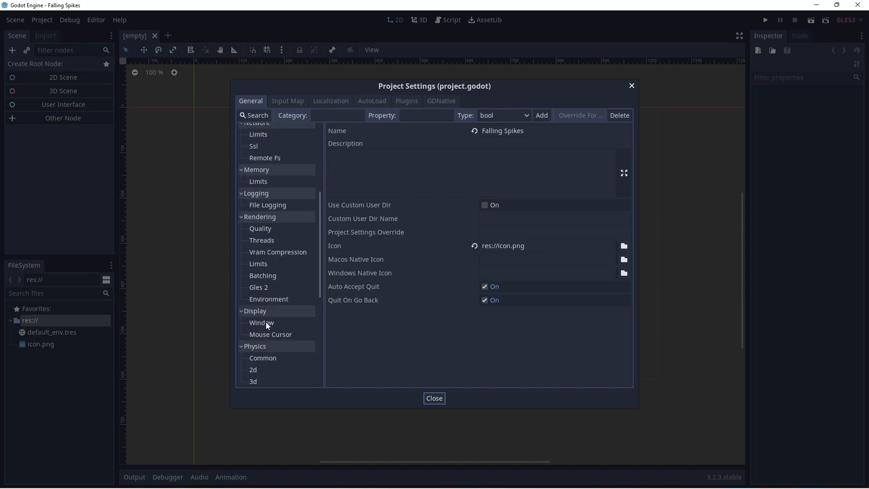
{"action": "left_click", "coordinate": [261, 323]}
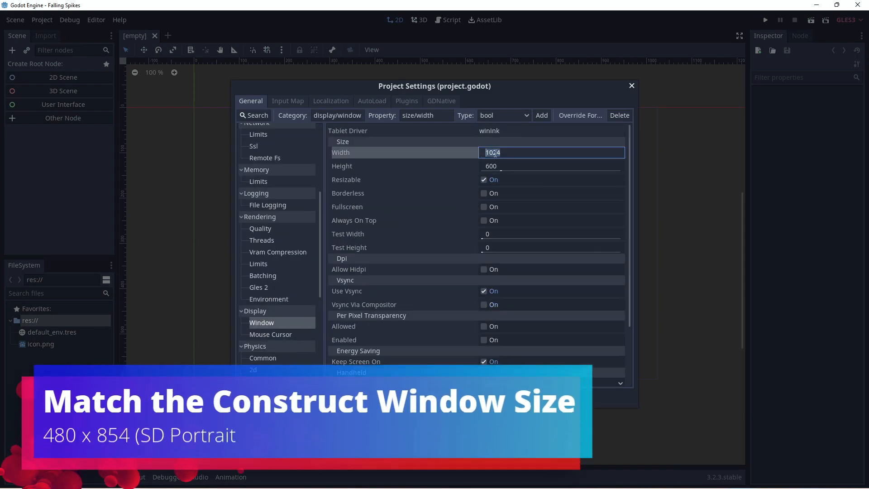
{"action": "type", "text": "4"}
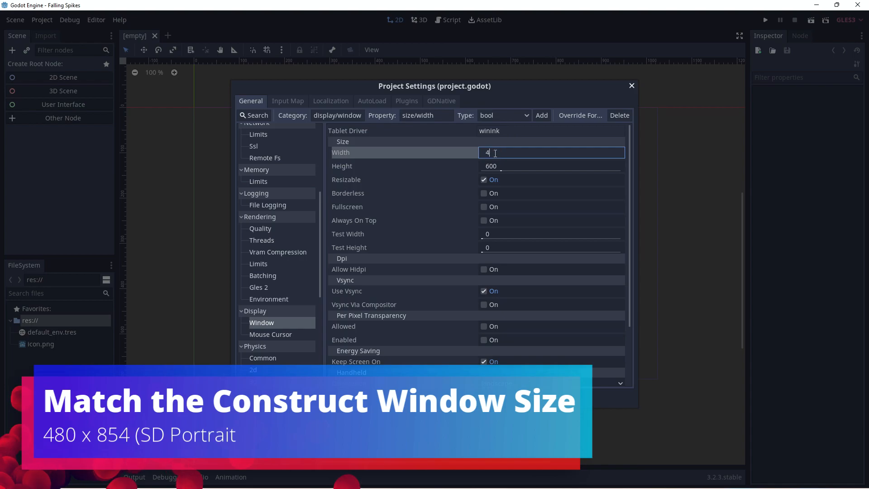
{"action": "left_click", "coordinate": [552, 166]}
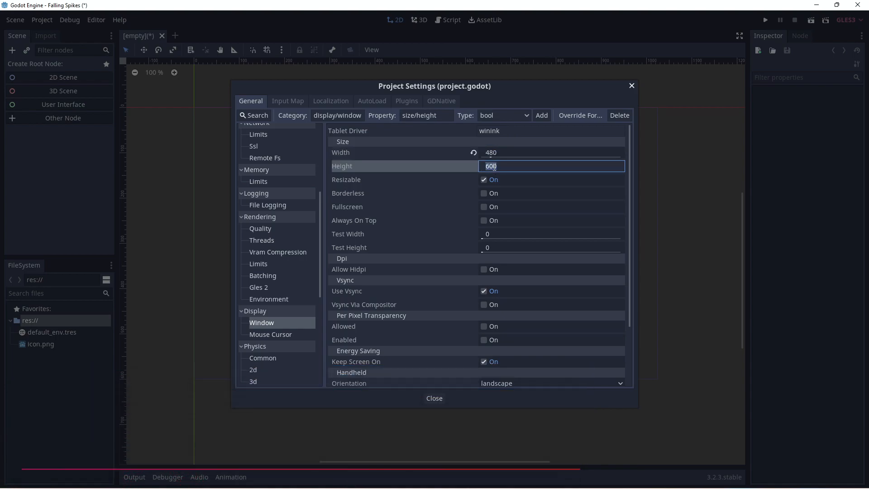
{"action": "type", "text": "854"}
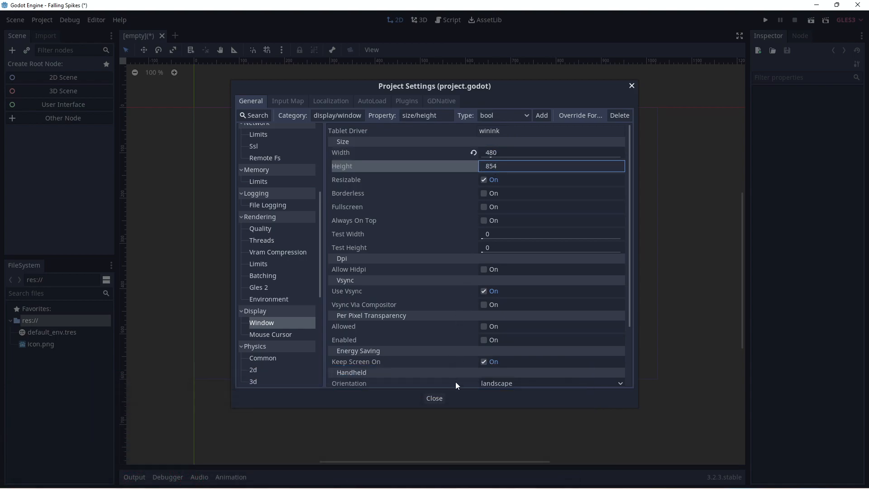
{"action": "left_click", "coordinate": [433, 398]}
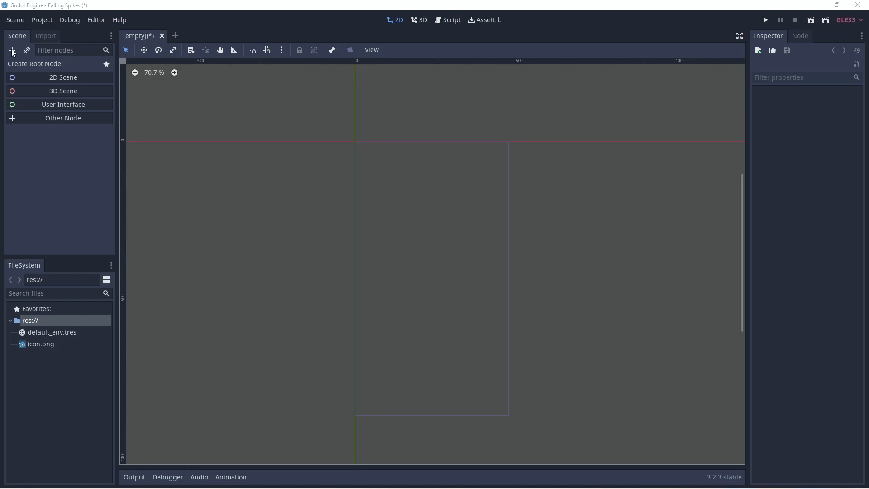
{"action": "mouse_move", "coordinate": [12, 51]}
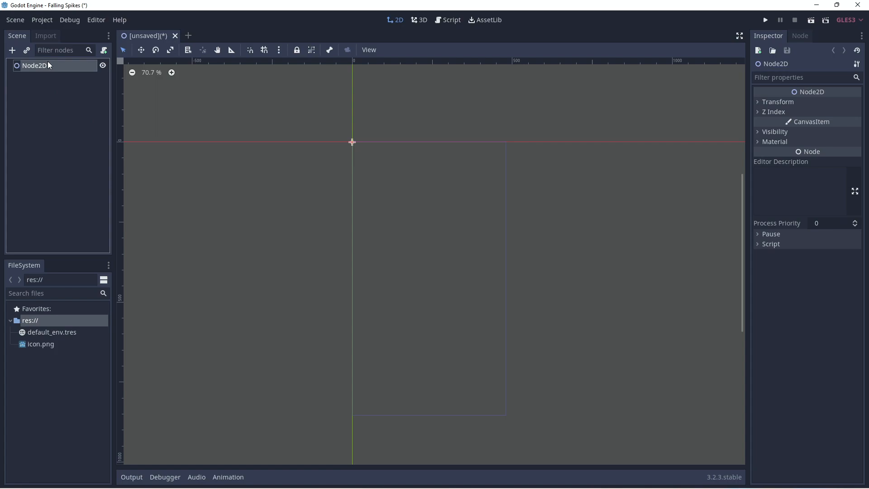
Name the 2D root Gameworld and add a Sprite child renamed background.
{"action": "type", "text": "Gameworld"}
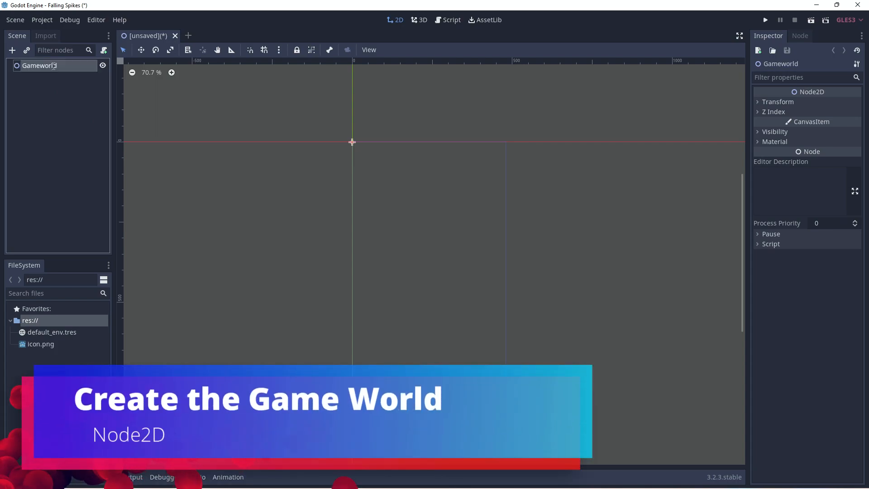
{"action": "left_click", "coordinate": [12, 50]}
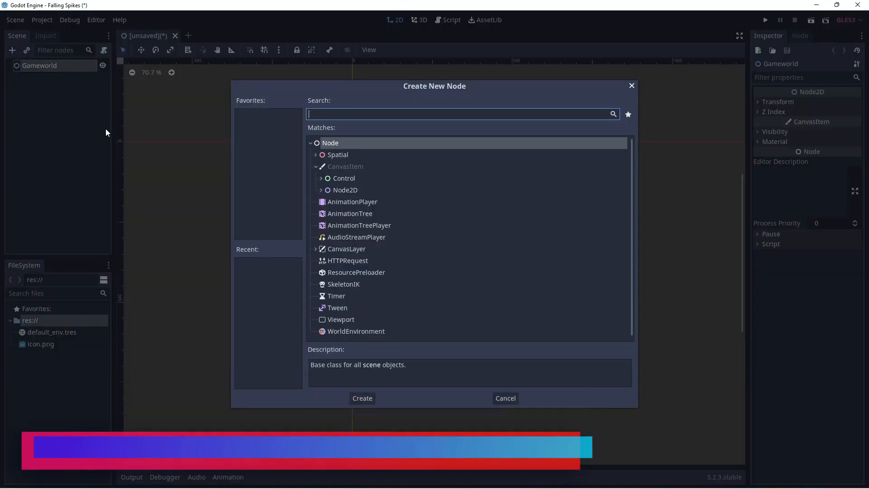
{"action": "type", "text": "spr"}
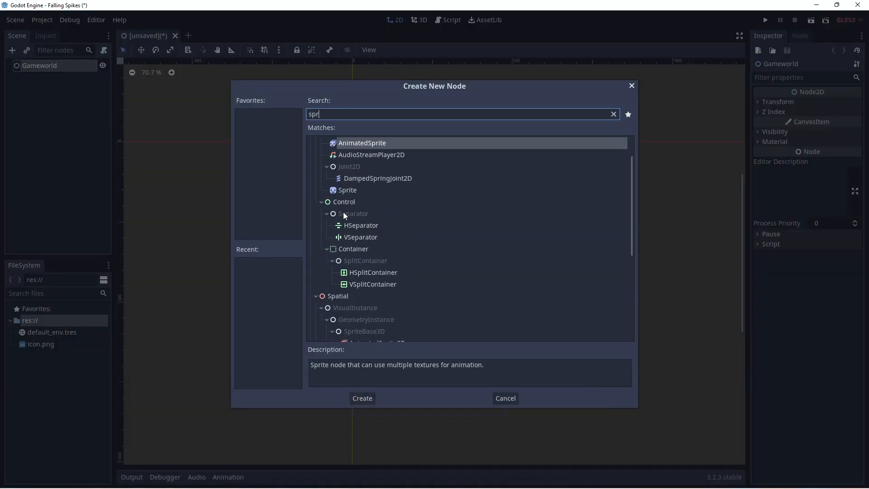
{"action": "left_click", "coordinate": [361, 397]}
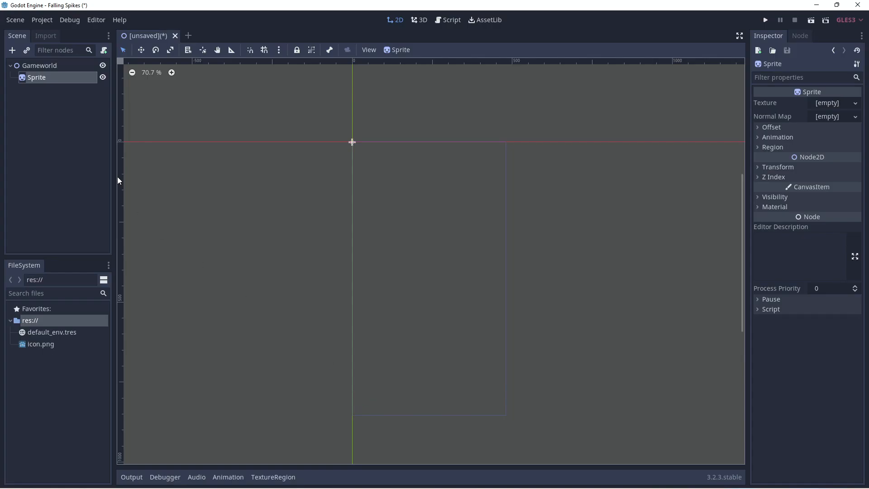
{"action": "double_click", "coordinate": [37, 77]}
{"action": "type", "text": "background"}
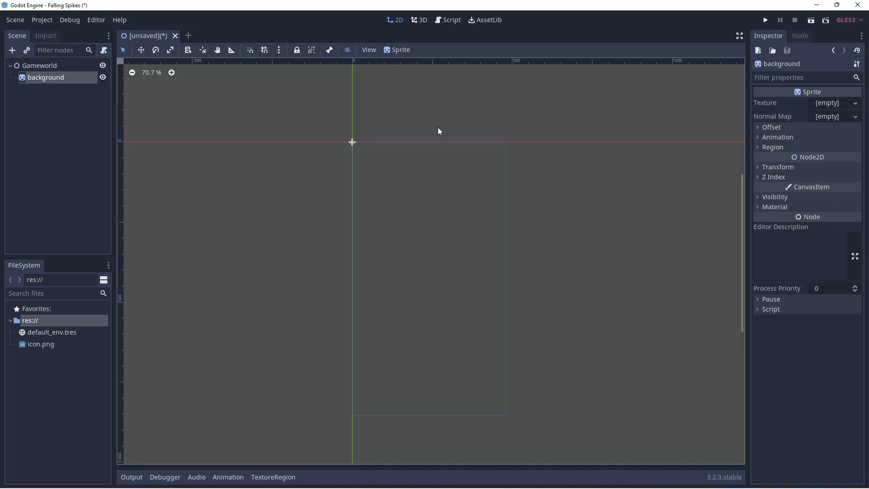
Assign background a new GradientTexture with a Gradient, picking green for its colour stops.
{"action": "left_click", "coordinate": [835, 104]}
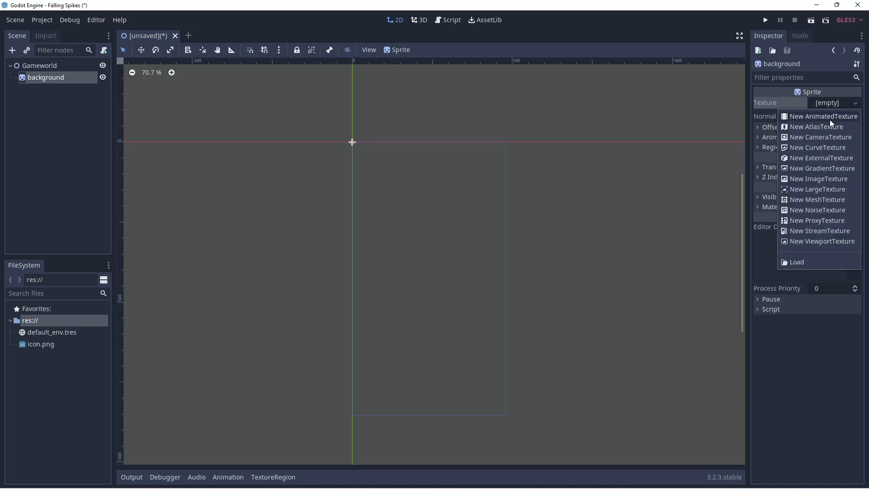
{"action": "left_click", "coordinate": [822, 168]}
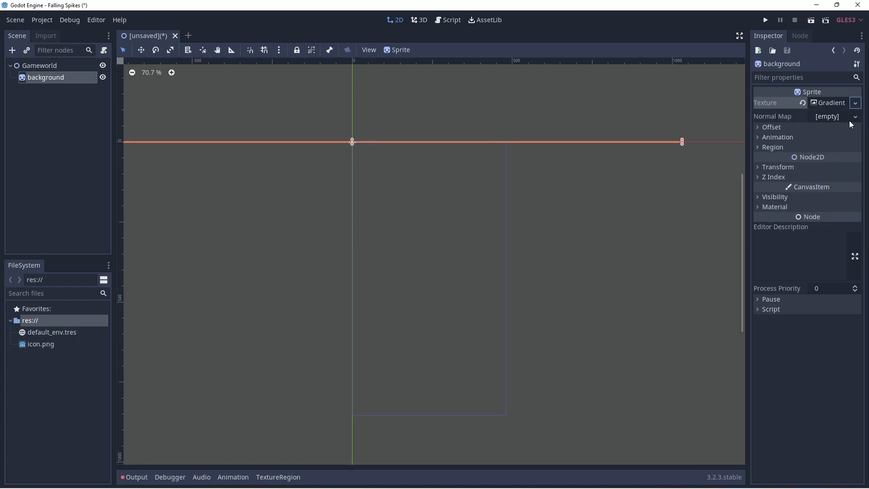
{"action": "left_click", "coordinate": [854, 116]}
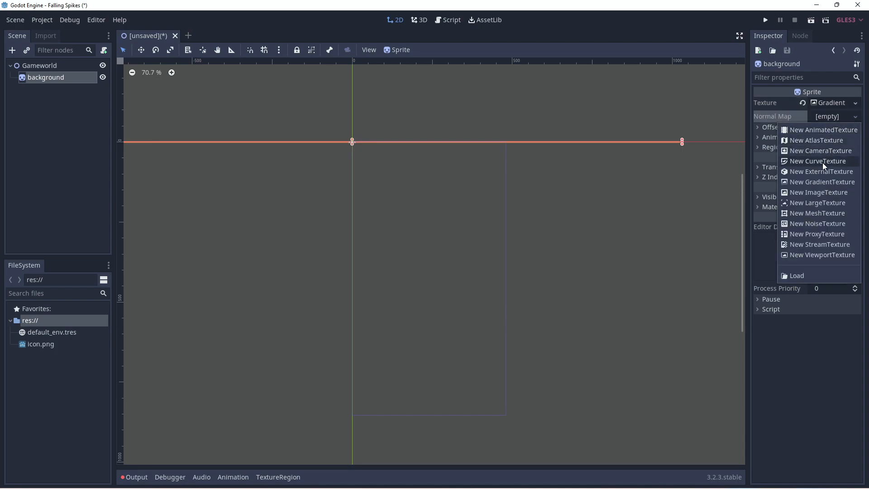
{"action": "mouse_move", "coordinate": [819, 161]}
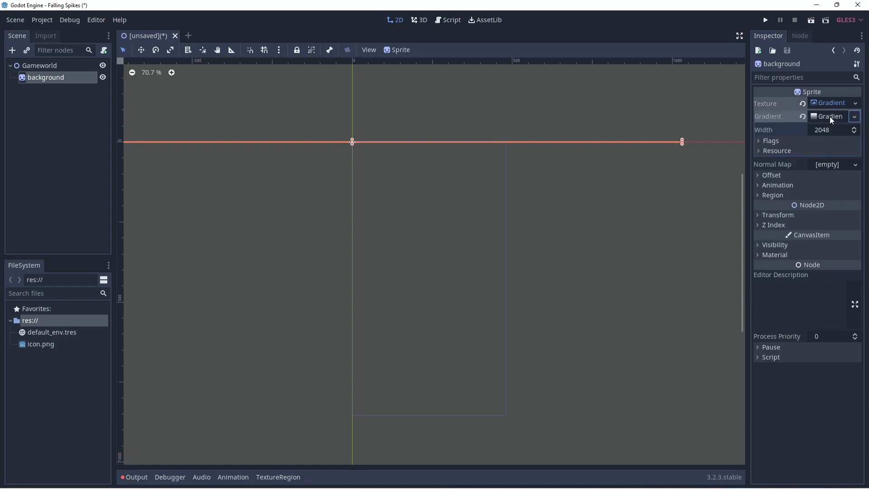
{"action": "left_click", "coordinate": [826, 115]}
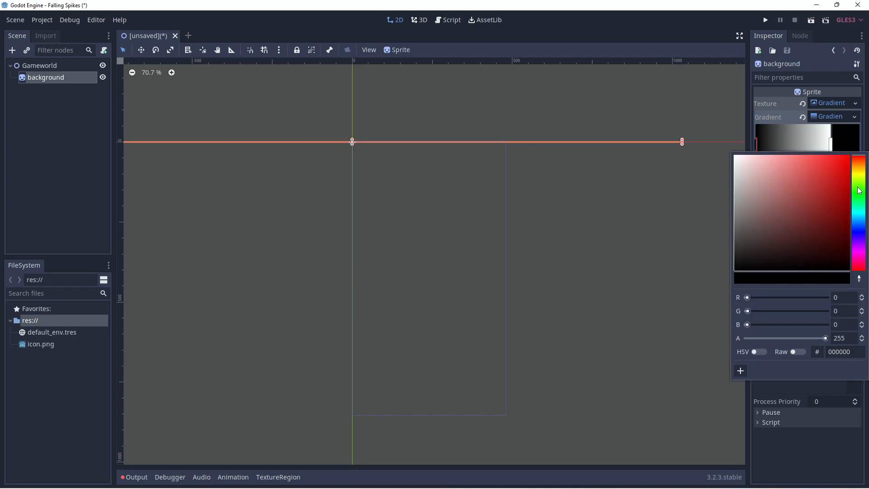
{"action": "left_click", "coordinate": [795, 200]}
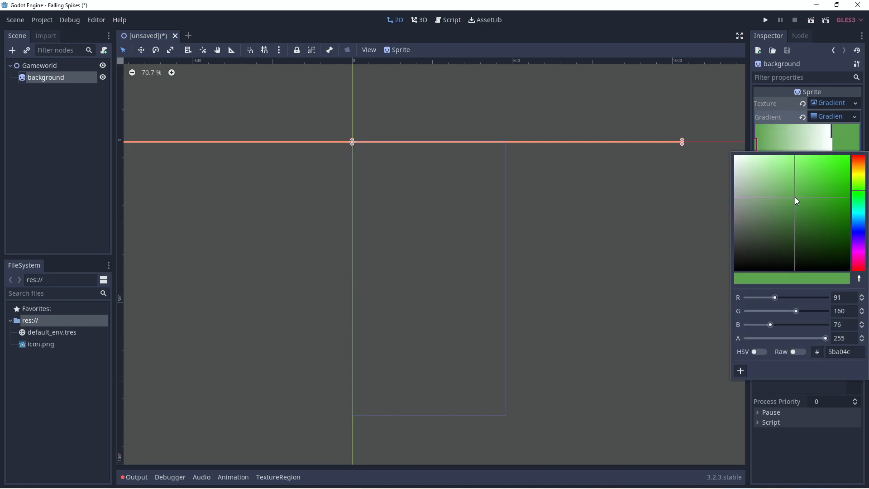
{"action": "mouse_move", "coordinate": [832, 149]}
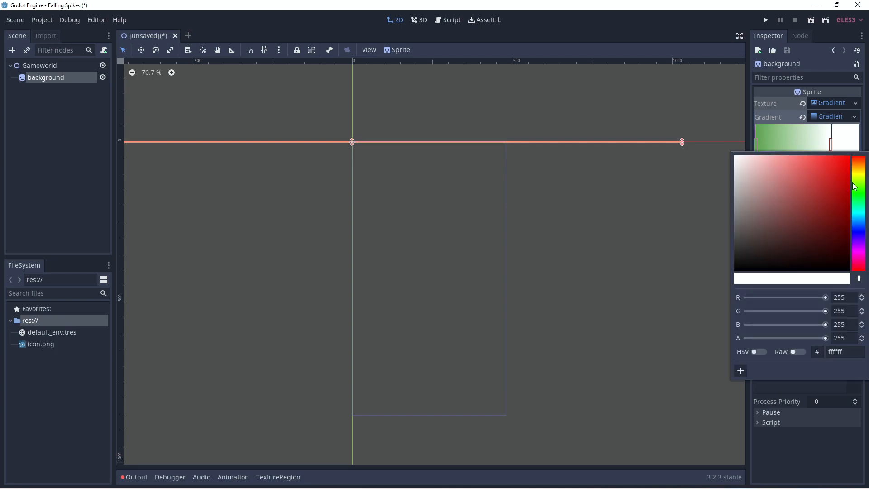
{"action": "left_click", "coordinate": [831, 180]}
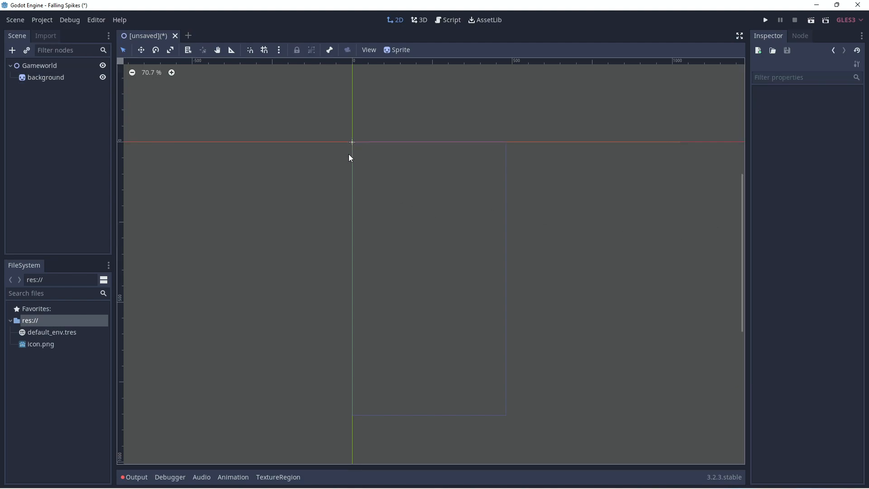
{"action": "mouse_move", "coordinate": [587, 190]}
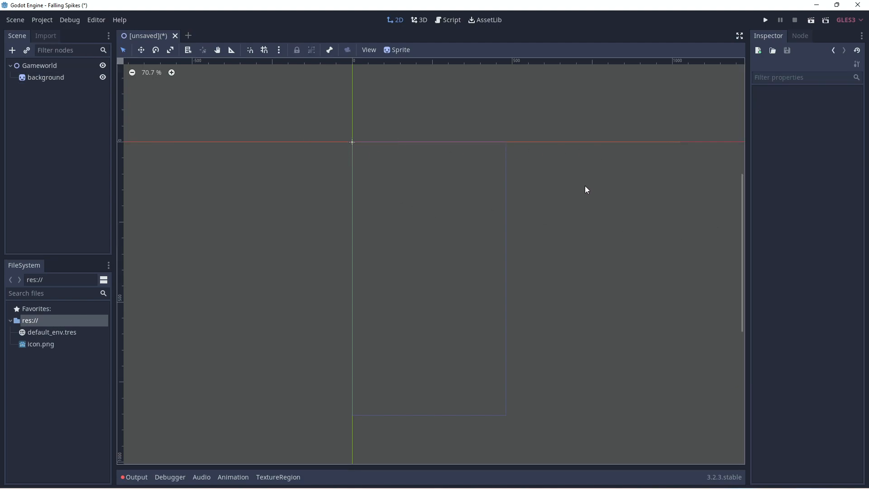
Drag background's bottom, left and right edges to fill the 480x854 window frame.
{"action": "scroll", "scroll_direction": "down", "scroll_amount": 3}
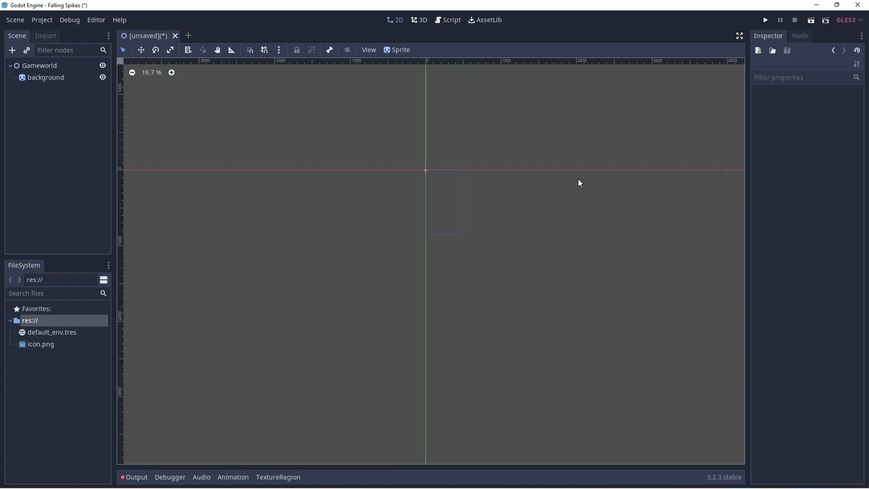
{"action": "left_click", "coordinate": [46, 77]}
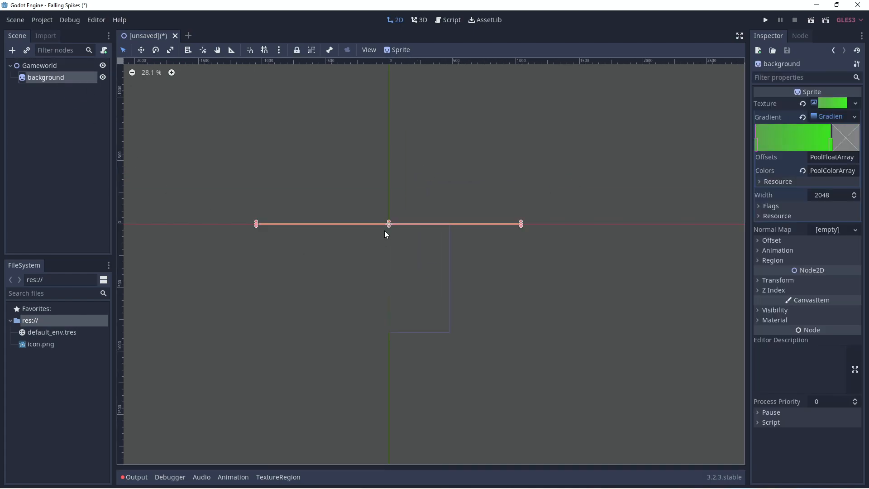
{"action": "left_click_drag", "start_coordinate": [388, 224], "coordinate": [391, 327]}
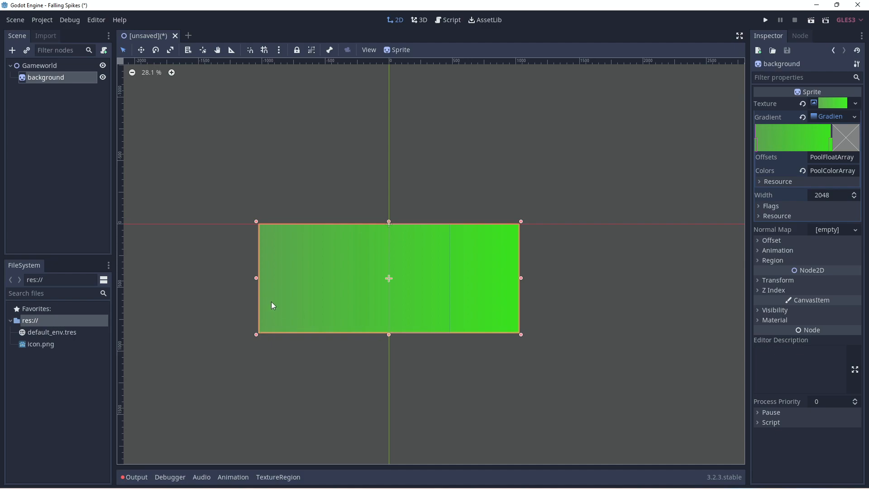
{"action": "left_click_drag", "start_coordinate": [255, 277], "coordinate": [388, 278]}
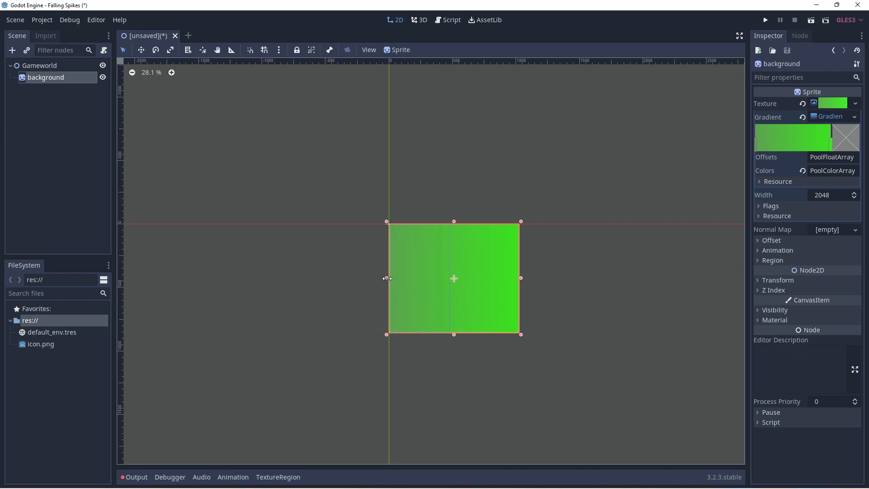
{"action": "left_click_drag", "start_coordinate": [520, 278], "coordinate": [458, 275]}
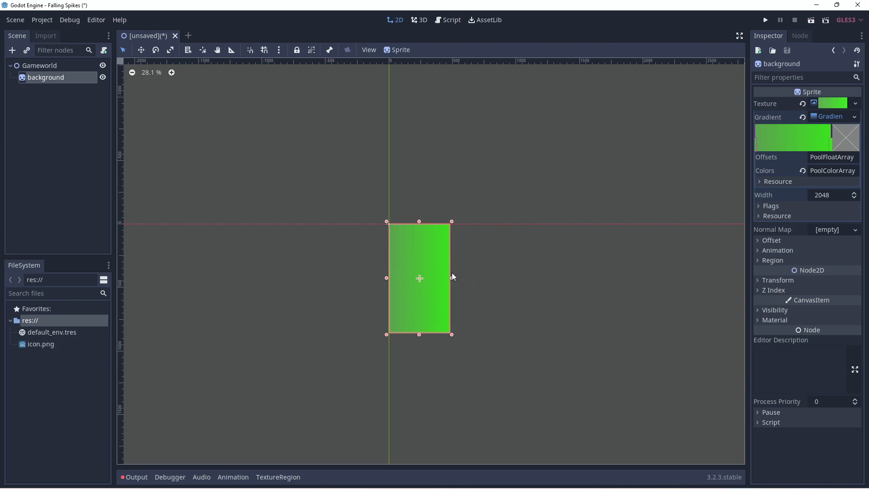
{"action": "left_click", "coordinate": [40, 65]}
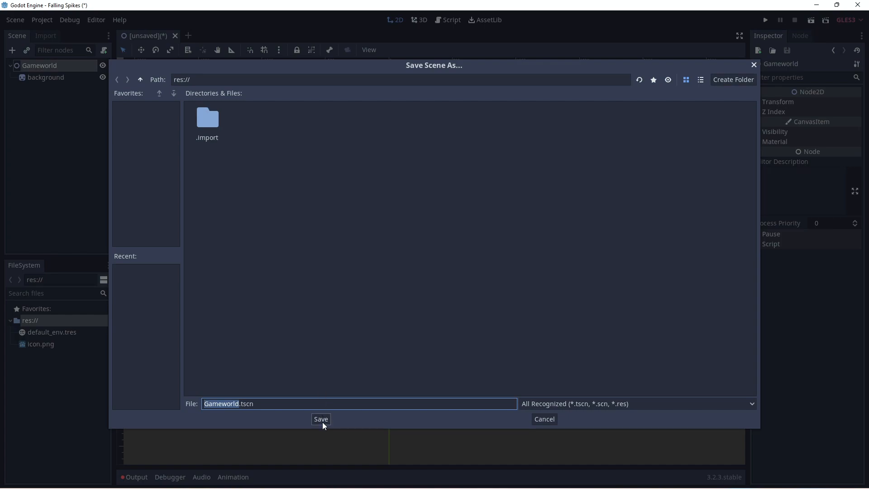
Save the scene as Gameworld.tscn and start a new scene with an Area2D root.
{"action": "left_click", "coordinate": [320, 418]}
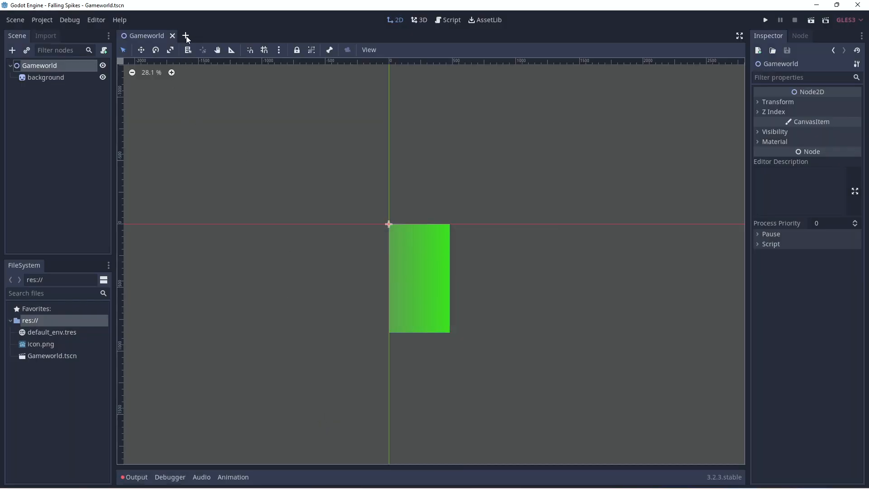
{"action": "left_click", "coordinate": [185, 36]}
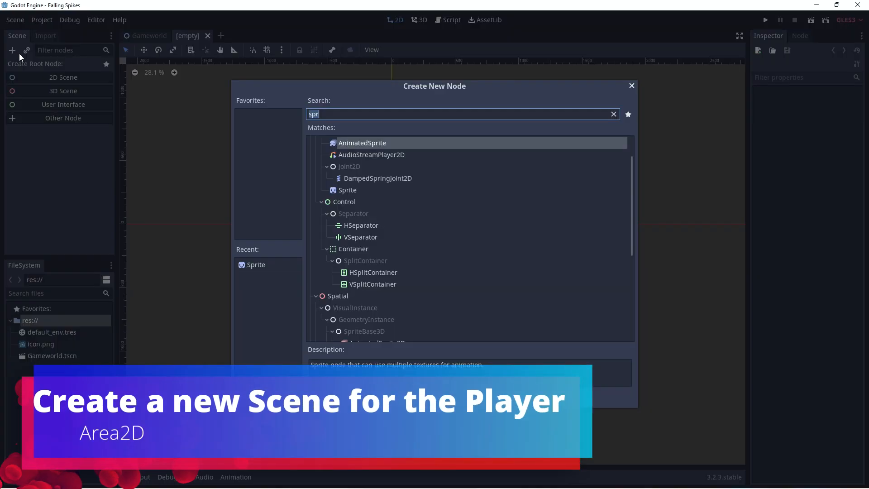
{"action": "type", "text": "area"}
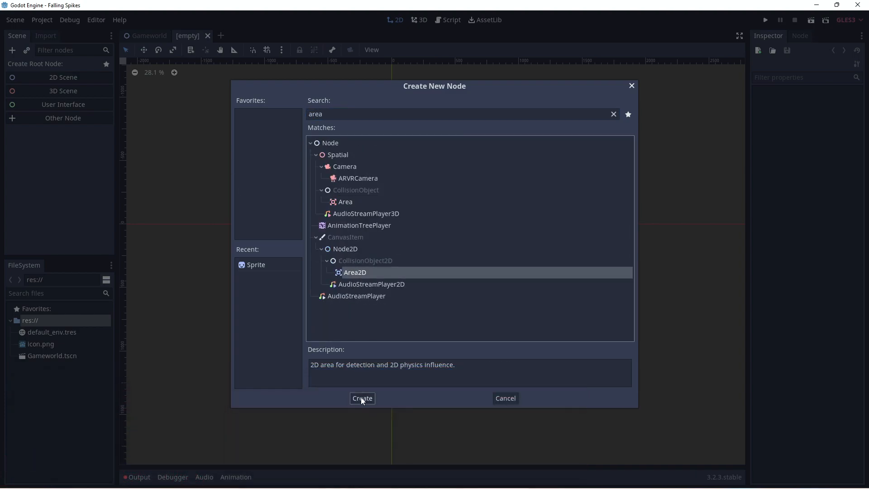
Rename the Area2D root to Player and add a Sprite child.
{"action": "left_click", "coordinate": [361, 398]}
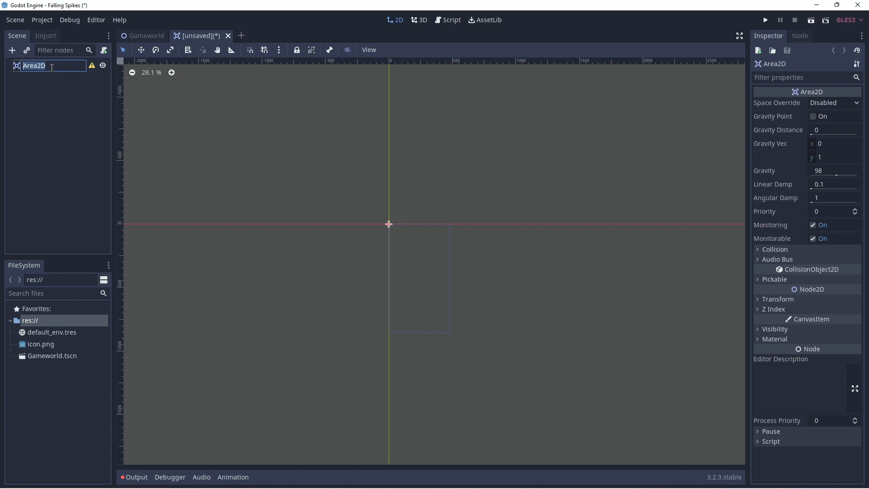
{"action": "type", "text": "Player"}
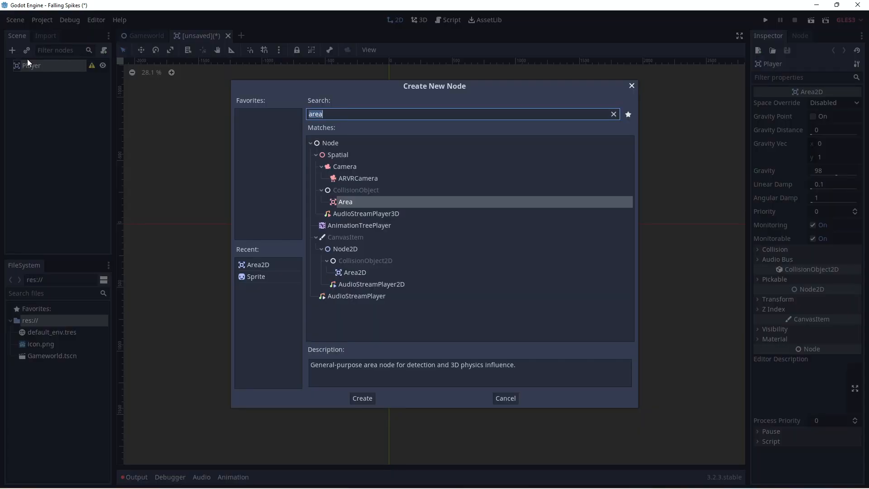
{"action": "type", "text": "spr"}
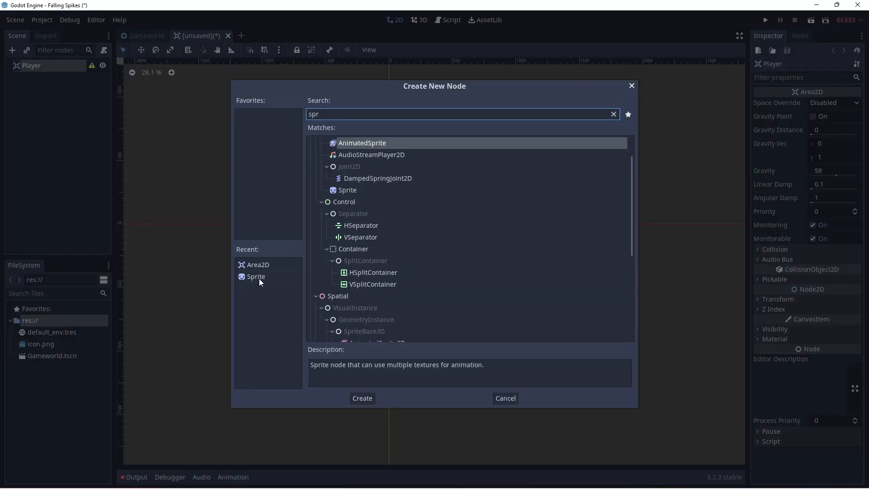
{"action": "left_click", "coordinate": [361, 398]}
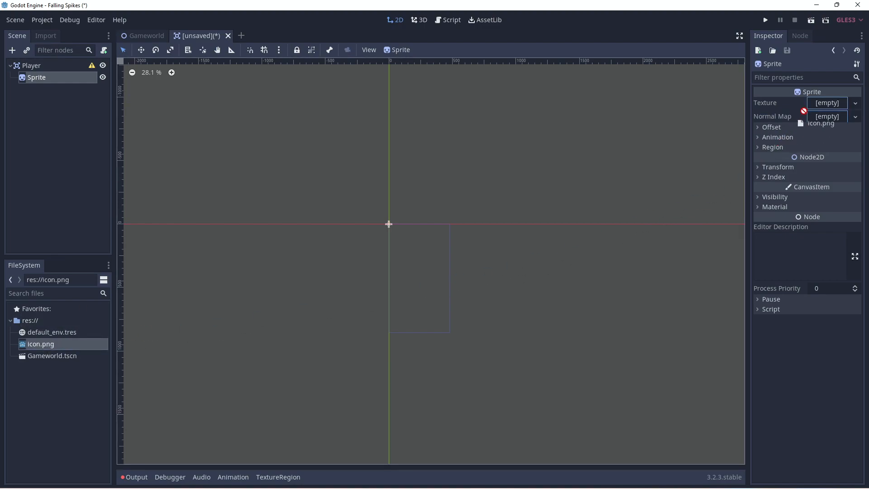
Texture the Sprite with icon.png and add a CollisionShape2D with a rectangle covering it.
{"action": "left_click", "coordinate": [821, 124]}
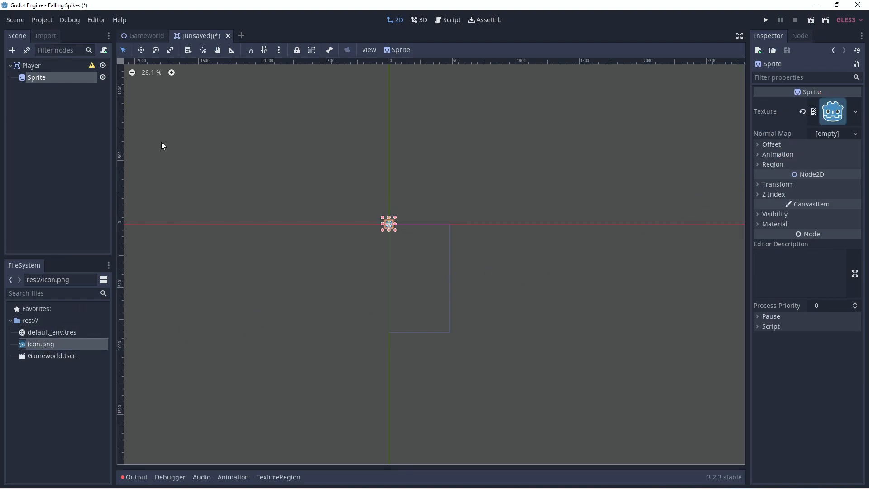
{"action": "left_click", "coordinate": [30, 66]}
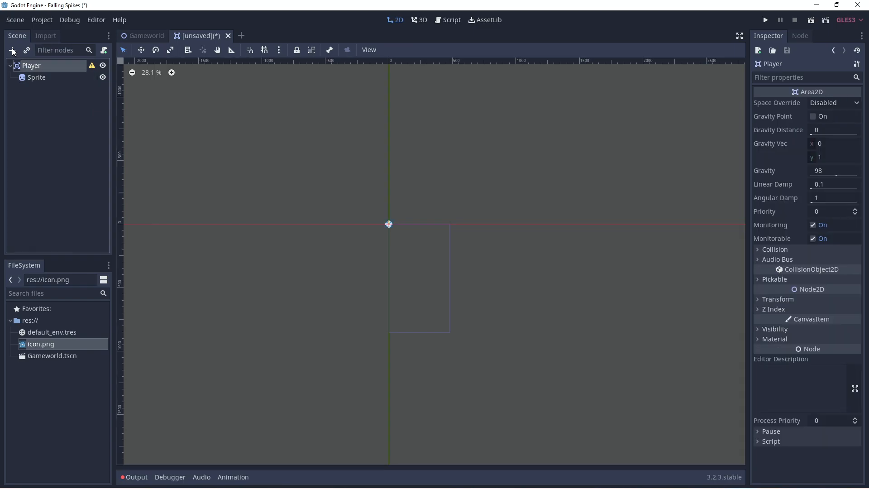
{"action": "type", "text": "collis"}
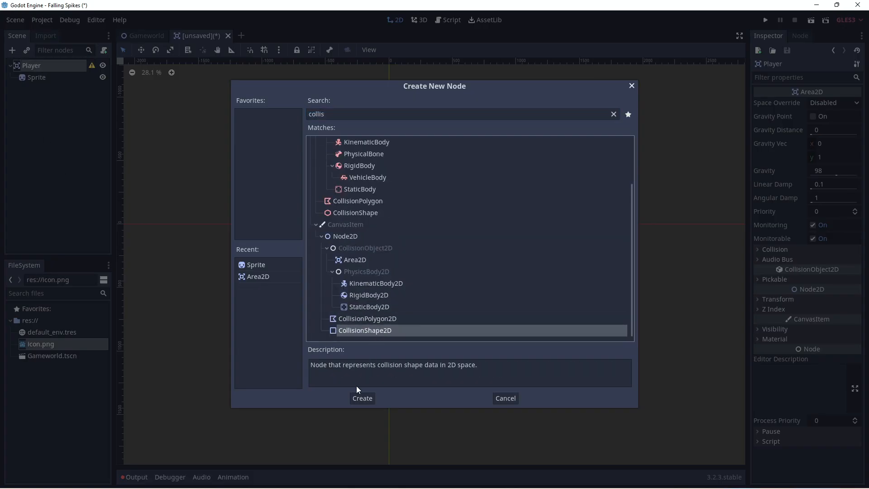
{"action": "left_click", "coordinate": [361, 398]}
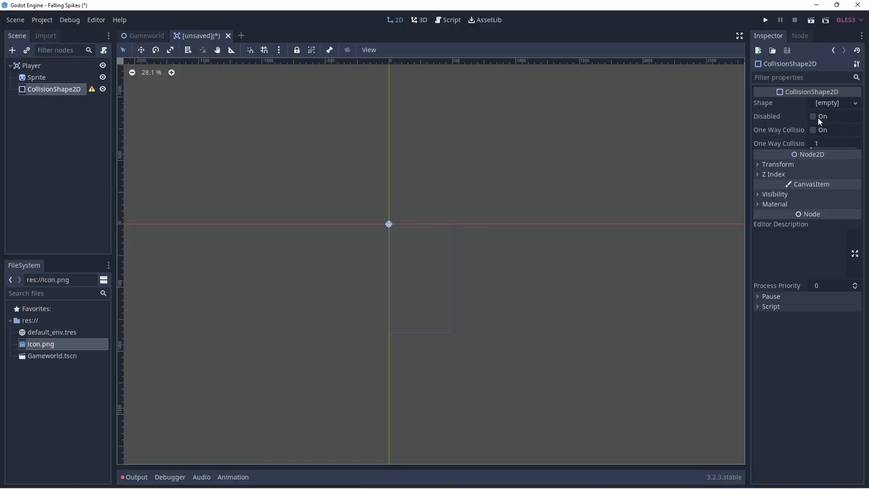
{"action": "left_click", "coordinate": [837, 103]}
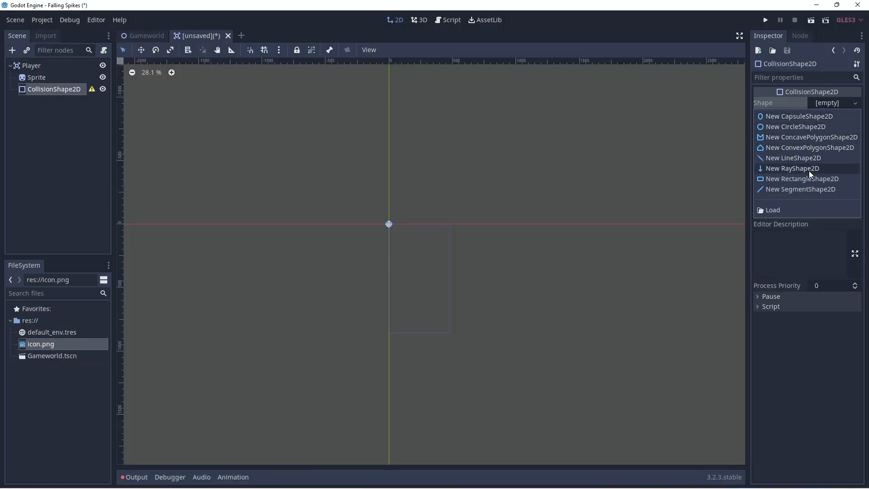
{"action": "left_click", "coordinate": [802, 178]}
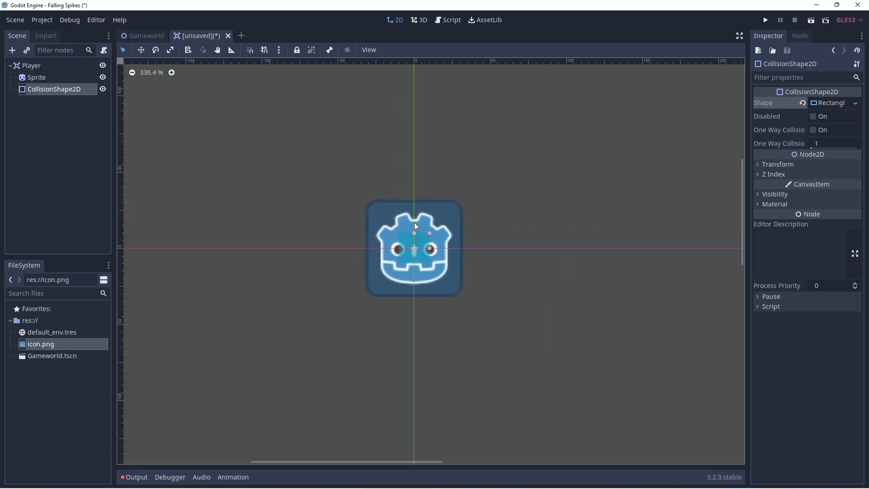
{"action": "scroll", "scroll_direction": "up", "scroll_amount": 3}
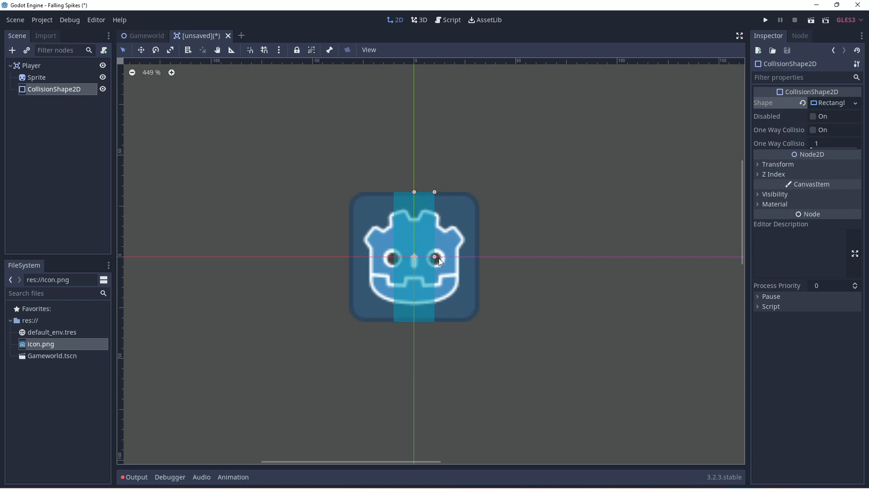
{"action": "left_click_drag", "start_coordinate": [434, 256], "coordinate": [479, 256]}
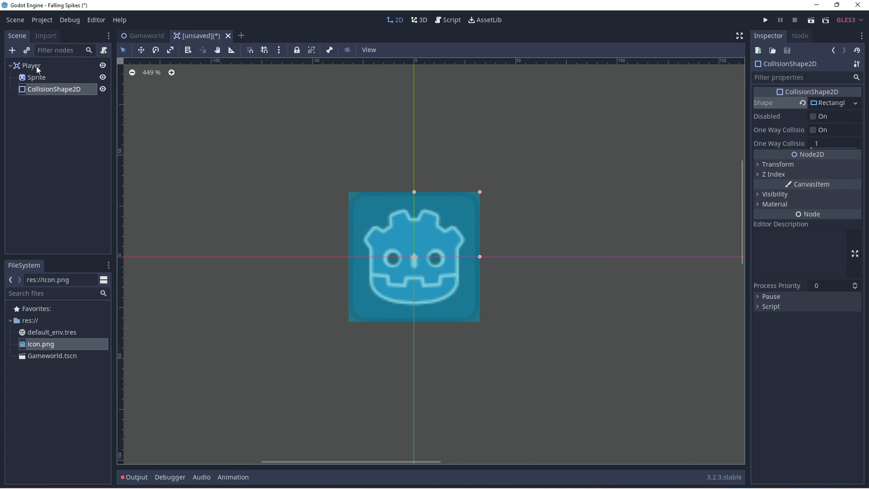
Move the Player node down to the bottom of the screen area.
{"action": "left_click", "coordinate": [31, 65]}
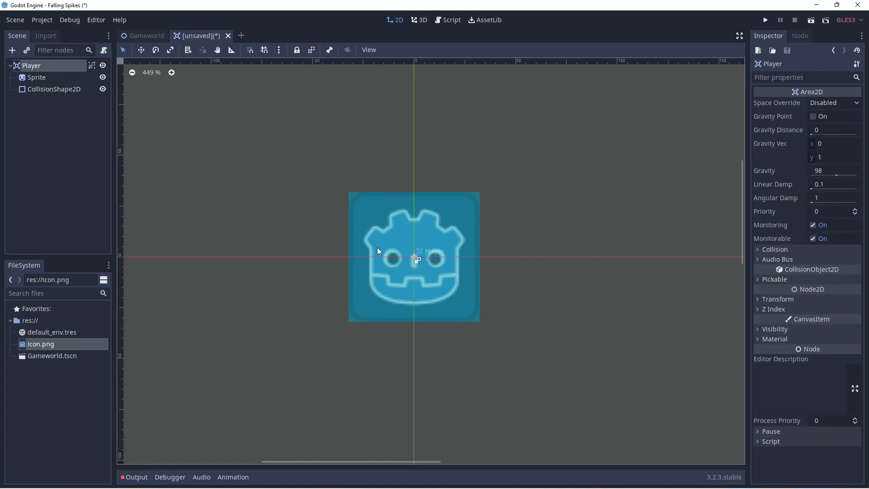
{"action": "scroll", "scroll_direction": "down", "scroll_amount": 3}
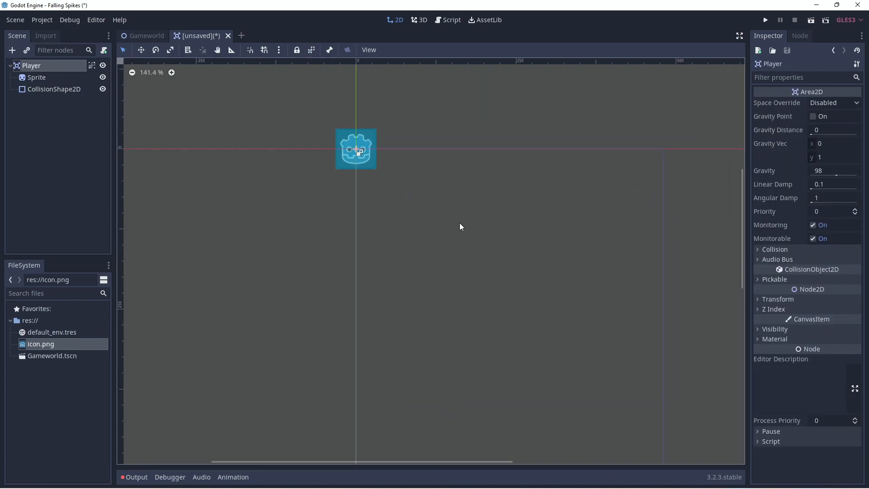
{"action": "scroll", "scroll_direction": "down", "scroll_amount": 3}
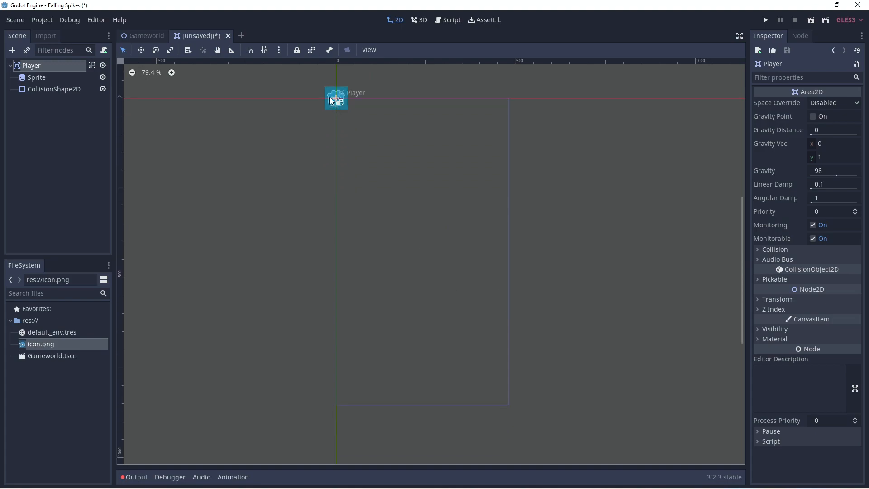
{"action": "left_click_drag", "start_coordinate": [335, 99], "coordinate": [415, 390]}
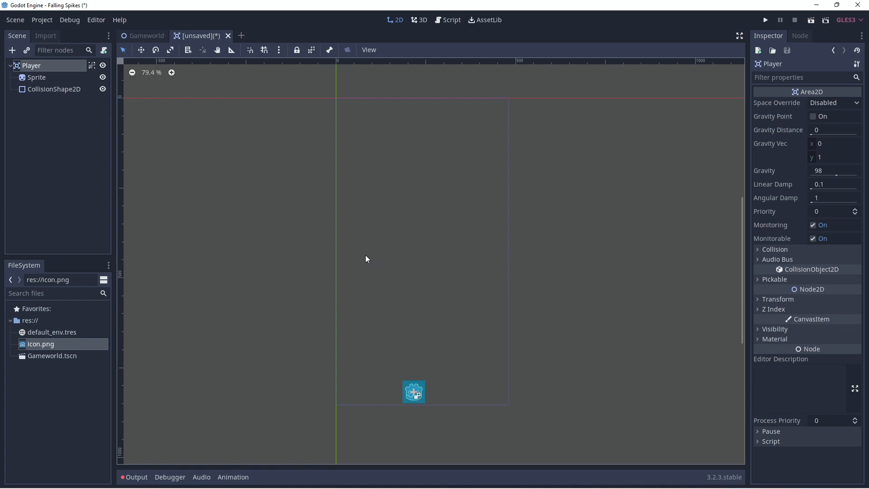
{"action": "mouse_move", "coordinate": [104, 50]}
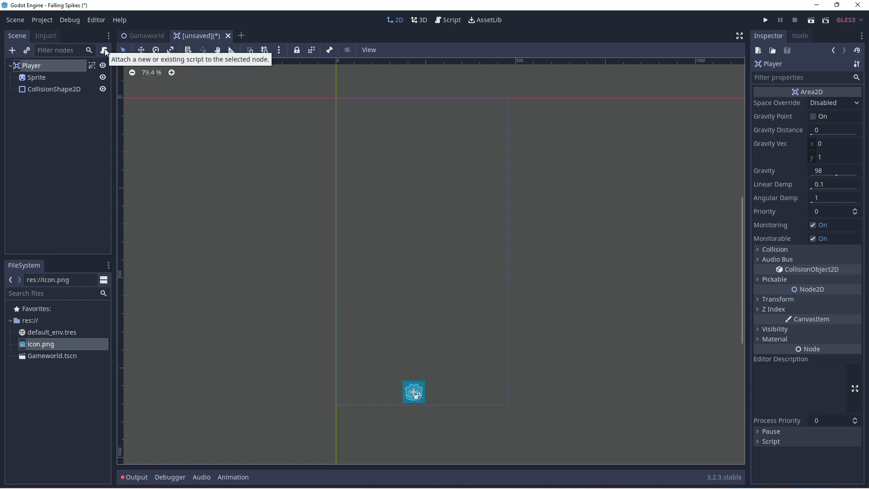
Attach a new GDScript at res://Player.gd to the Player node.
{"action": "left_click", "coordinate": [105, 49]}
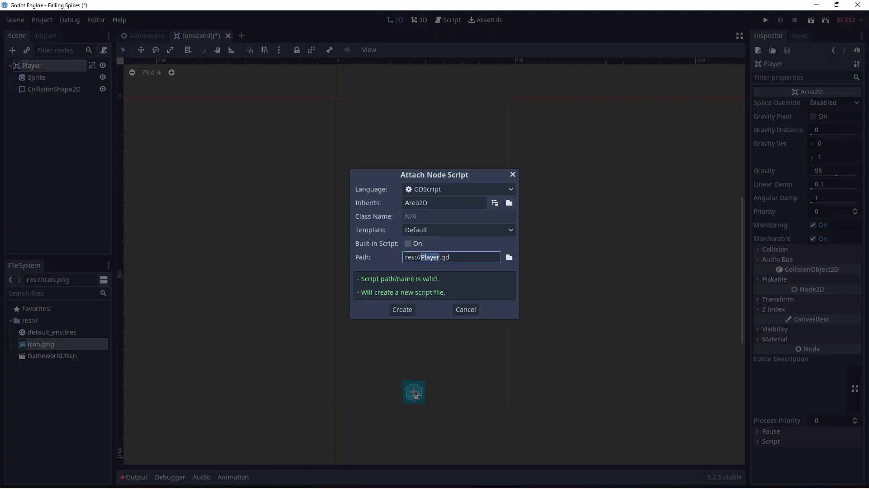
{"action": "mouse_move", "coordinate": [145, 225]}
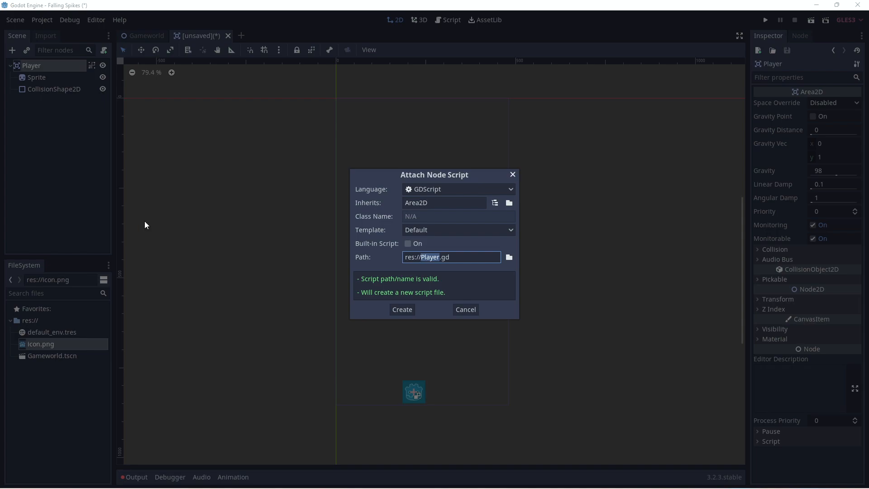
{"action": "left_click", "coordinate": [401, 309]}
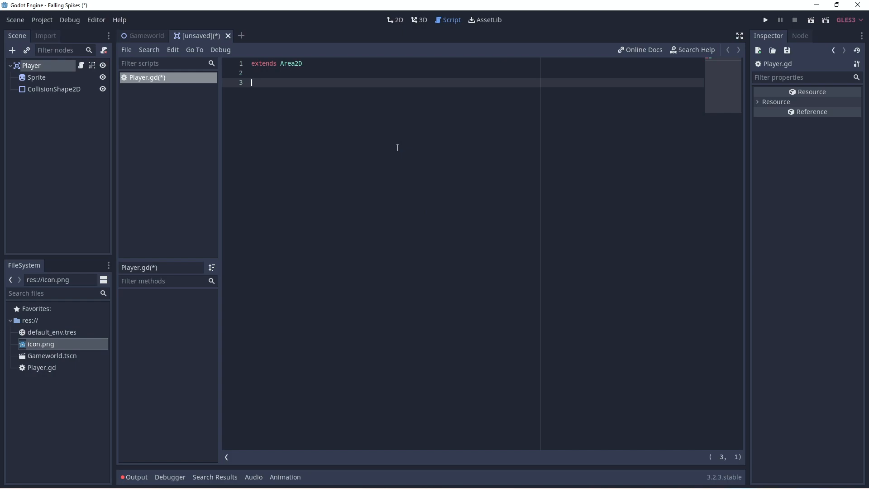
Declare export (int) var speed = 200, var velocity = Vector2() and var screen_size.
{"action": "type", "text": "export (i"}
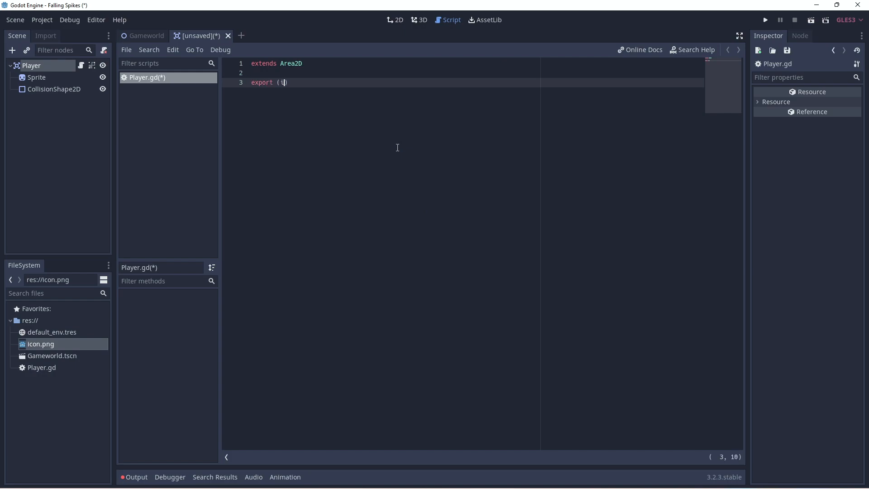
{"action": "type", "text": "nt"}
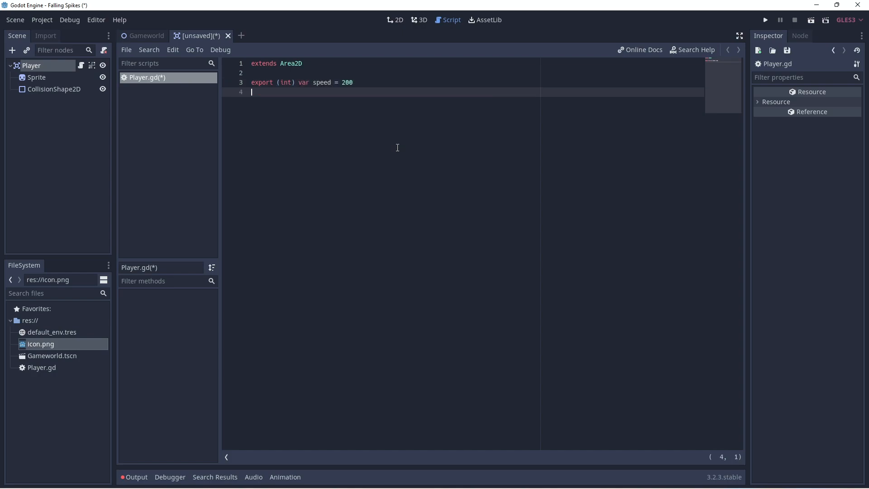
{"action": "type", "text": "var ce"}
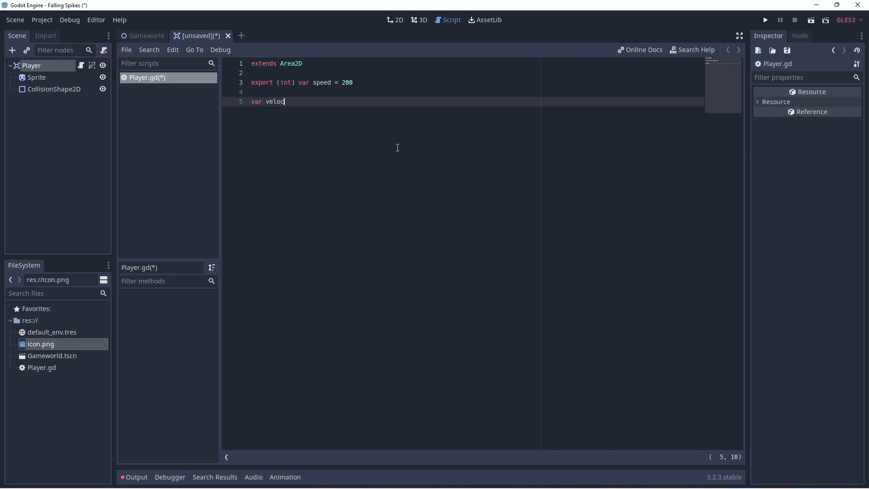
{"action": "type", "text": "ity"}
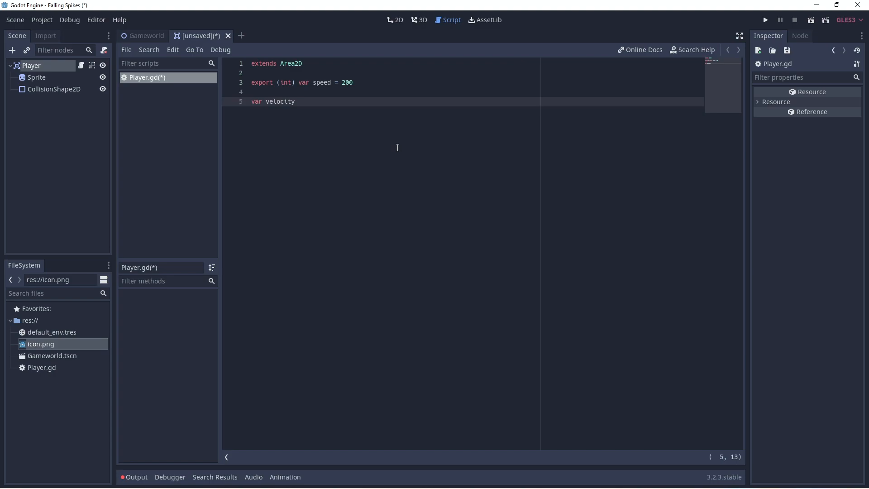
{"action": "type", "text": "= Vector2("}
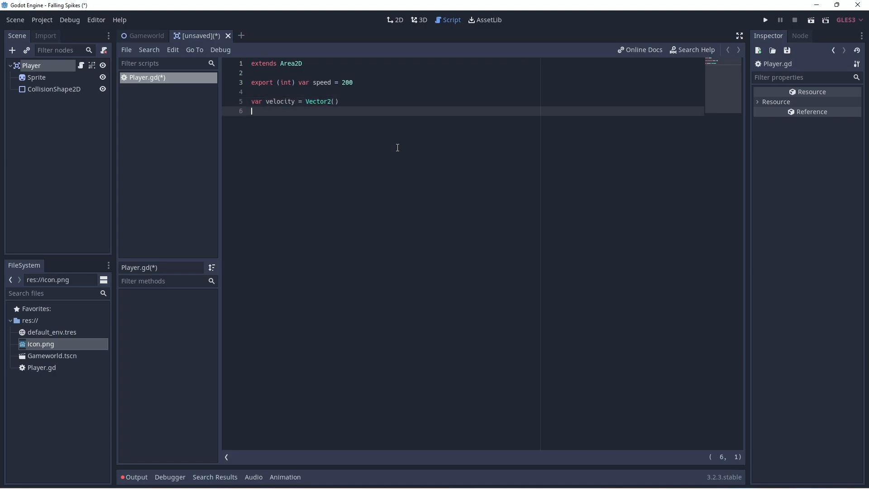
{"action": "type", "text": "var sc"}
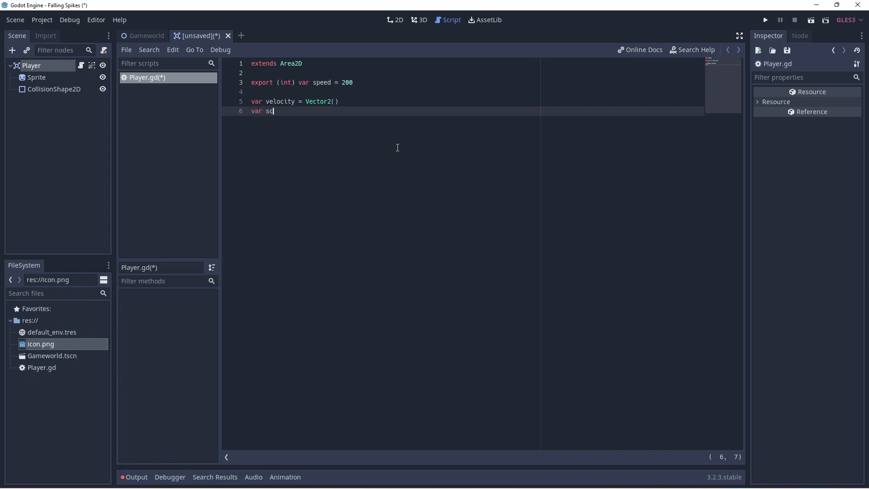
{"action": "type", "text": "reen"}
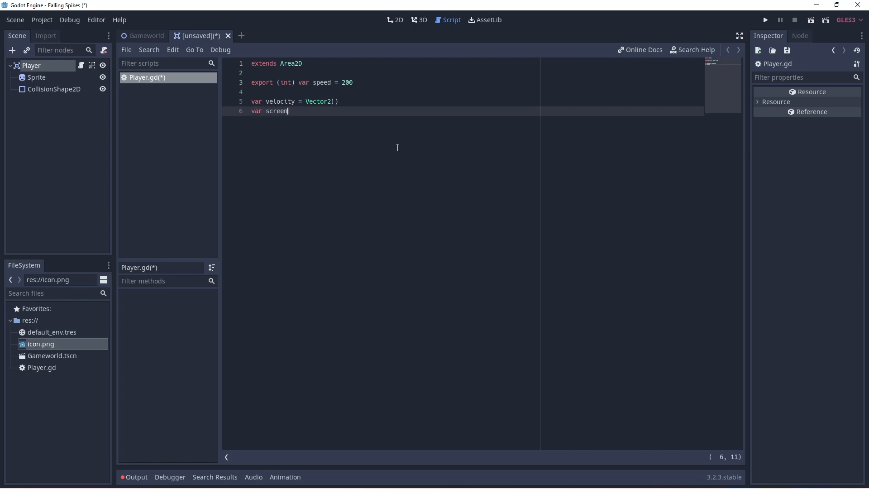
{"action": "type", "text": "_size"}
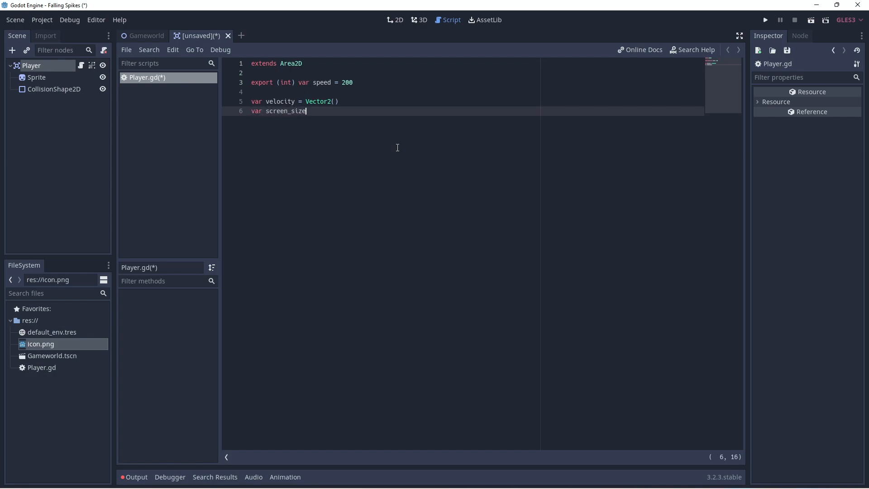
Write _ready() setting screen_size = get_viewport_rect().size, and begin func _process.
{"action": "type", "text": "func _ready():"}
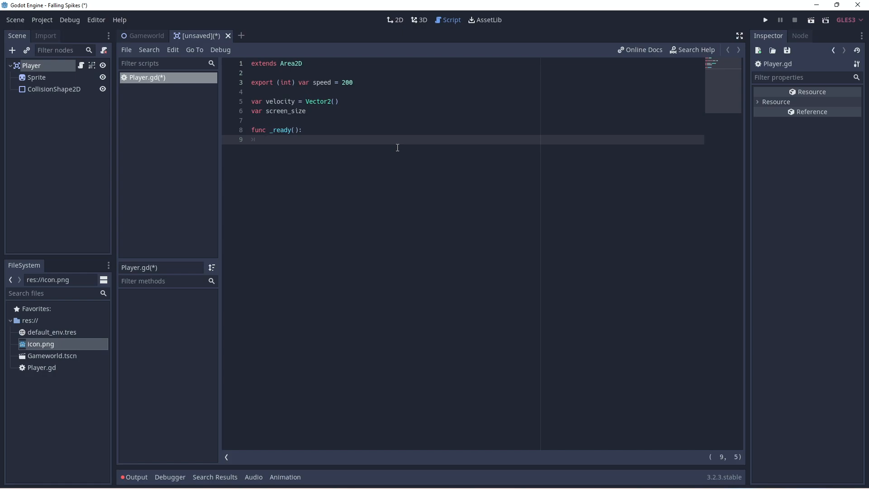
{"action": "type", "text": "screen_size"}
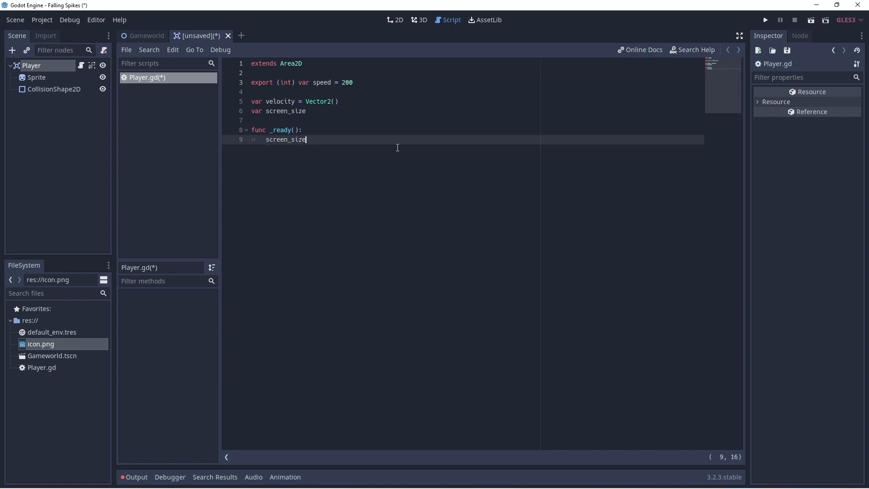
{"action": "type", "text": "= get"}
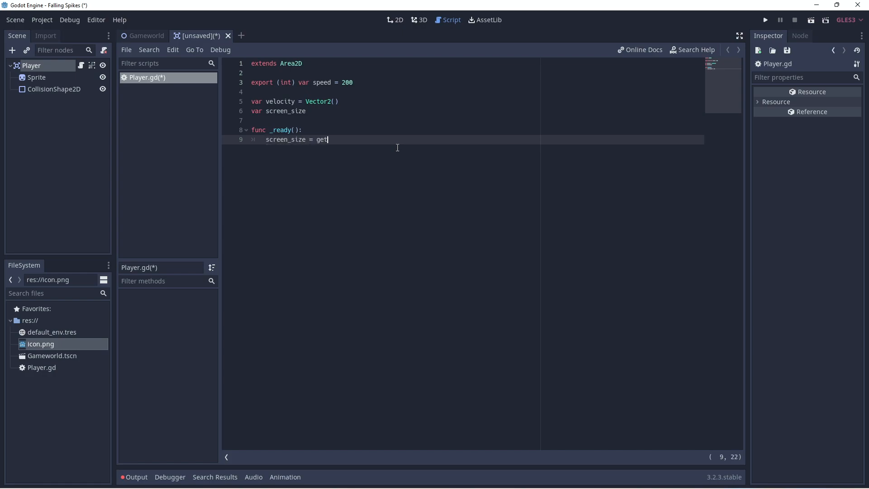
{"action": "type", "text": "_viewport_rect().size"}
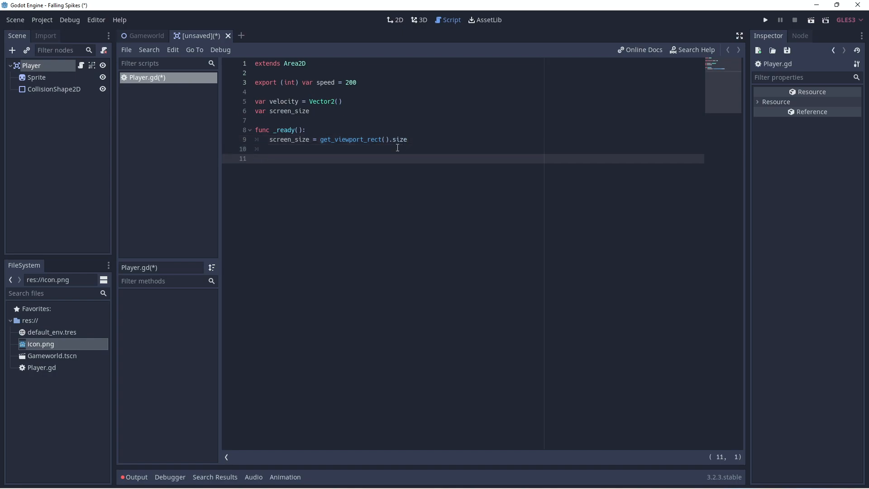
{"action": "type", "text": "func _process(delta):"}
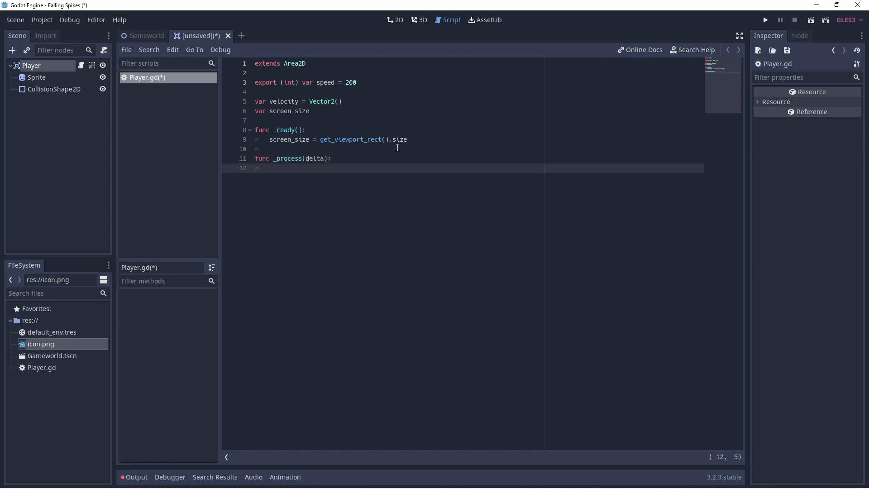
Start _process with var velocity = Vector2.ZERO.
{"action": "type", "text": "var ve"}
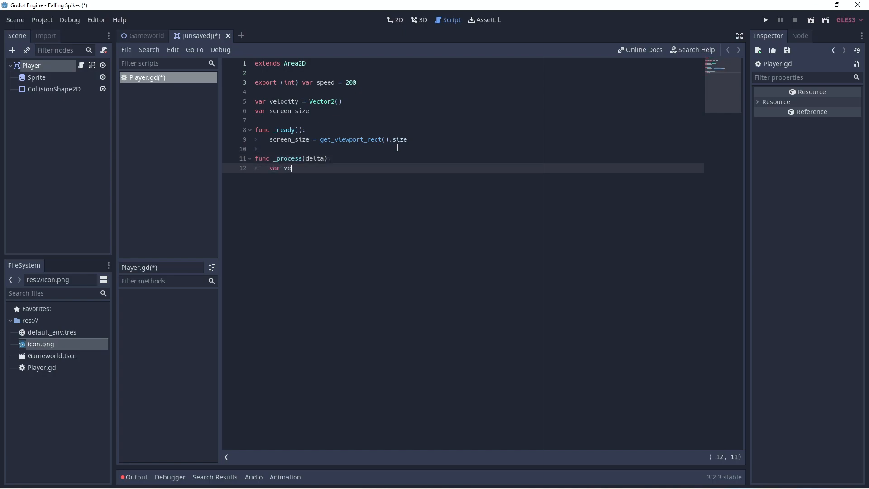
{"action": "type", "text": "locity"}
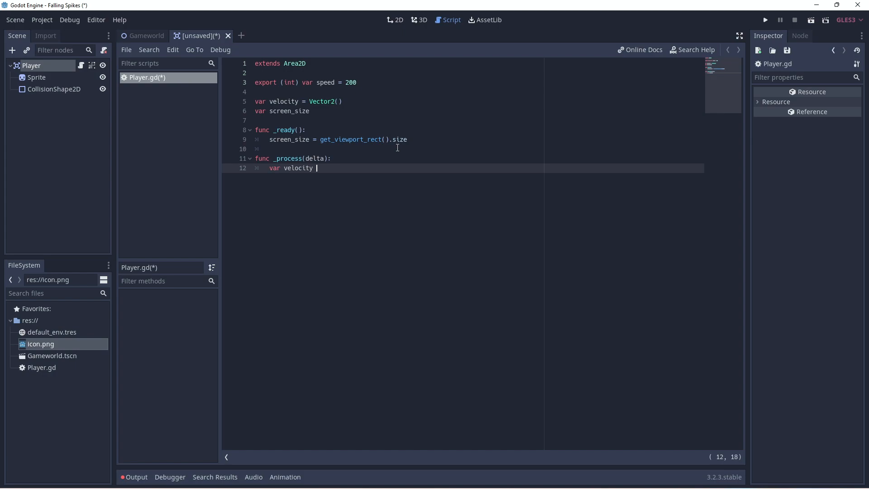
{"action": "type", "text": "= Vec"}
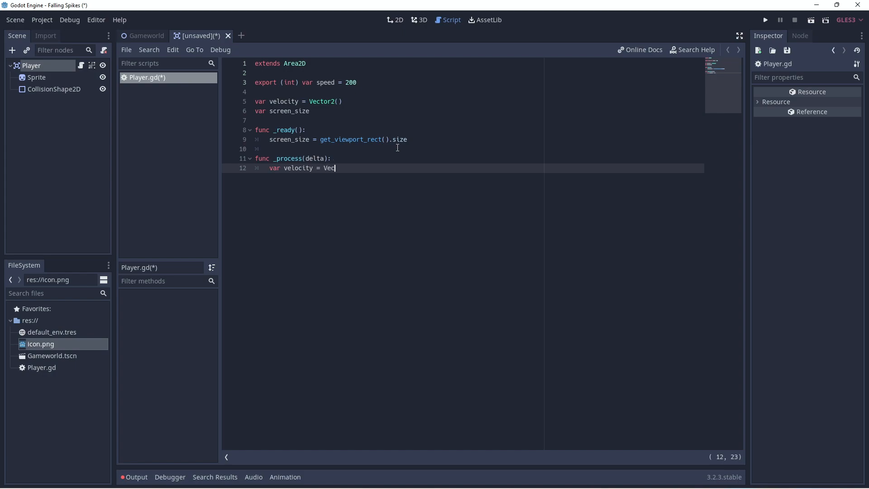
{"action": "type", "text": "tor2.zer"}
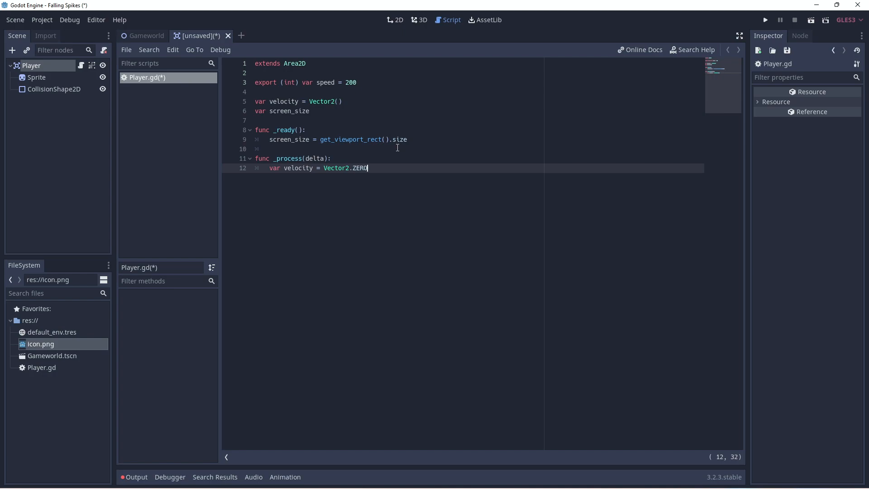
Add if Input.is_action_pressed("ui_right"): velocity.x += 1.
{"action": "type", "text": "if"}
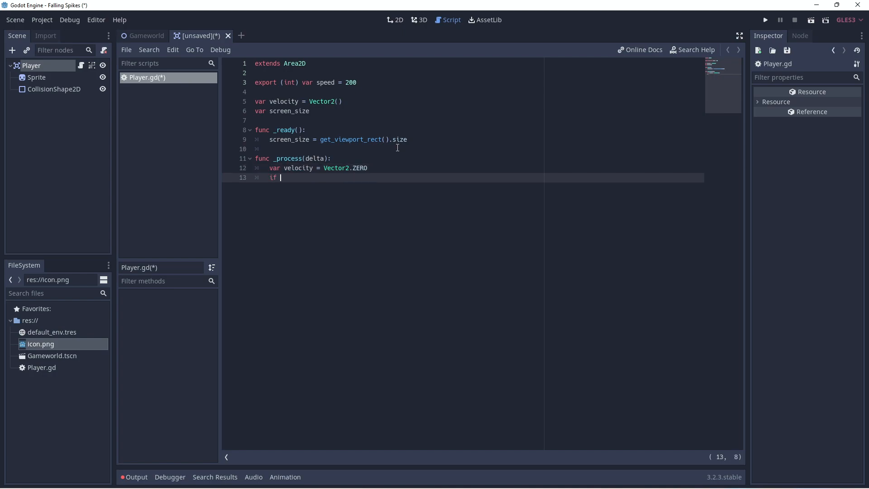
{"action": "type", "text": "I"}
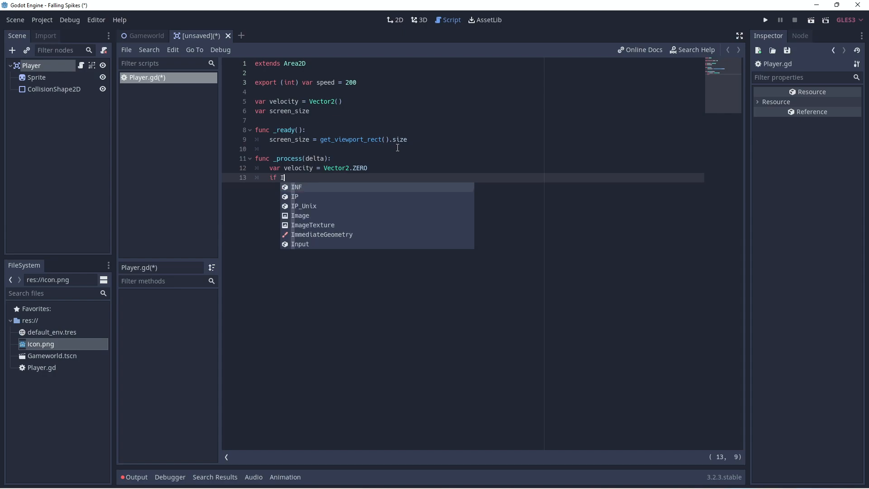
{"action": "type", "text": "nput"}
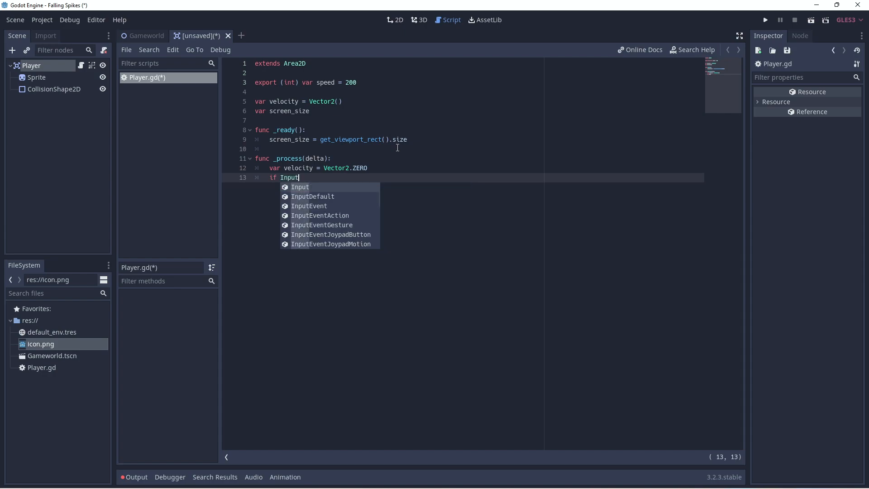
{"action": "type", "text": ".is"}
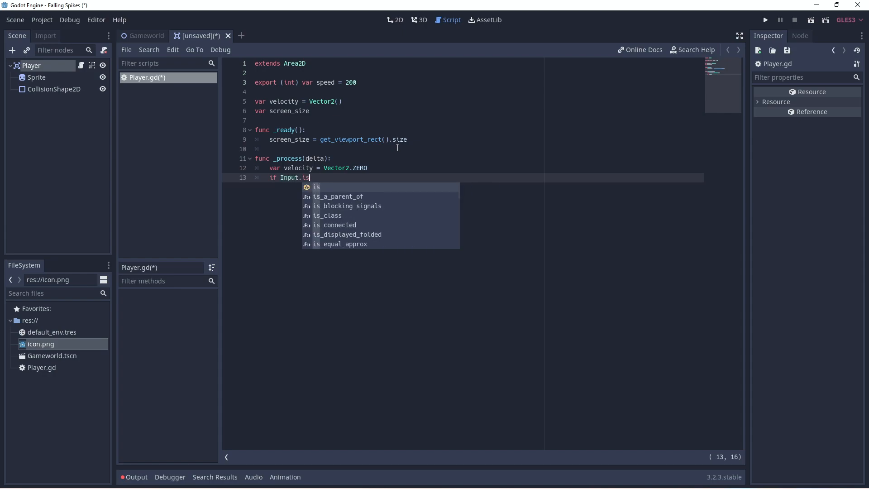
{"action": "type", "text": "_ac"}
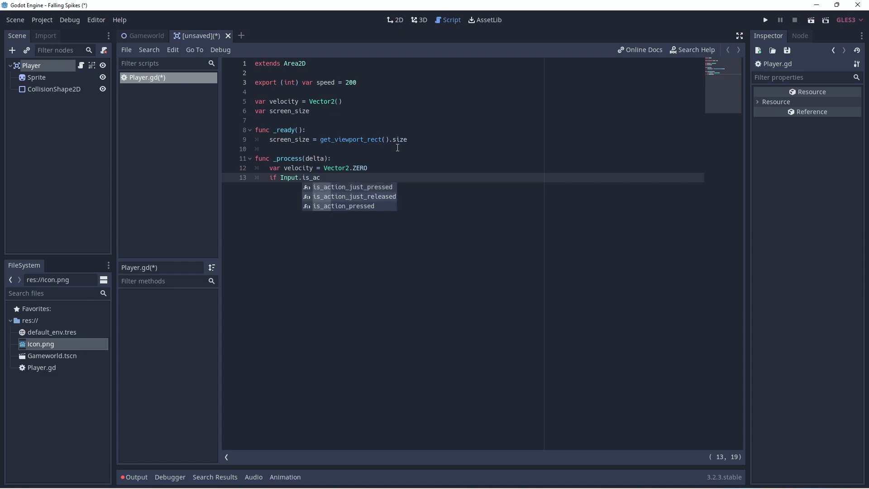
{"action": "left_click", "coordinate": [341, 206]}
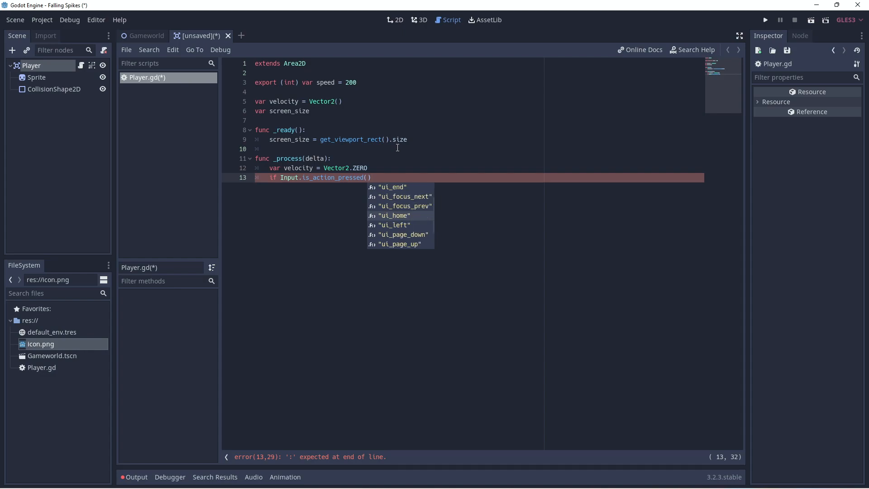
{"action": "type", "text": "\"ui_right\""}
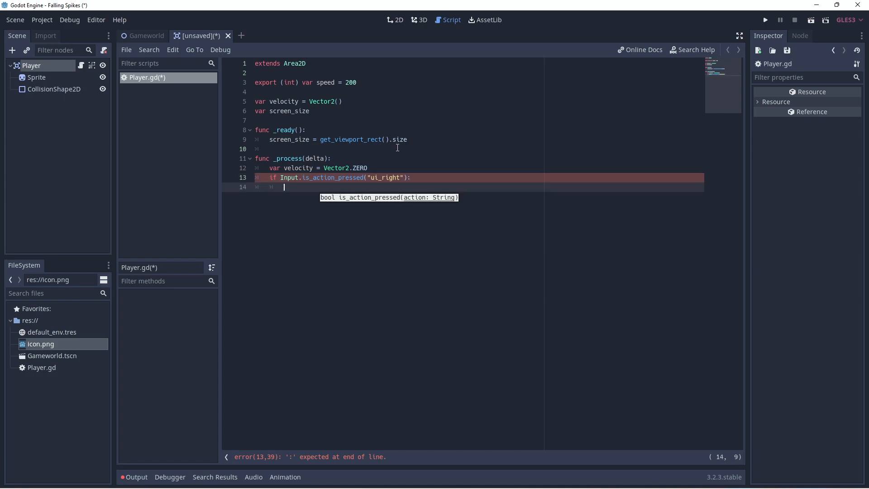
{"action": "type", "text": "velocity"}
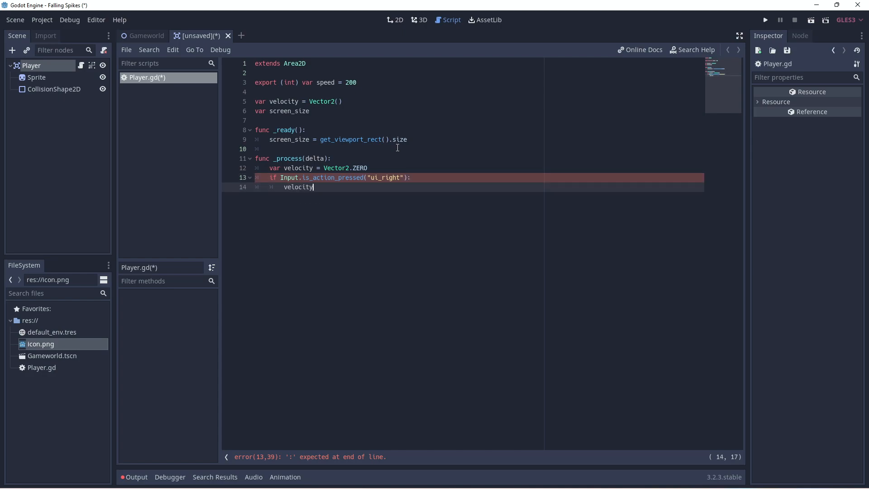
{"action": "type", "text": ".x"}
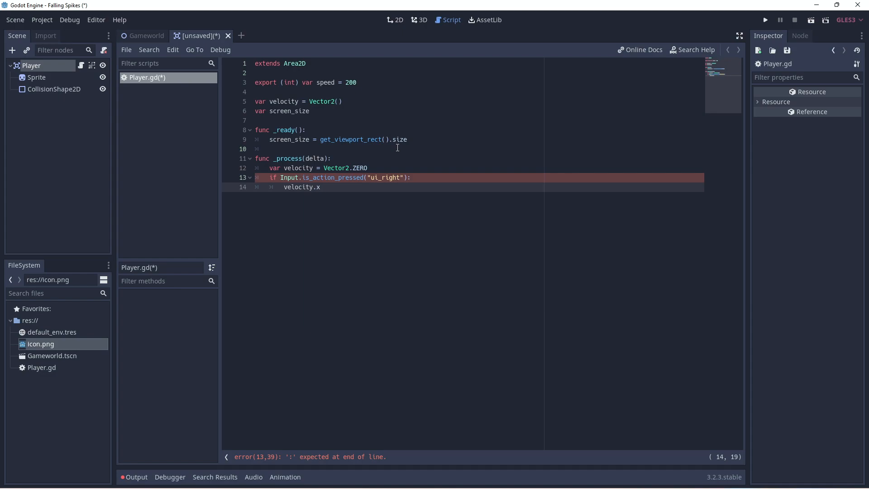
{"action": "type", "text": "="}
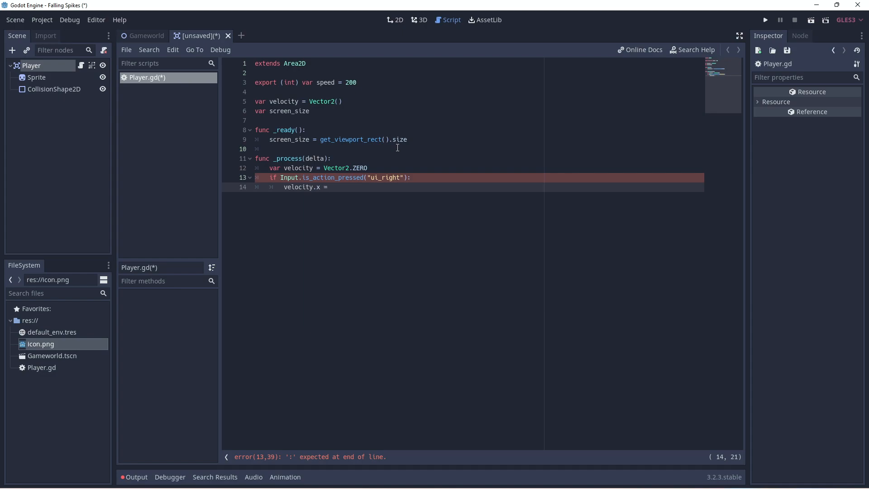
{"action": "type", "text": "=1"}
{"action": "type", "text": "if"}
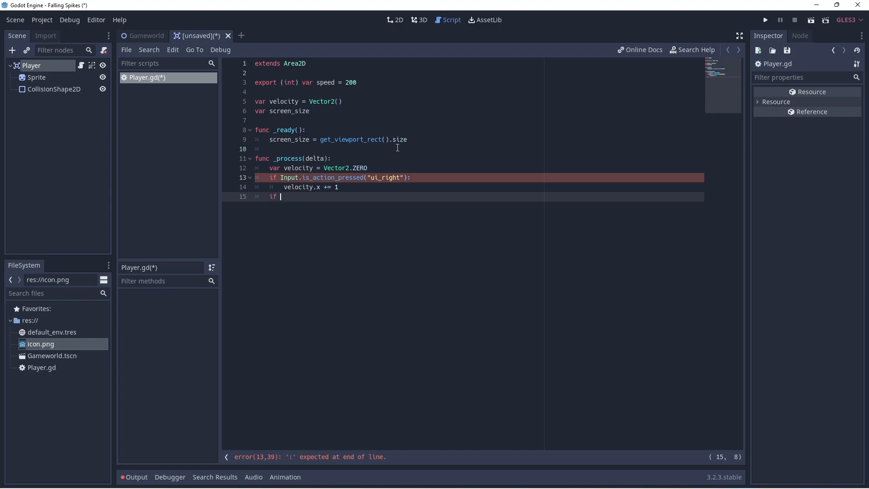
Add if Input.is_action_pressed("ui_left"): velocity.x -= 1 and begin another if line.
{"action": "type", "text": "Input"}
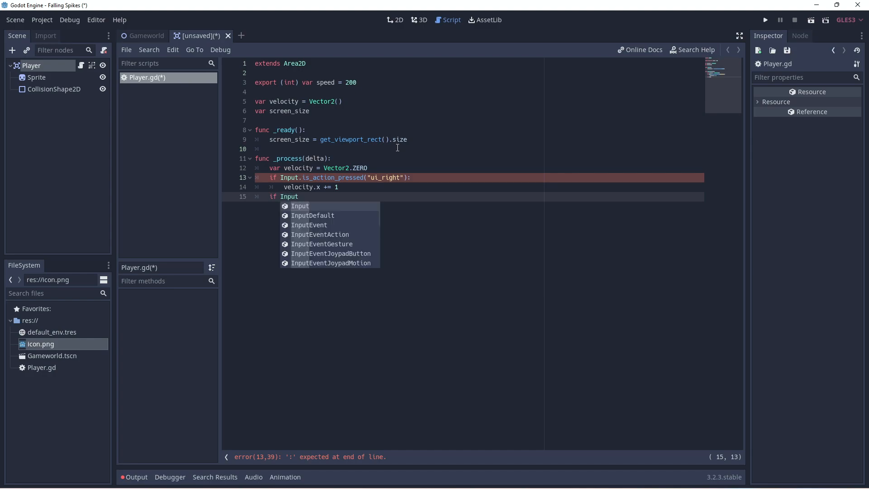
{"action": "type", "text": ".is_action_pressed(\"ui_left\"):"}
{"action": "type", "text": "v"}
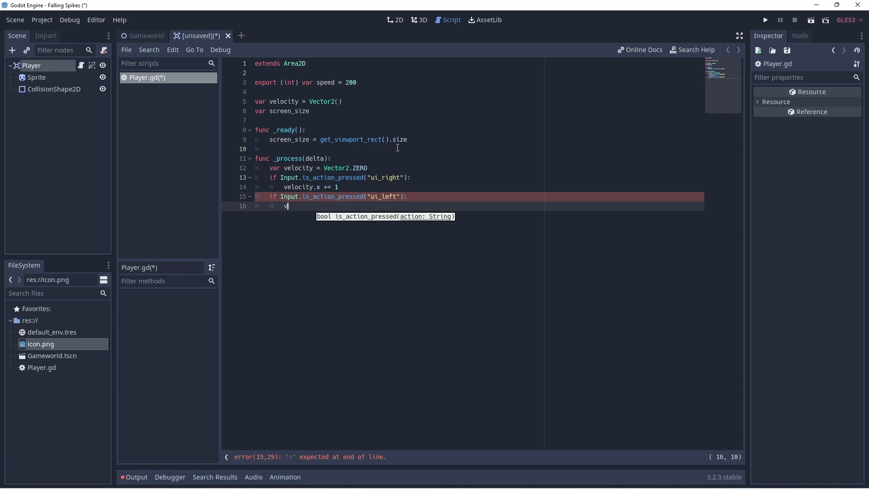
{"action": "type", "text": "elocity"}
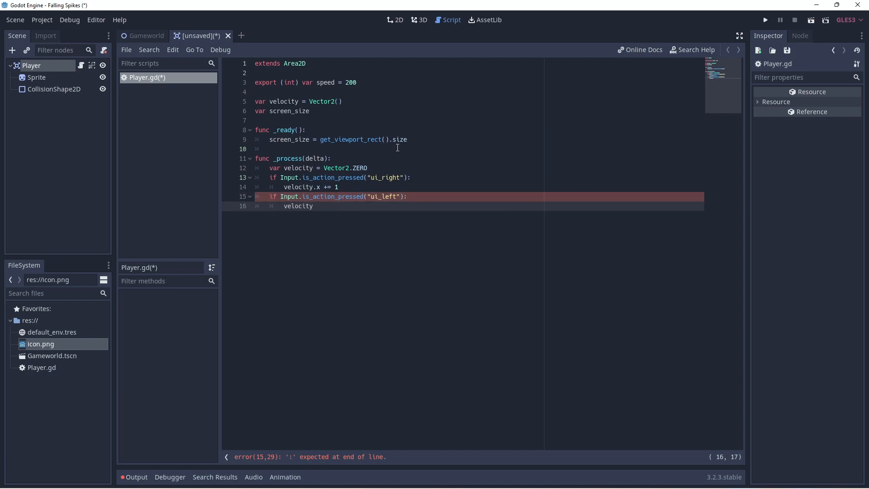
{"action": "type", "text": ".x -="}
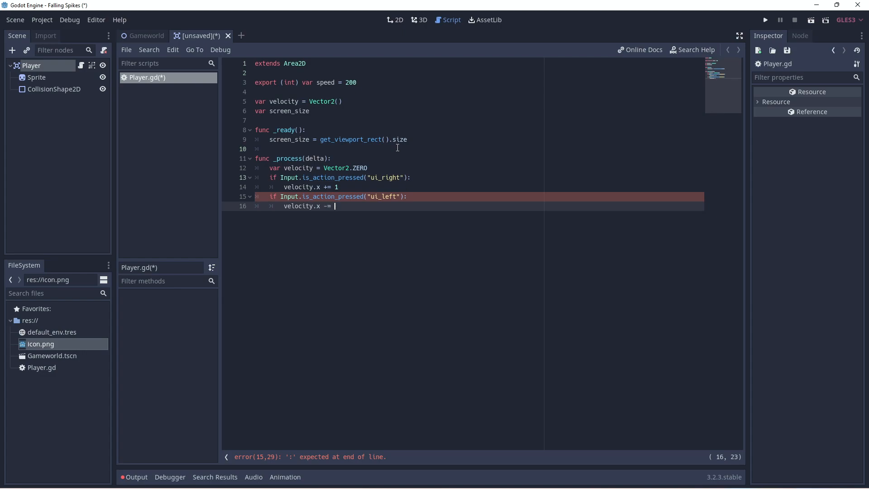
{"action": "key", "text": "enter"}
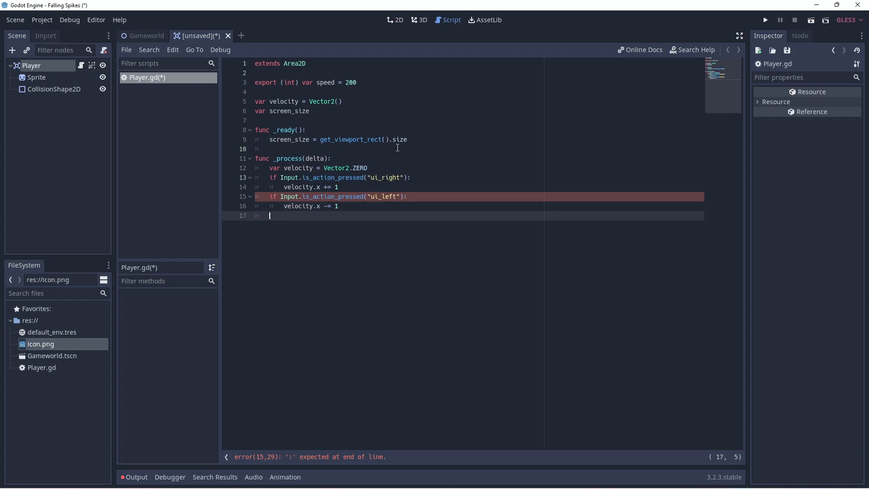
{"action": "type", "text": "if v"}
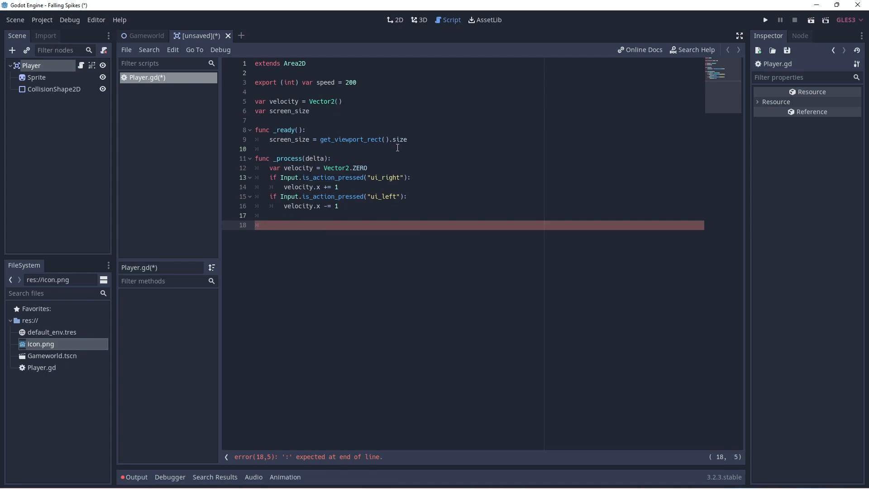
Move the player each frame with position += velocity * delta in Player.gd.
{"action": "type", "text": "p"}
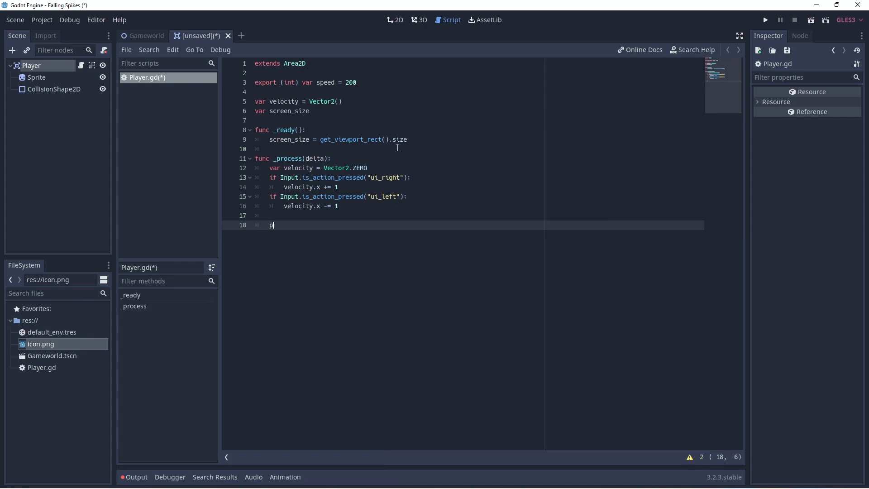
{"action": "type", "text": "osition"}
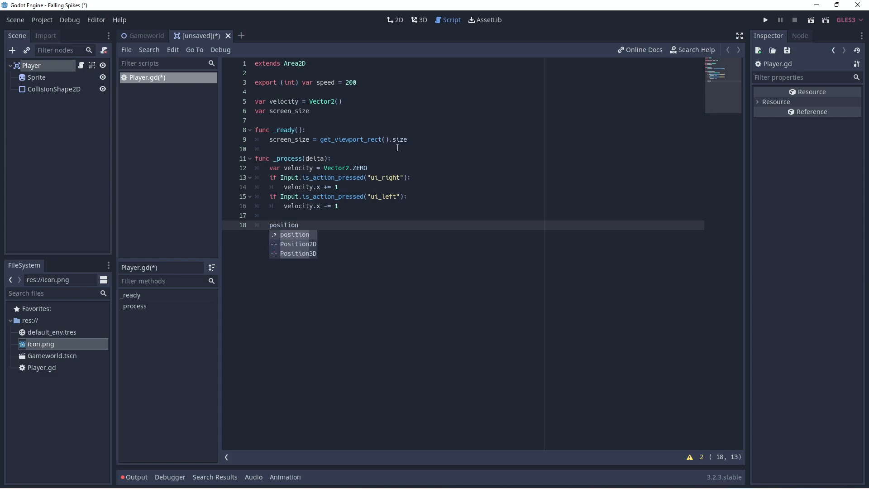
{"action": "type", "text": "+="}
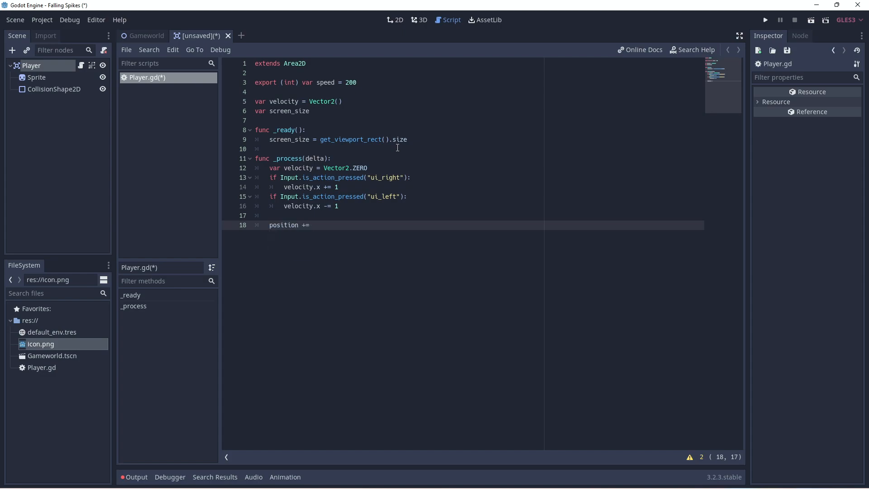
{"action": "type", "text": "velocity"}
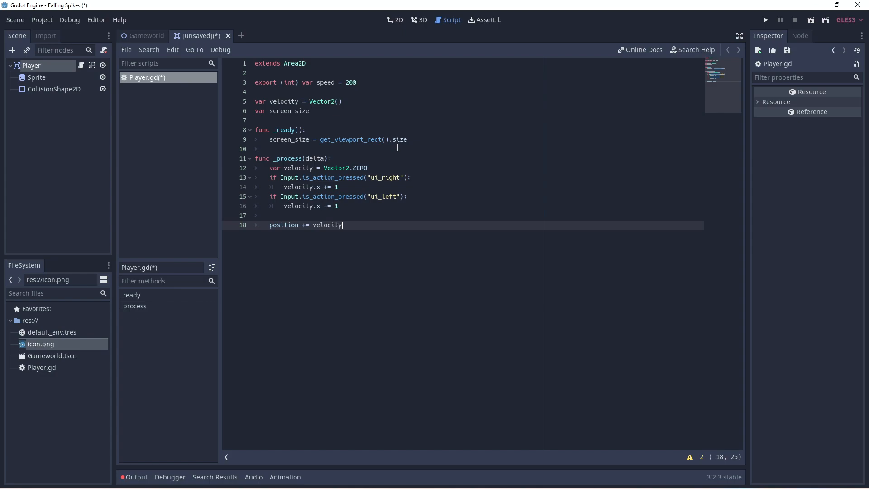
{"action": "type", "text": "* delt"}
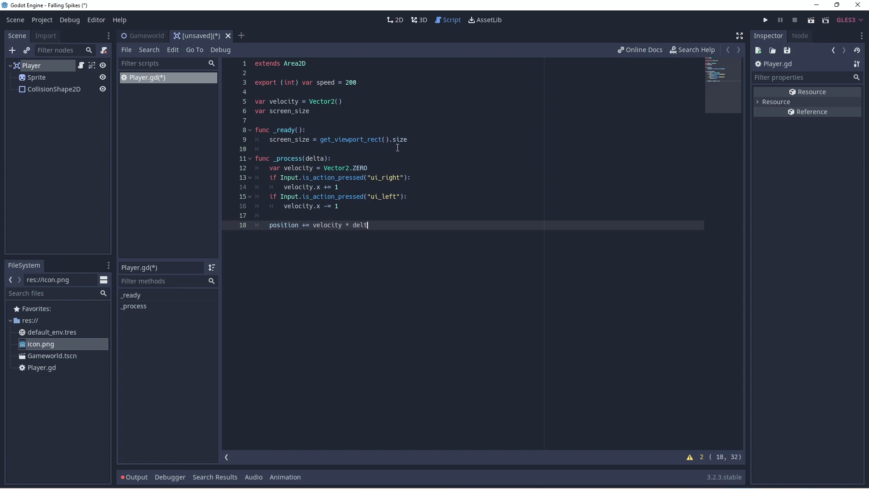
Clamp position.x and position.y between 0 and screen_size.
{"action": "type", "text": "position.x ="}
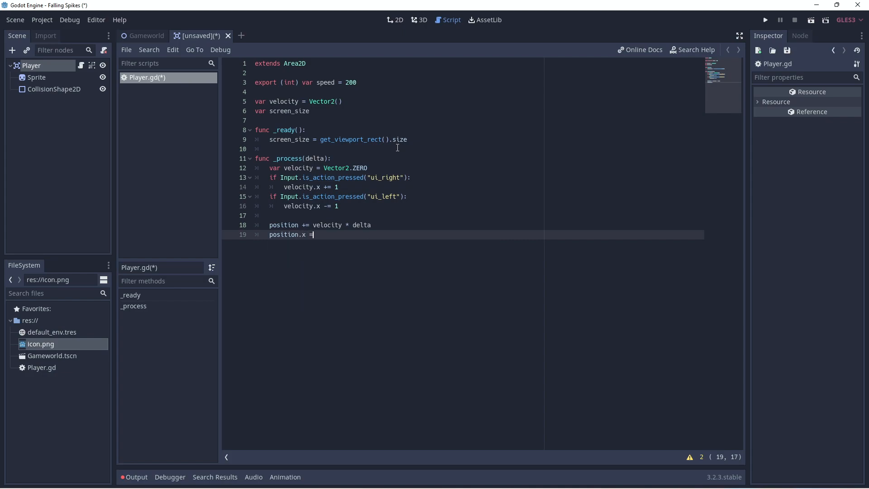
{"action": "type", "text": "clamp"}
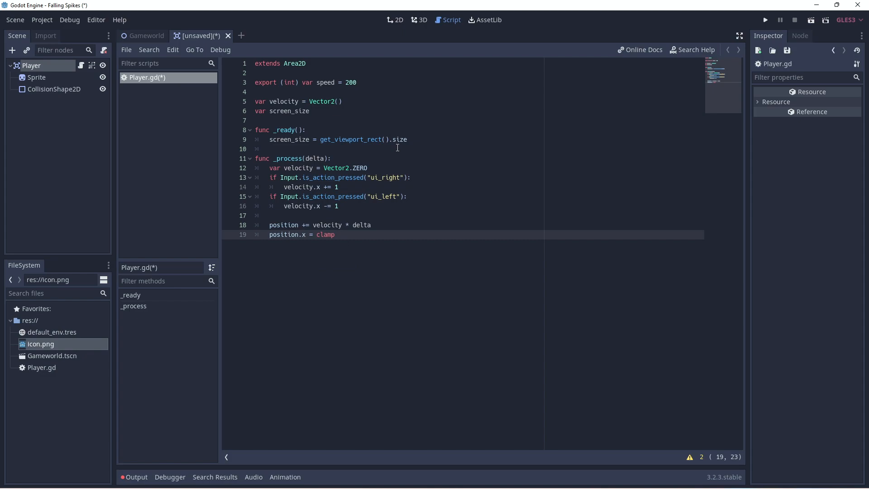
{"action": "type", "text": "(position.x"}
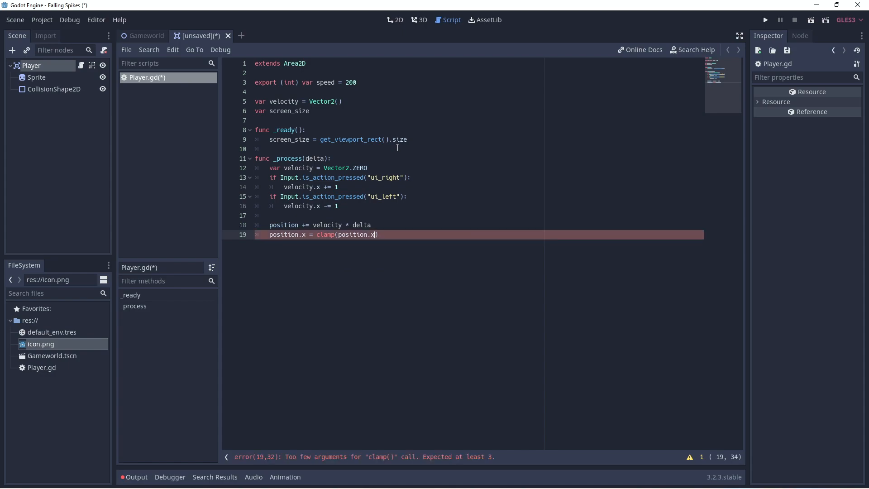
{"action": "type", "text": ", 0,"}
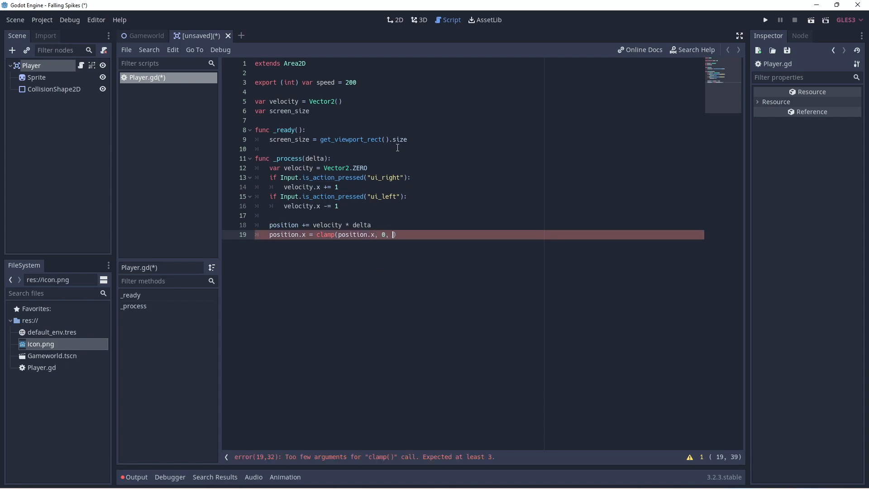
{"action": "type", "text": "screen_size.x"}
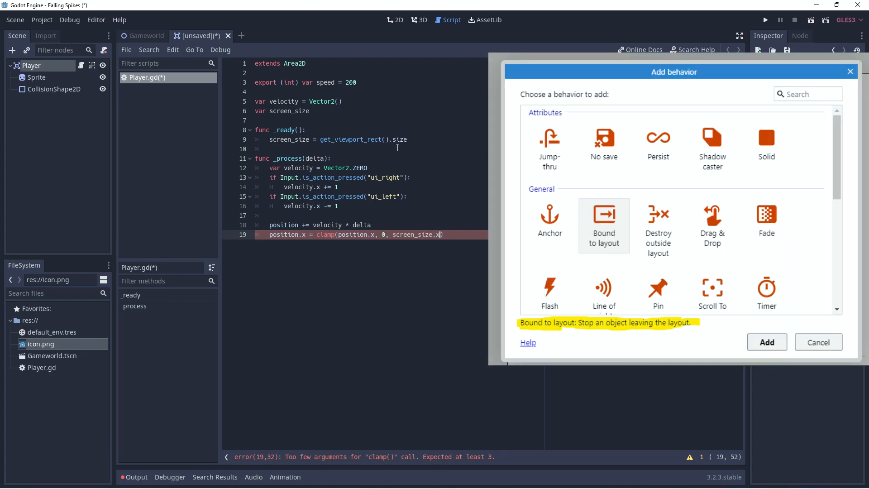
{"action": "type", "text": "position.y = clamp"}
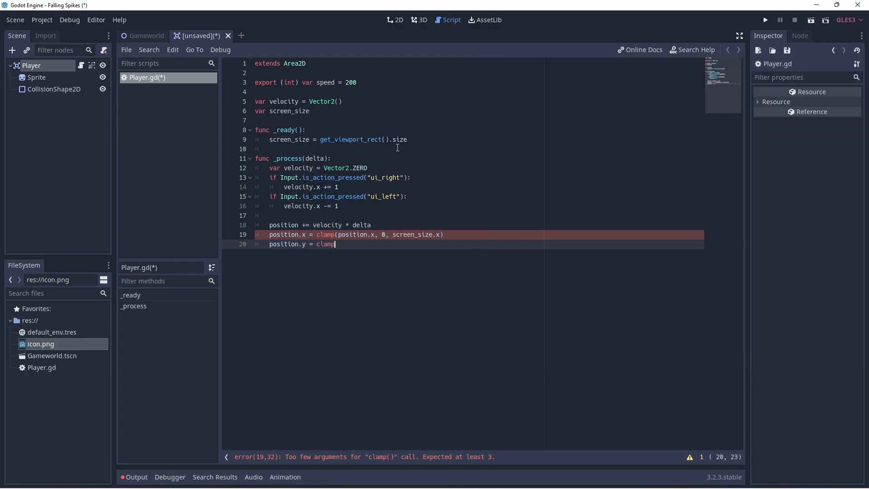
{"action": "type", "text": "(position"}
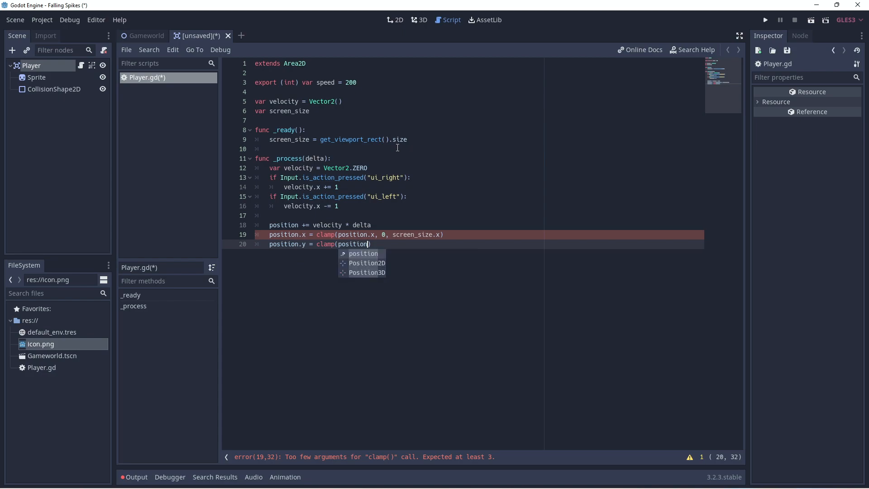
{"action": "type", "text": ".y, 0"}
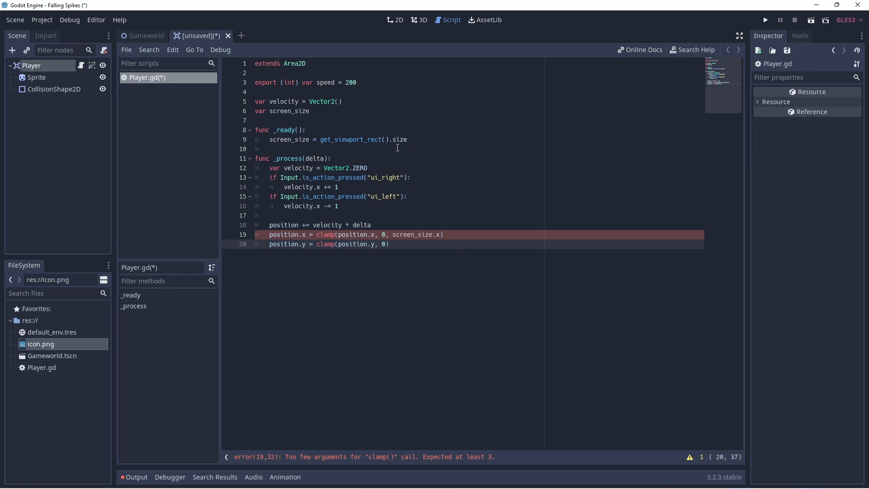
{"action": "type", "text": "screen"}
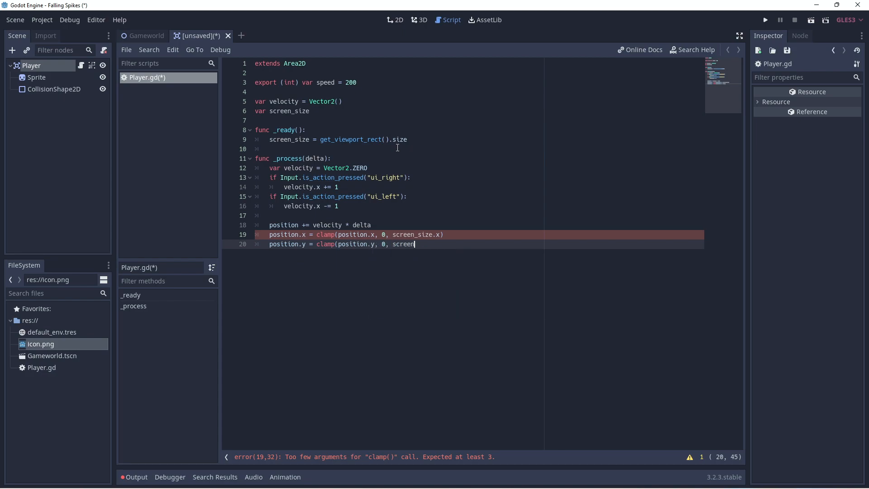
{"action": "type", "text": "_size"}
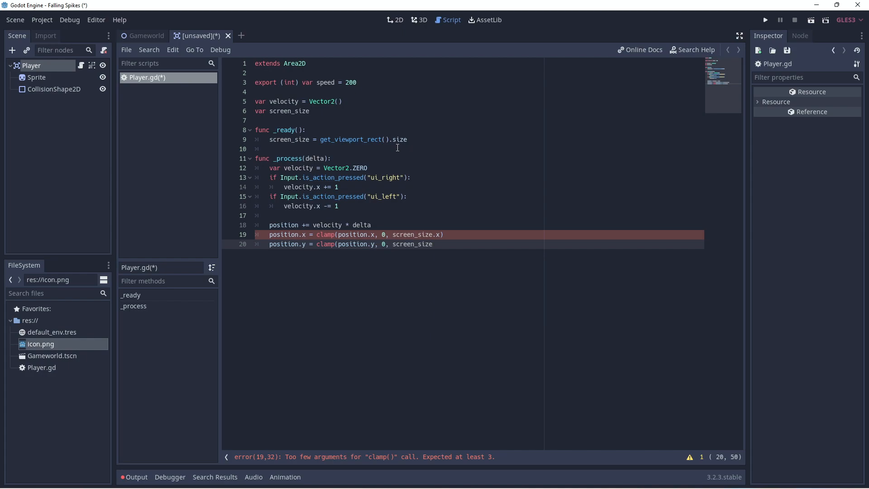
{"action": "type", "text": ".y)"}
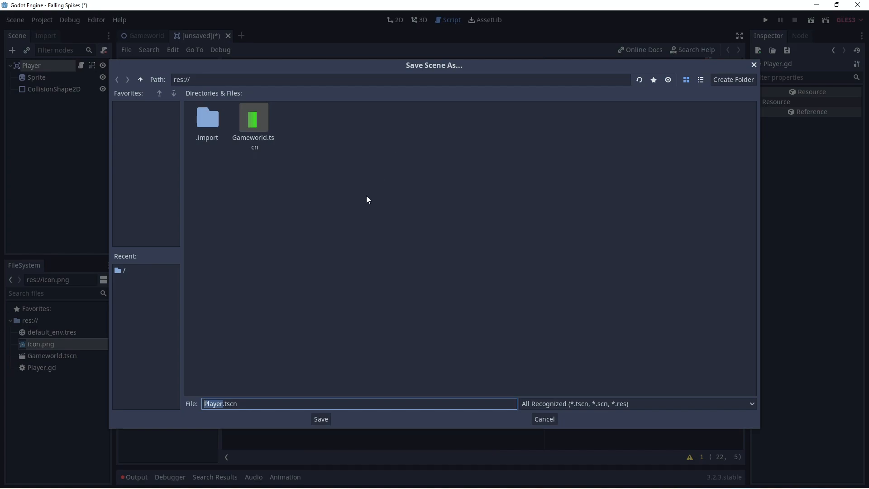
{"action": "mouse_move", "coordinate": [358, 230]}
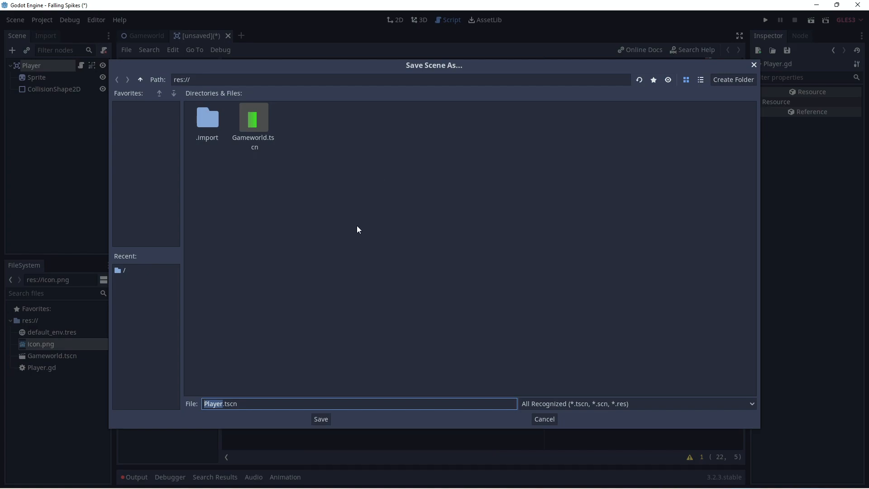
Save Player.tscn, test-run the scene, and close the game window.
{"action": "left_click", "coordinate": [321, 419]}
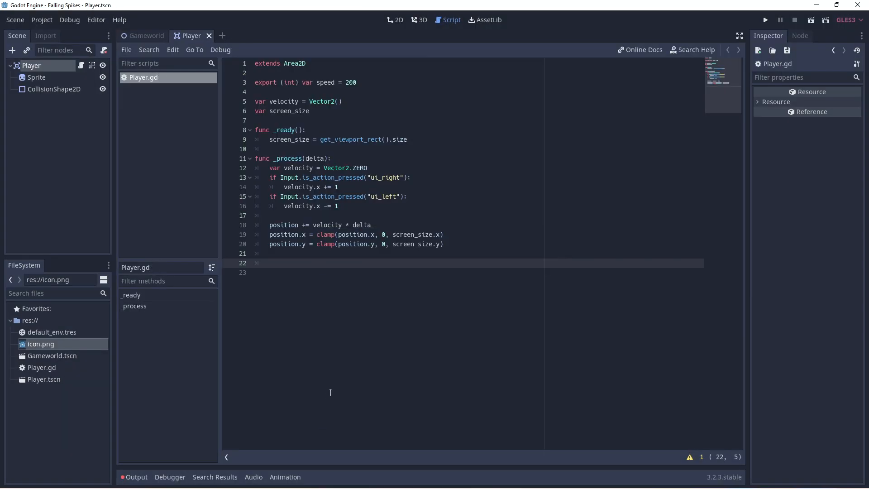
{"action": "mouse_move", "coordinate": [301, 160]}
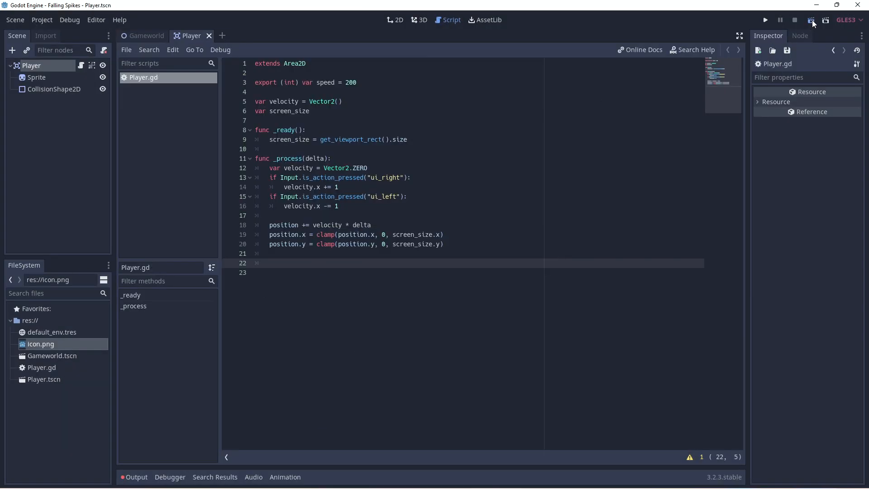
{"action": "left_click", "coordinate": [764, 19]}
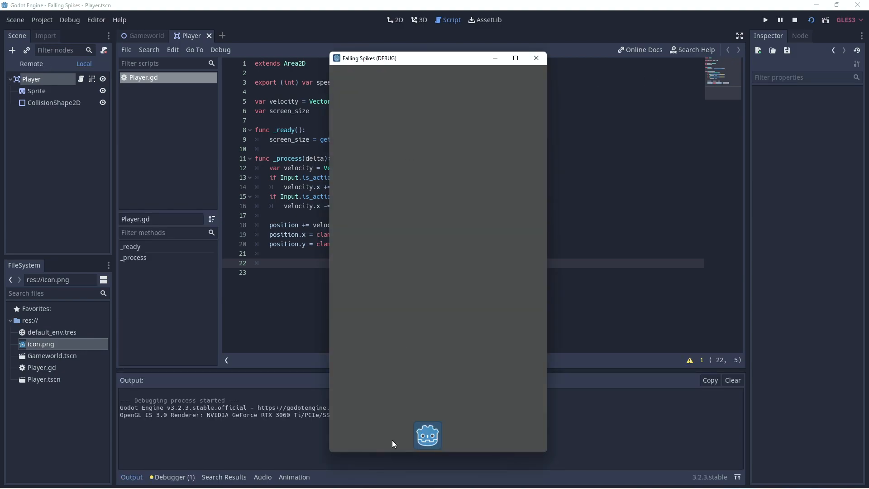
{"action": "mouse_move", "coordinate": [513, 444]}
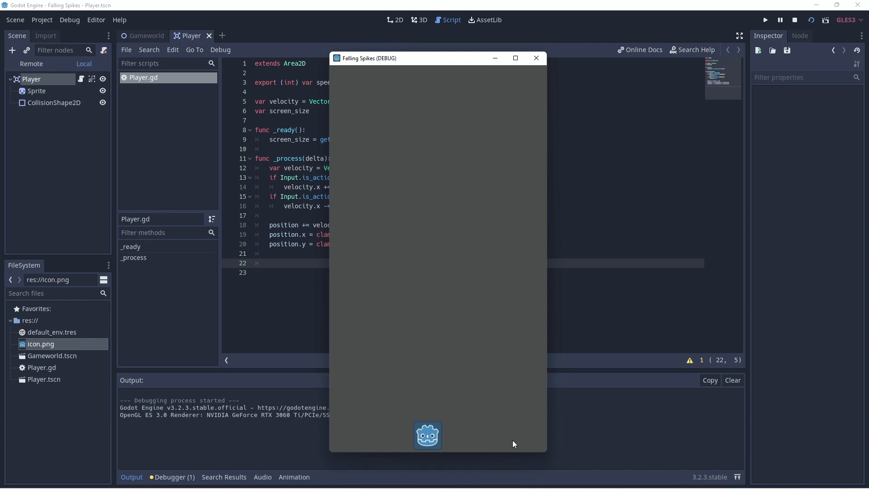
{"action": "mouse_move", "coordinate": [439, 65]}
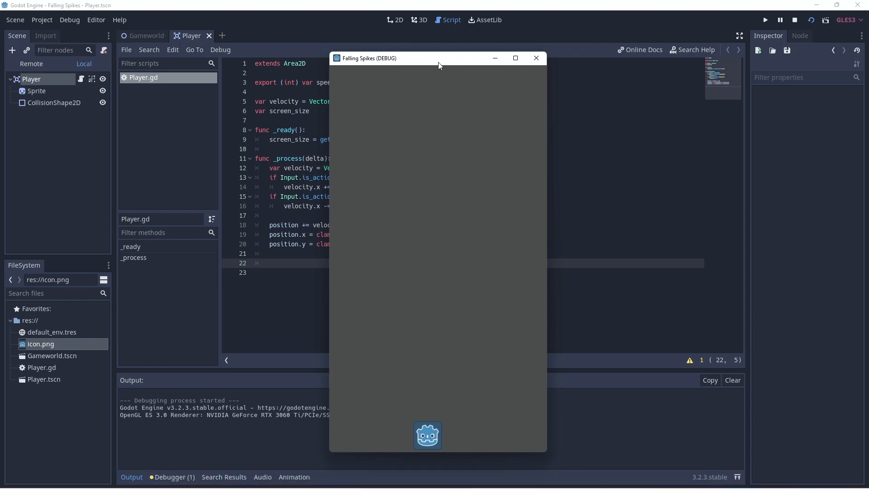
{"action": "left_click", "coordinate": [794, 19]}
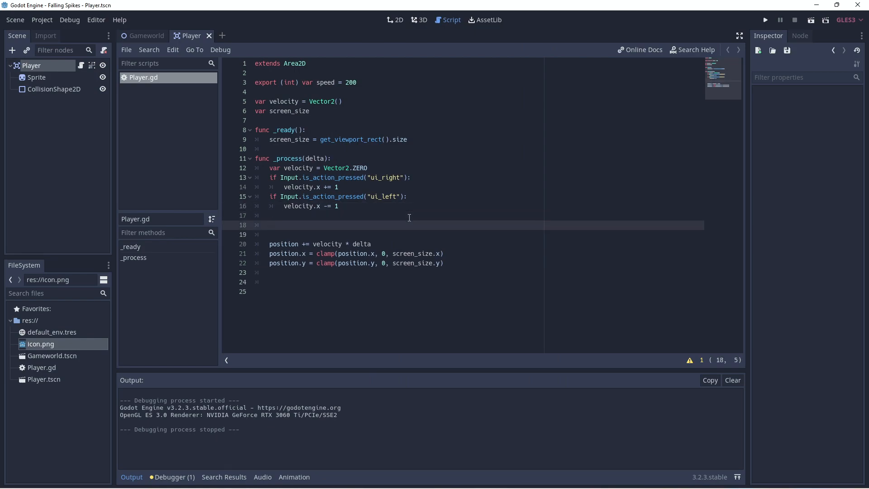
Add 'if velocity.length() > 0:' multiplying velocity by speed in Player.gd.
{"action": "type", "text": "if velocity"}
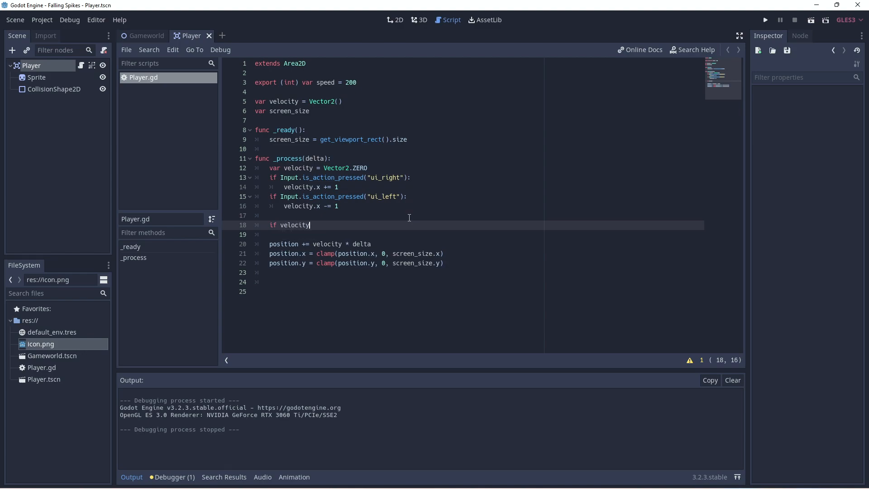
{"action": "type", "text": ".length("}
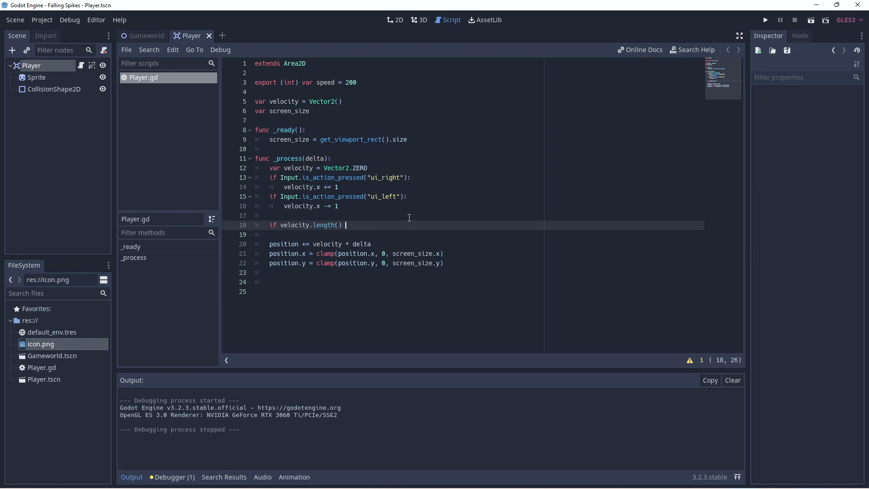
{"action": "type", "text": "> 0:"}
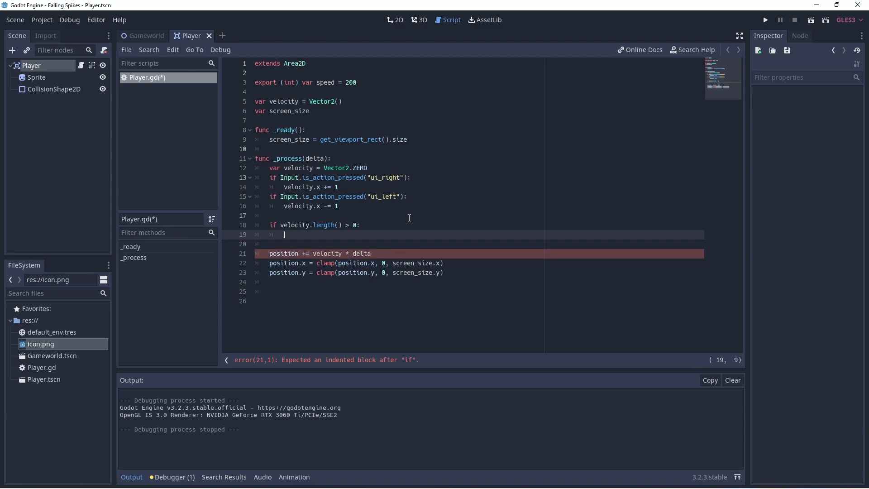
{"action": "type", "text": "velocity = velocity * speed"}
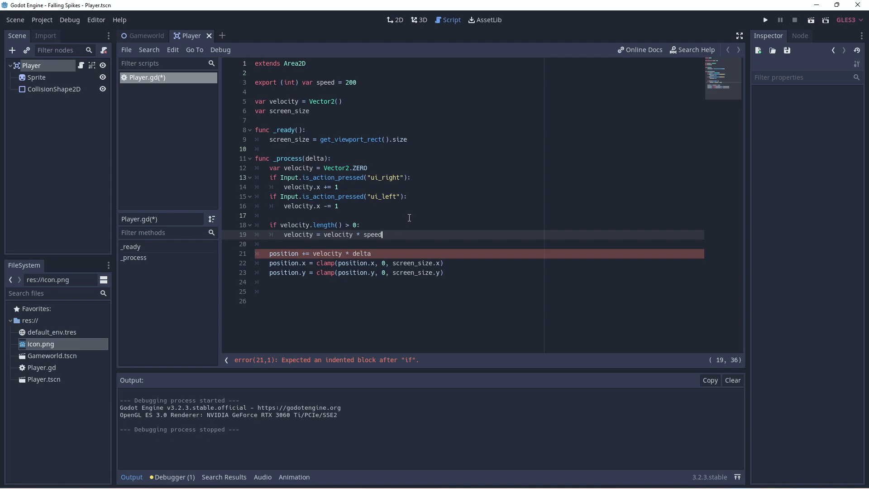
Save and run the scene to test player movement.
{"action": "key", "text": "ctrl+s"}
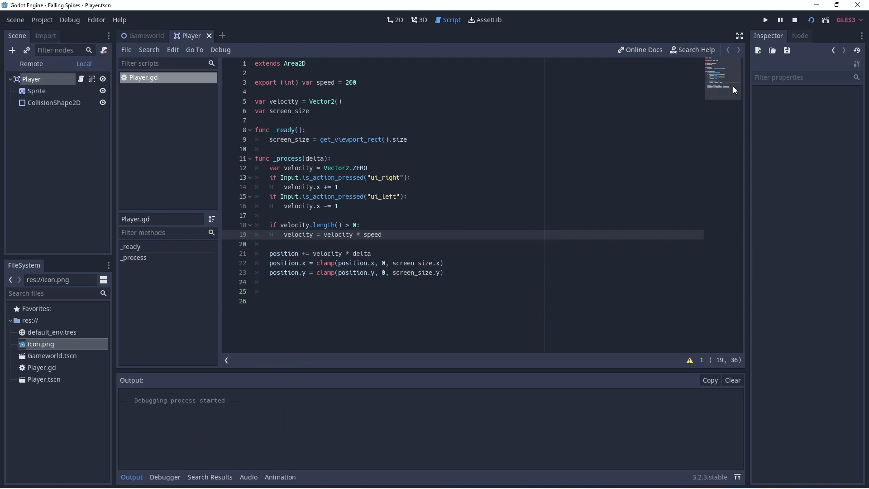
{"action": "left_click", "coordinate": [764, 20]}
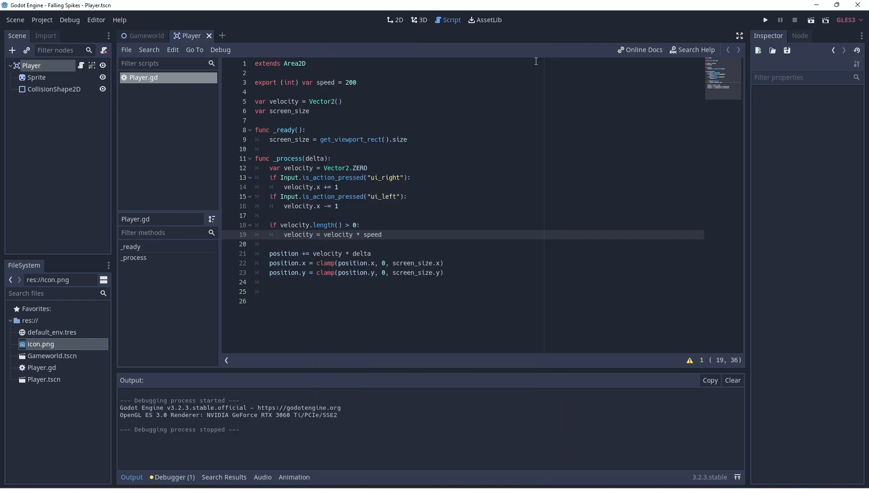
{"action": "key", "text": "ctrl+s"}
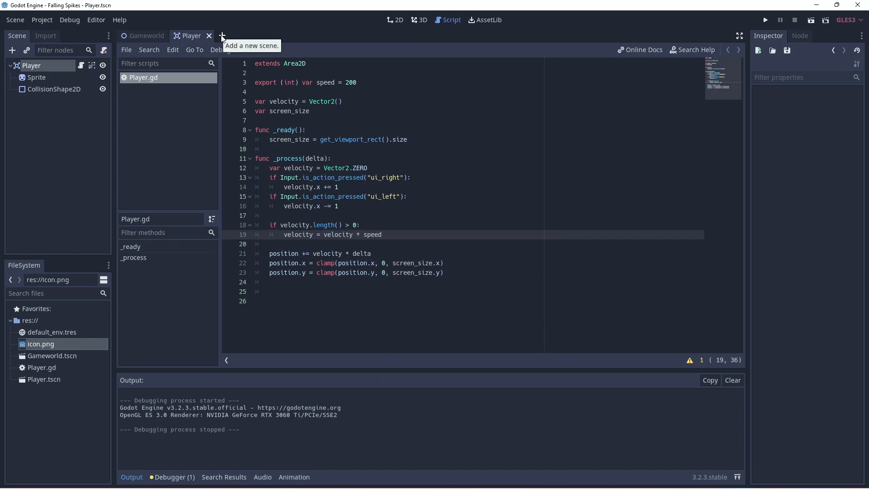
Create a new scene with an Area2D root renamed FallingObject and add a Sprite child.
{"action": "left_click", "coordinate": [221, 35]}
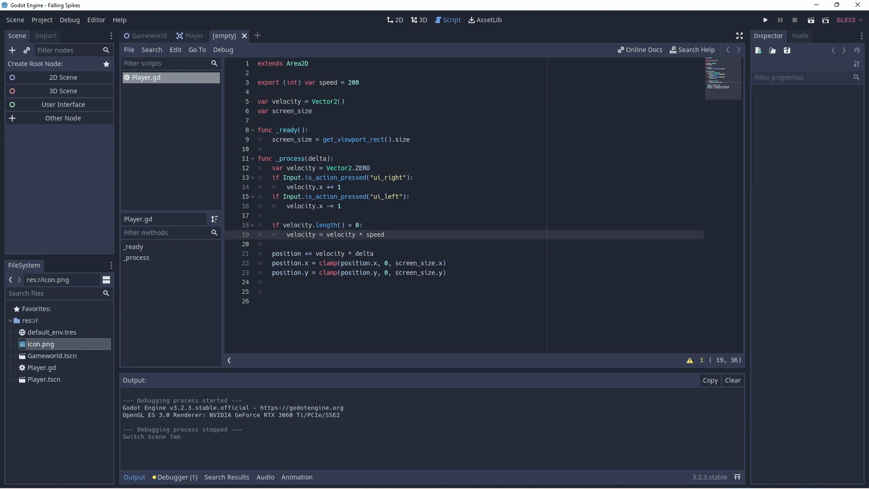
{"action": "mouse_move", "coordinate": [777, 288]}
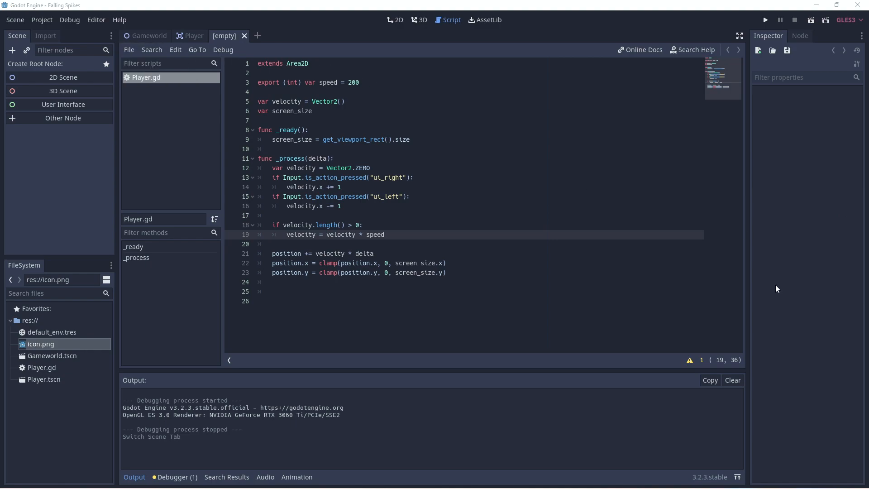
{"action": "mouse_move", "coordinate": [312, 163]}
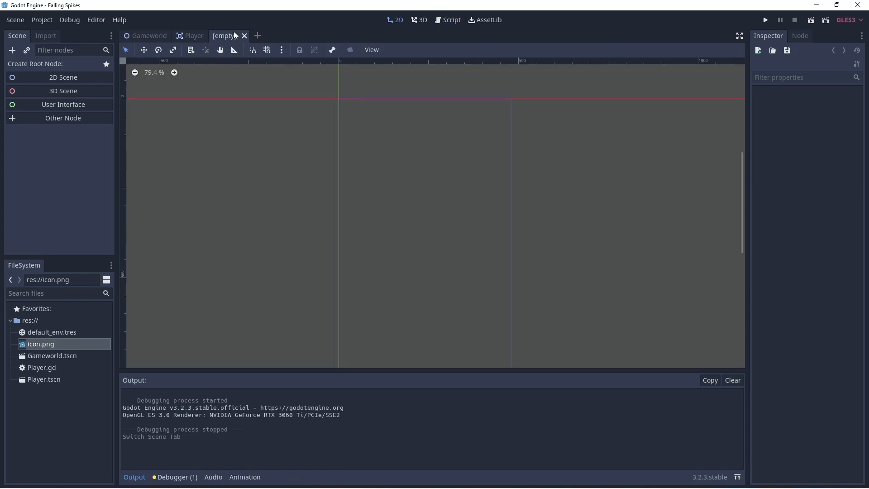
{"action": "left_click", "coordinate": [12, 49]}
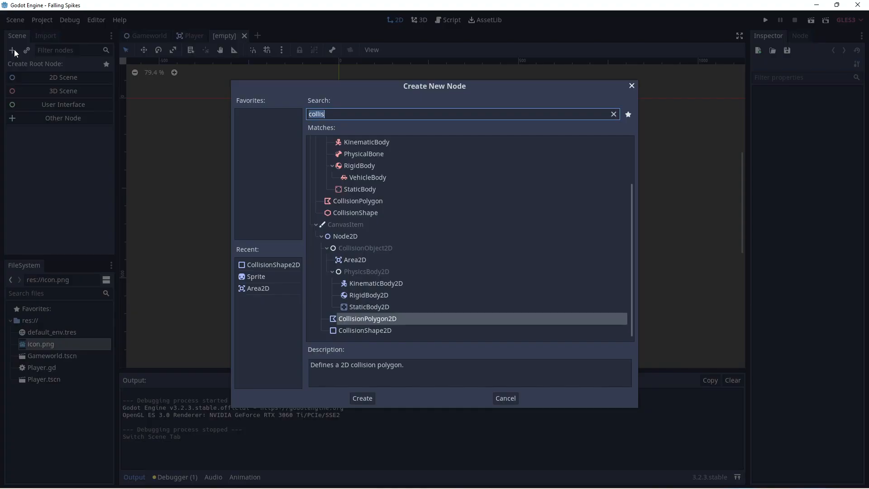
{"action": "mouse_move", "coordinate": [258, 288]}
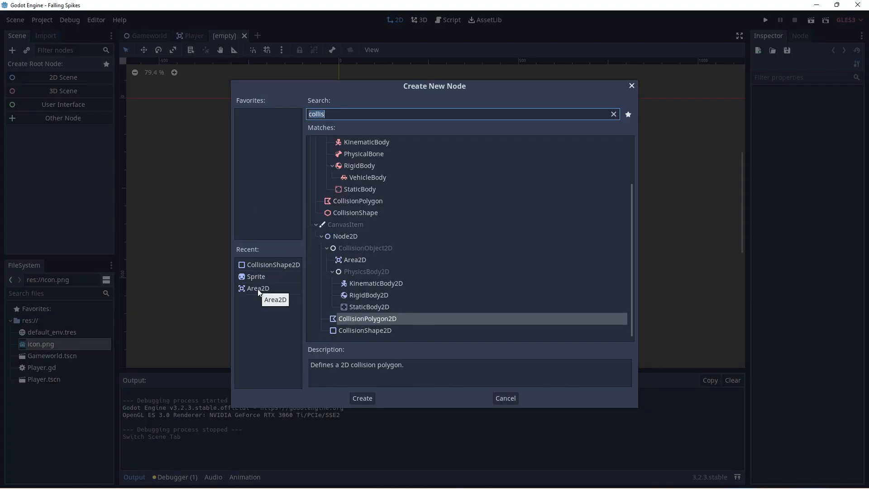
{"action": "left_click", "coordinate": [255, 276]}
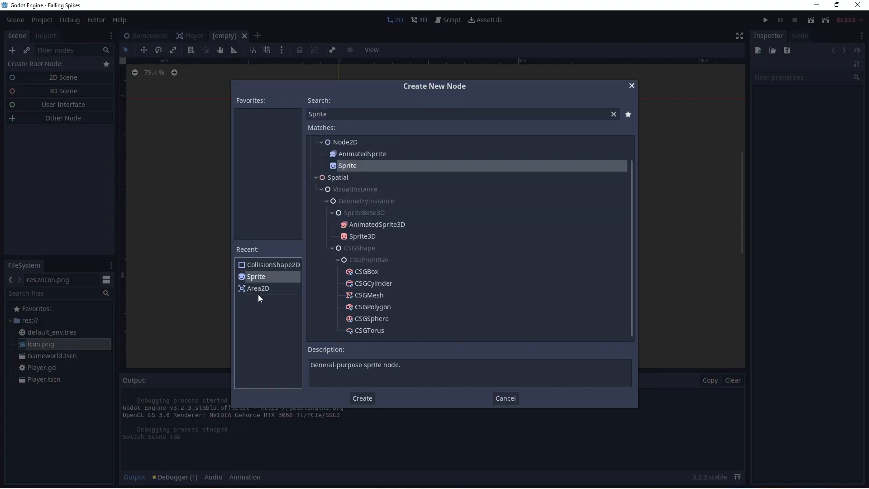
{"action": "left_click", "coordinate": [361, 398]}
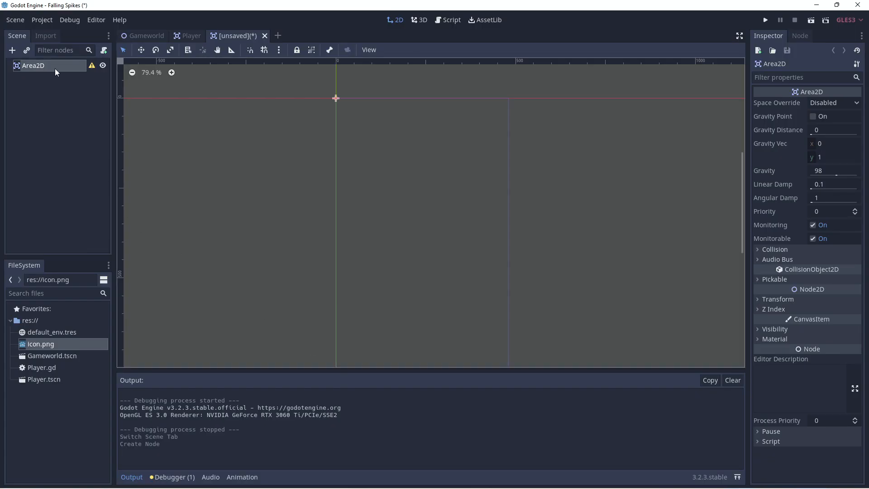
{"action": "double_click", "coordinate": [32, 65]}
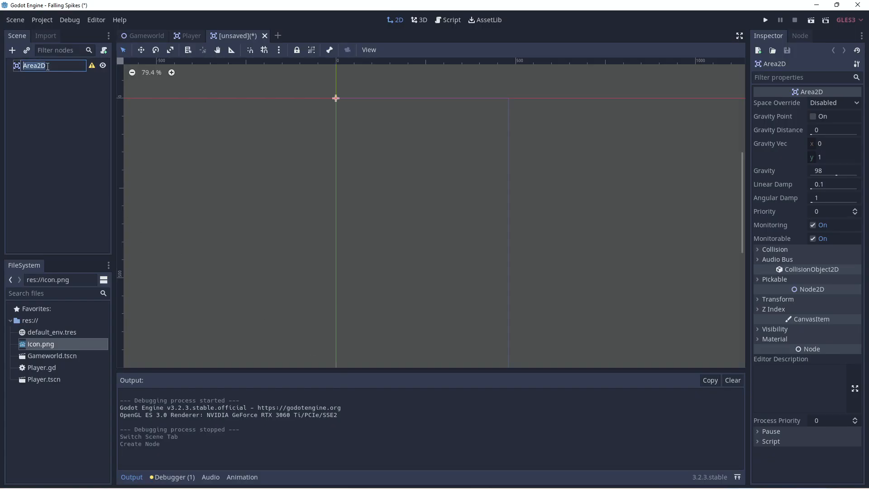
{"action": "type", "text": "FallingC"}
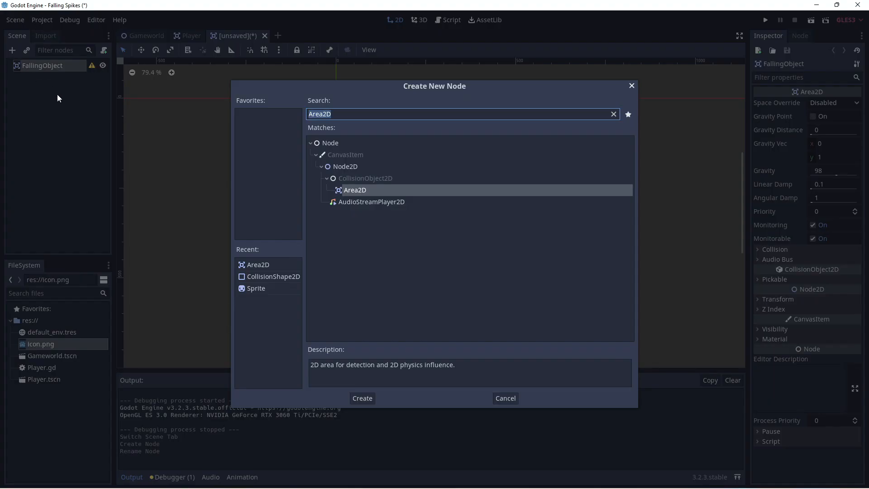
{"action": "left_click", "coordinate": [256, 288]}
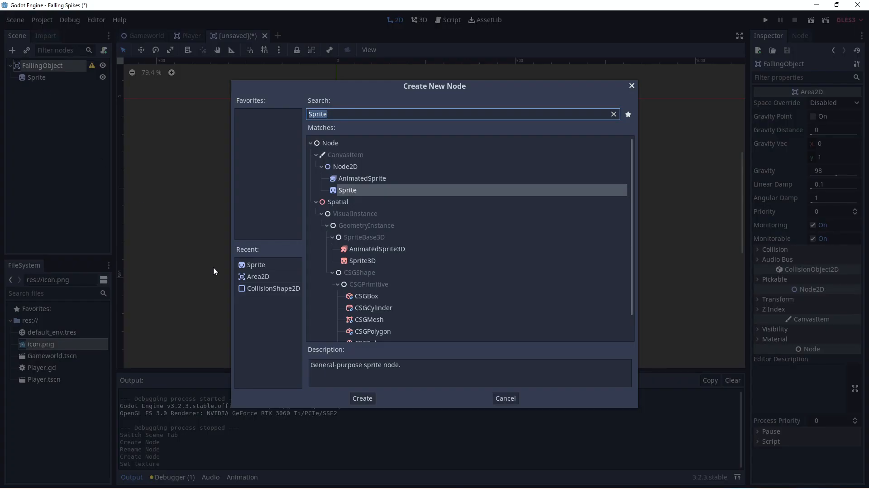
Add a CollisionShape2D with a rectangle shape stretched over the icon, then select FallingObject.
{"action": "left_click", "coordinate": [361, 398]}
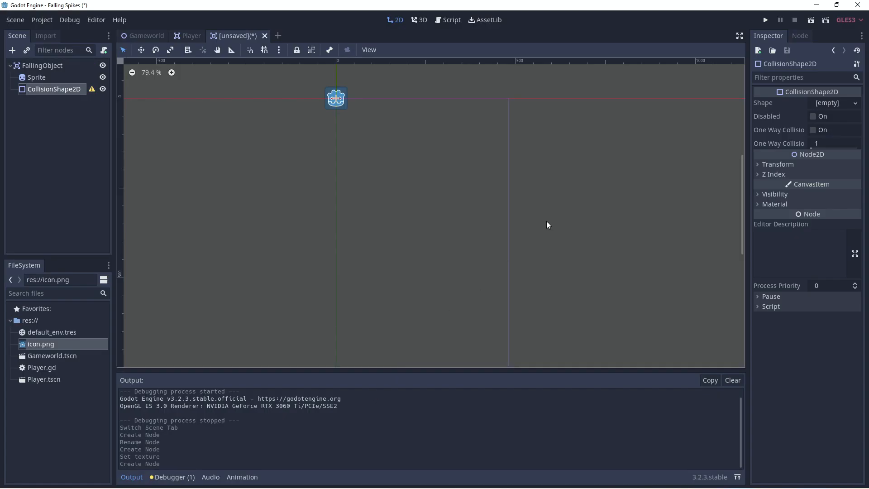
{"action": "left_click", "coordinate": [837, 103]}
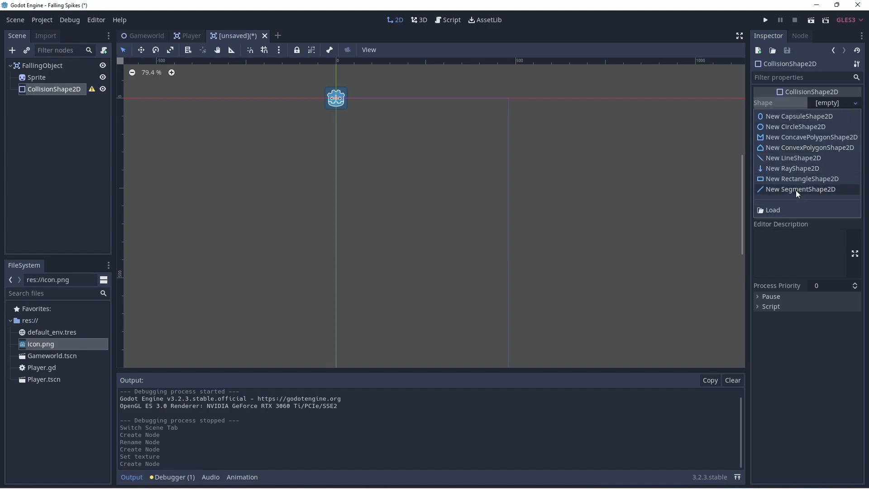
{"action": "left_click", "coordinate": [802, 179]}
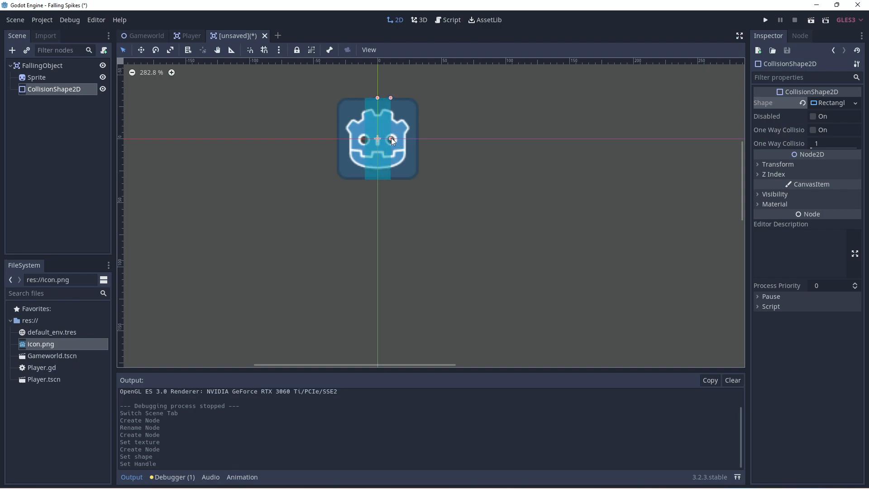
{"action": "left_click_drag", "start_coordinate": [391, 138], "coordinate": [417, 138]}
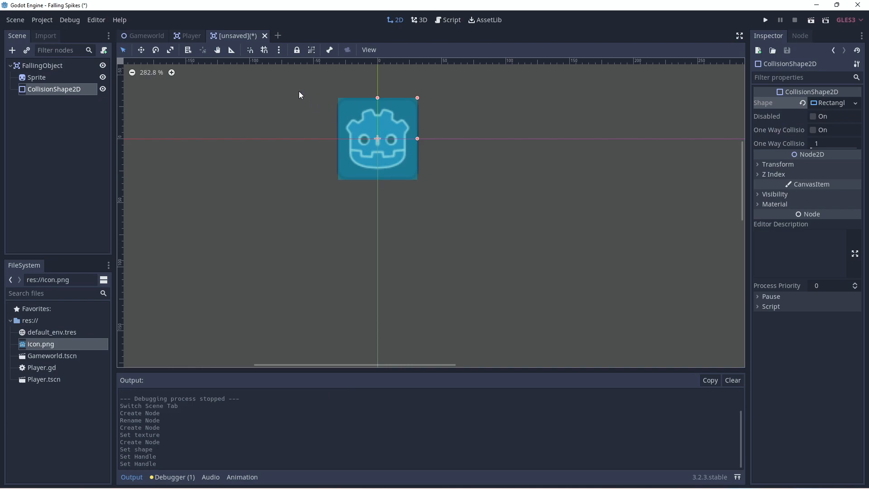
{"action": "left_click", "coordinate": [42, 66]}
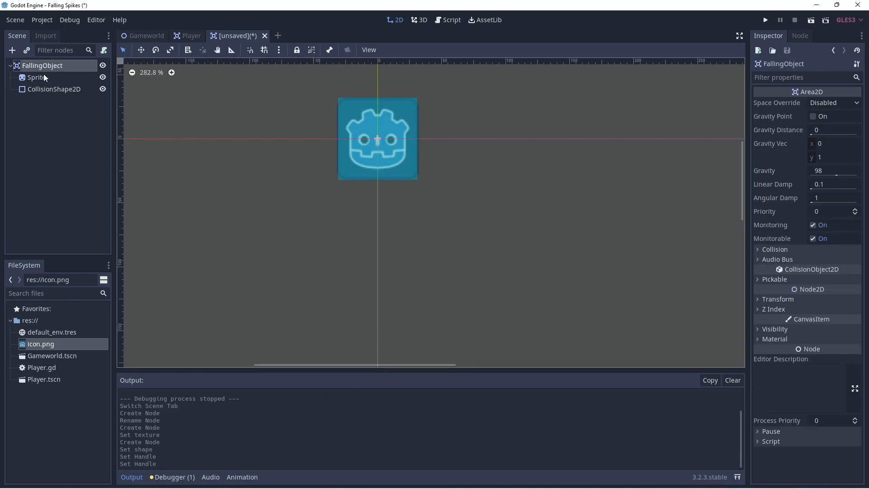
{"action": "mouse_move", "coordinate": [36, 77]}
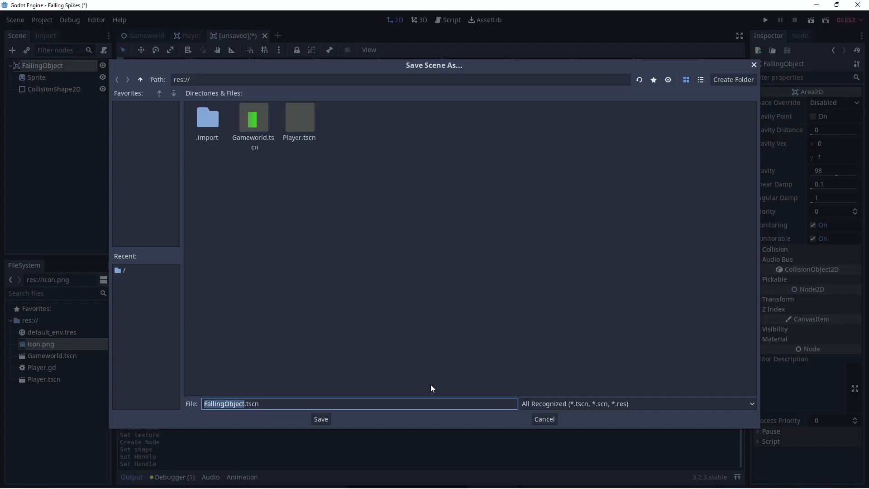
Save FallingObject.tscn, zoom out, and drag the collision shape in the viewport.
{"action": "left_click", "coordinate": [320, 418]}
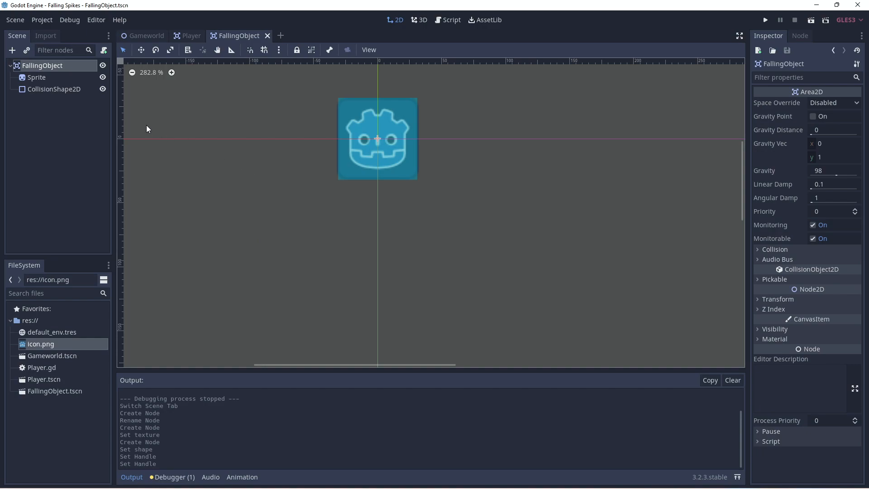
{"action": "scroll", "scroll_direction": "down", "scroll_amount": 3}
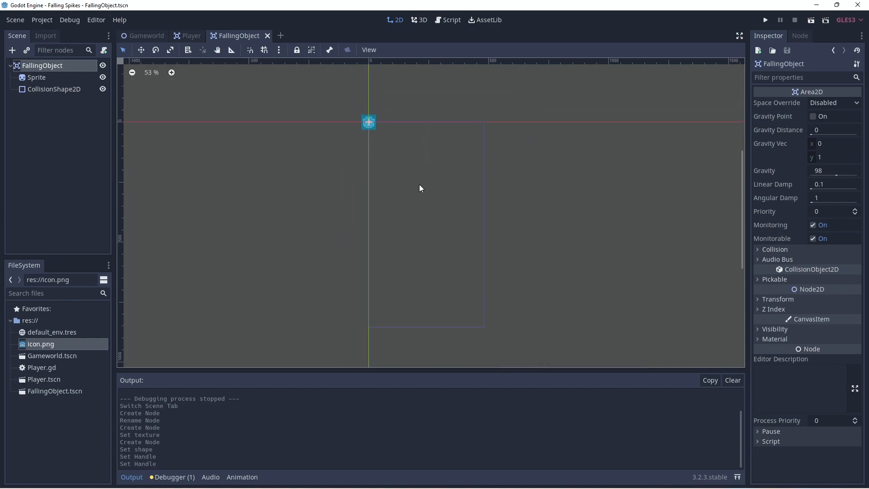
{"action": "left_click", "coordinate": [54, 89]}
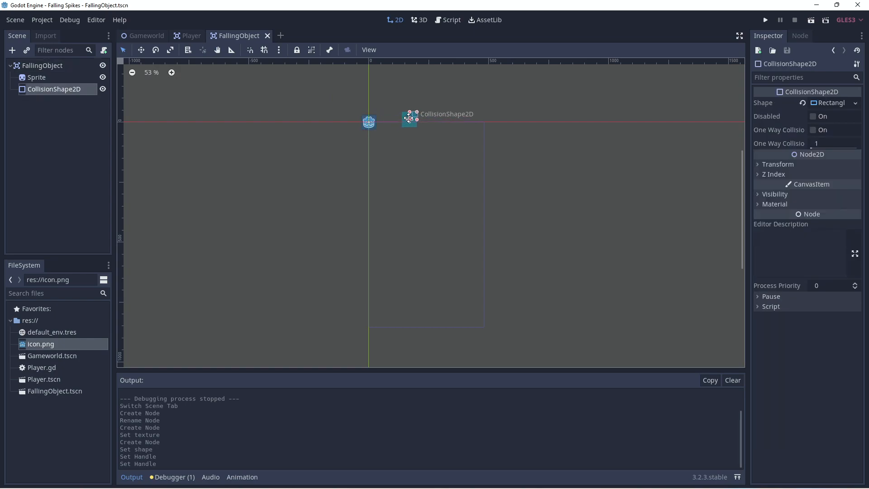
{"action": "left_click_drag", "start_coordinate": [409, 119], "coordinate": [368, 121]}
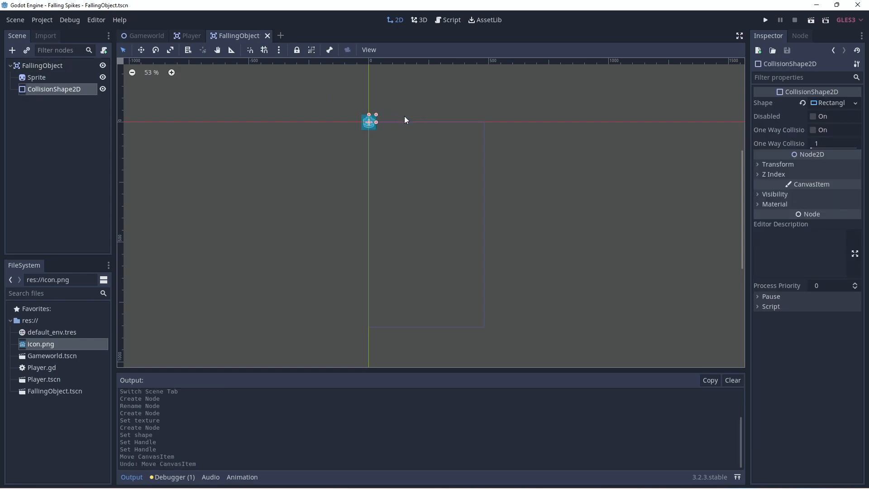
Group FallingObject's children, move the object above the screen top, and start attaching a script.
{"action": "left_click", "coordinate": [42, 65]}
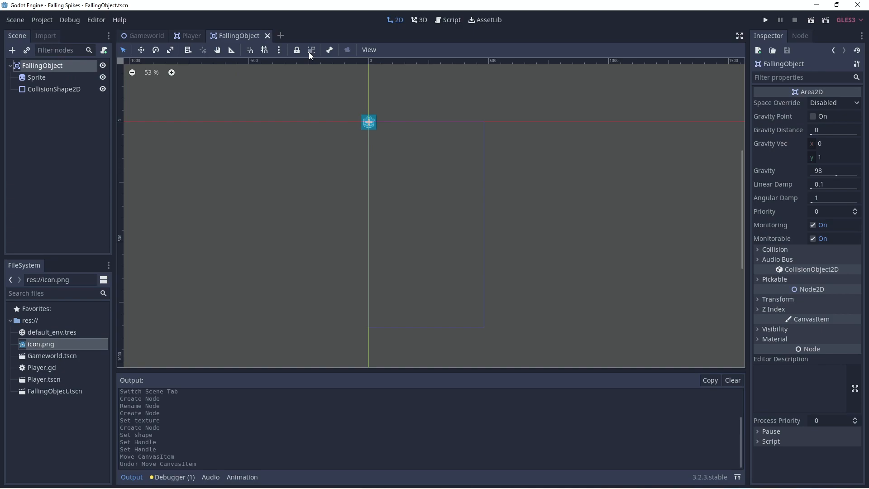
{"action": "left_click_drag", "start_coordinate": [368, 122], "coordinate": [422, 111]}
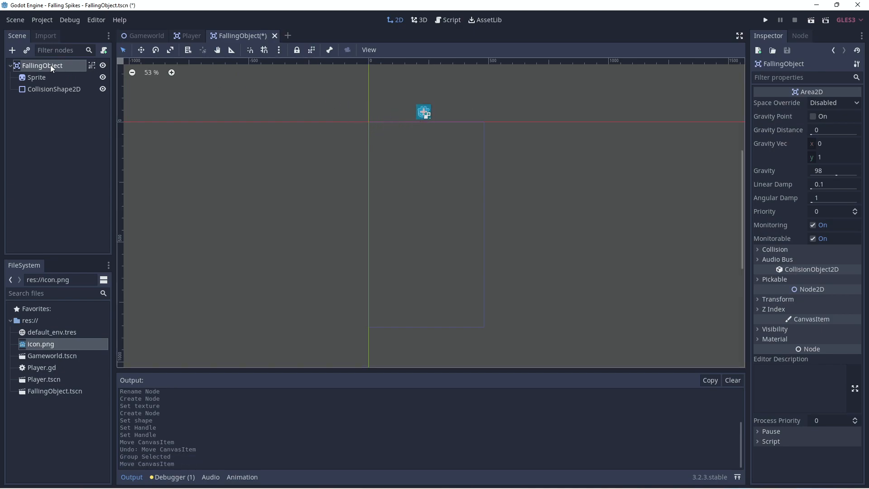
{"action": "left_click", "coordinate": [103, 50]}
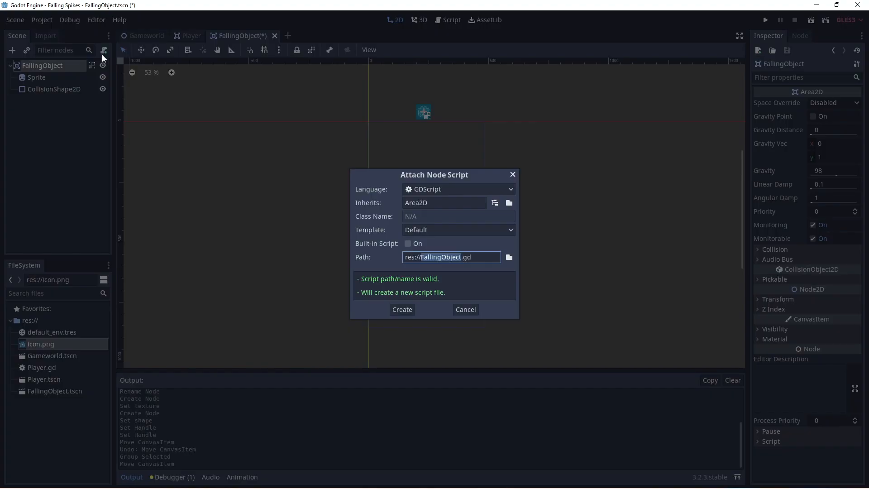
Create FallingObject.gd with _process adding rand_range(5,10) to position.y.
{"action": "left_click", "coordinate": [401, 309]}
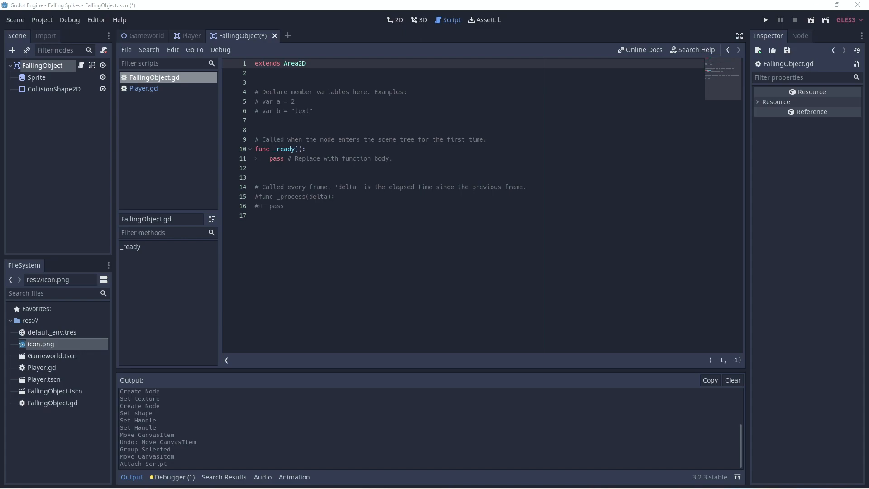
{"action": "mouse_move", "coordinate": [288, 211]}
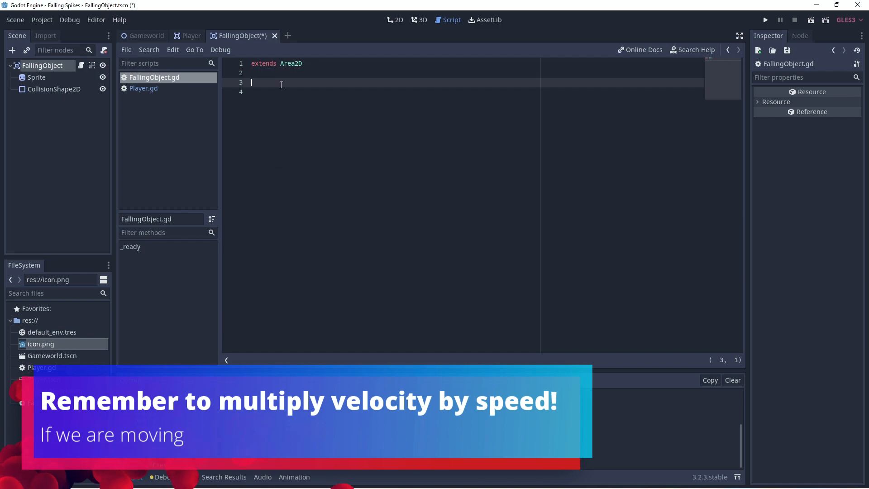
{"action": "type", "text": "func"}
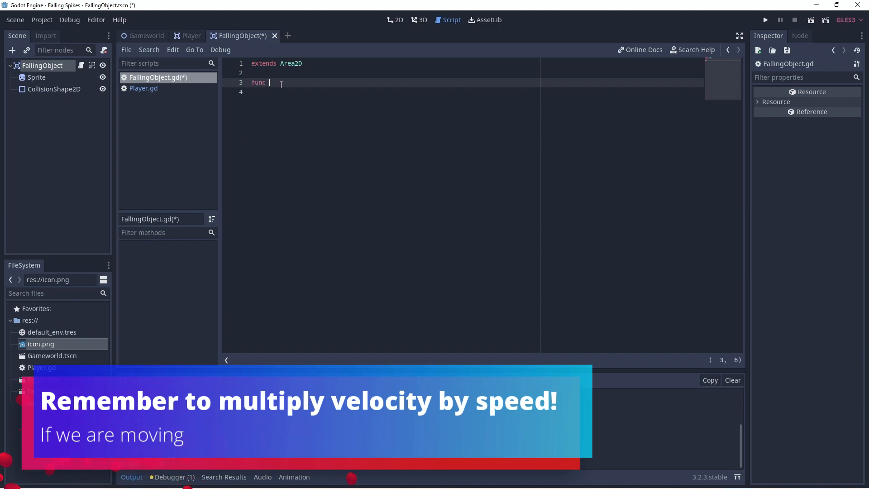
{"action": "type", "text": "_process(delta):"}
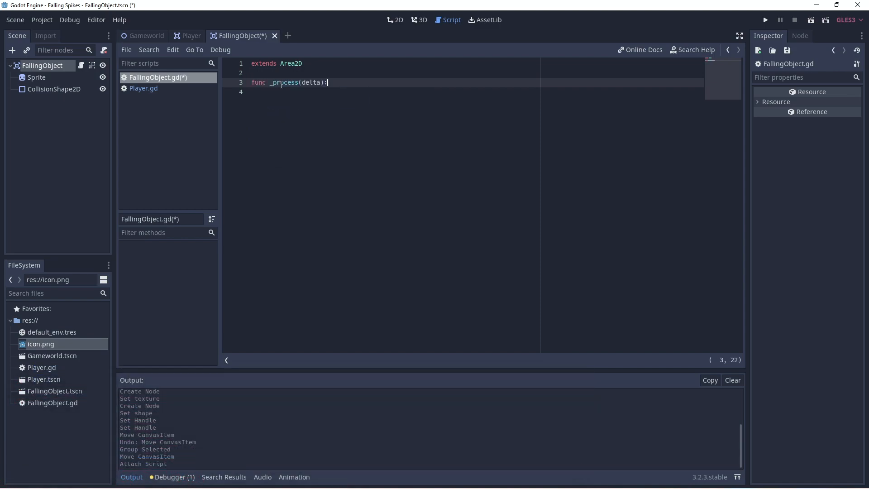
{"action": "type", "text": "position.y"}
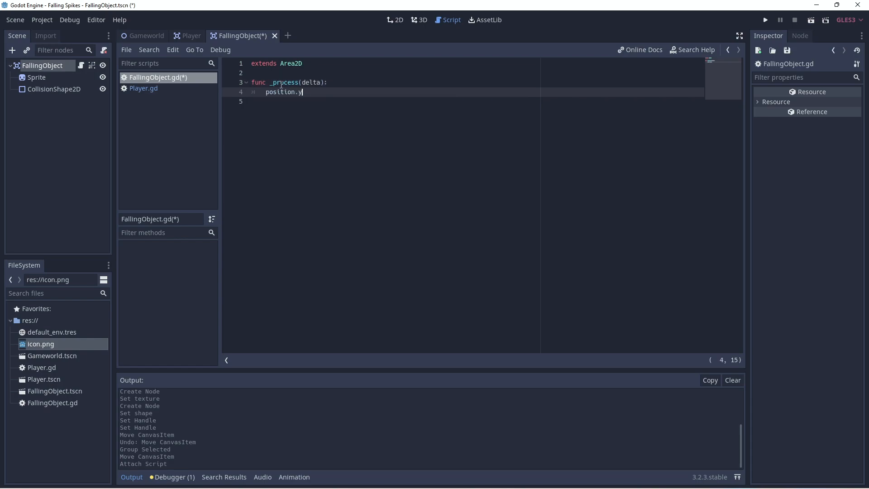
{"action": "type", "text": "+="}
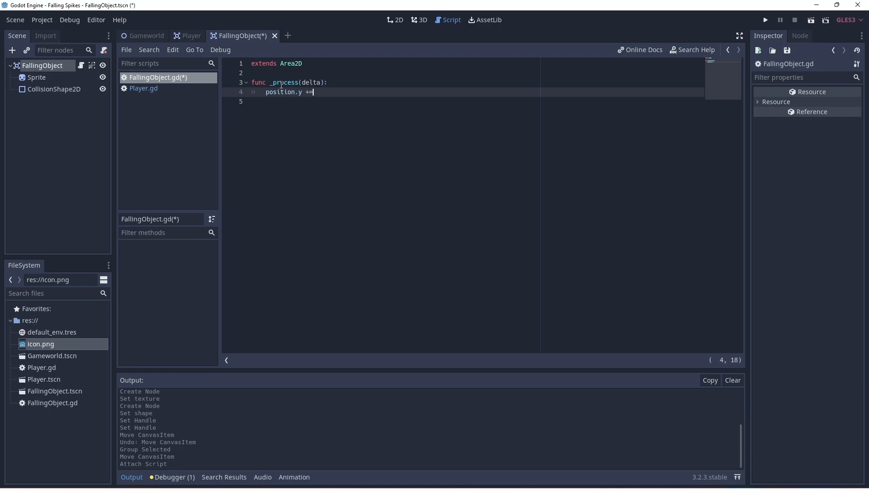
{"action": "type", "text": "rand"}
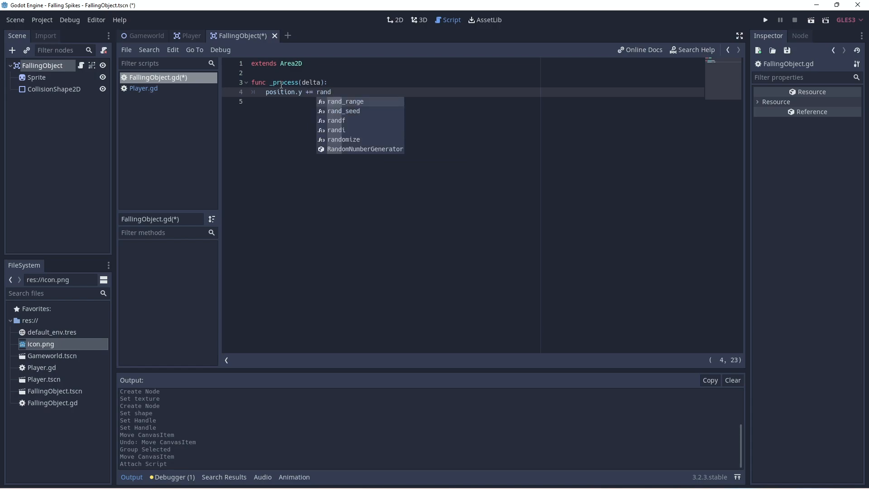
{"action": "left_click", "coordinate": [345, 101]}
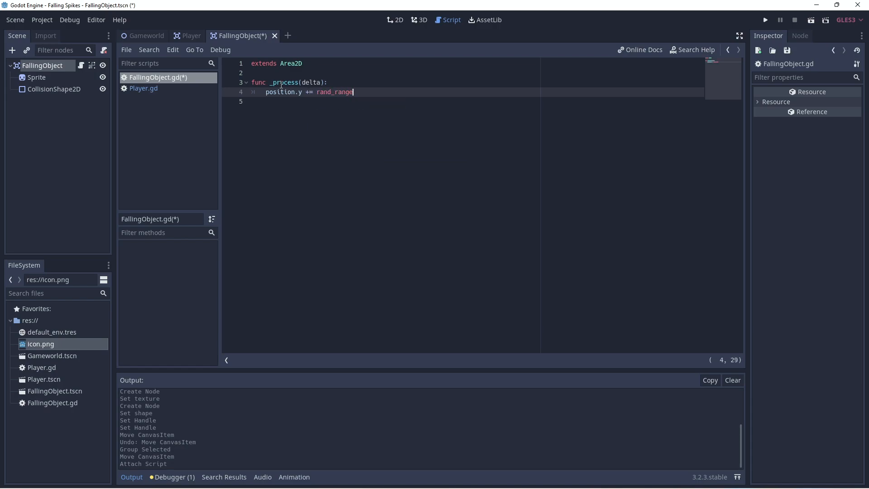
{"action": "type", "text": "(5,10)"}
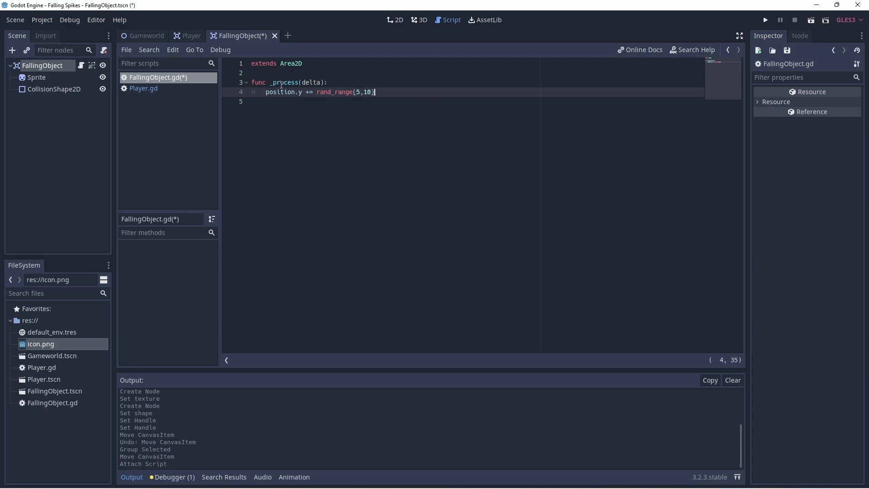
Begin another function line, then show FallingObject's signals in the Node panel.
{"action": "key", "text": "enter"}
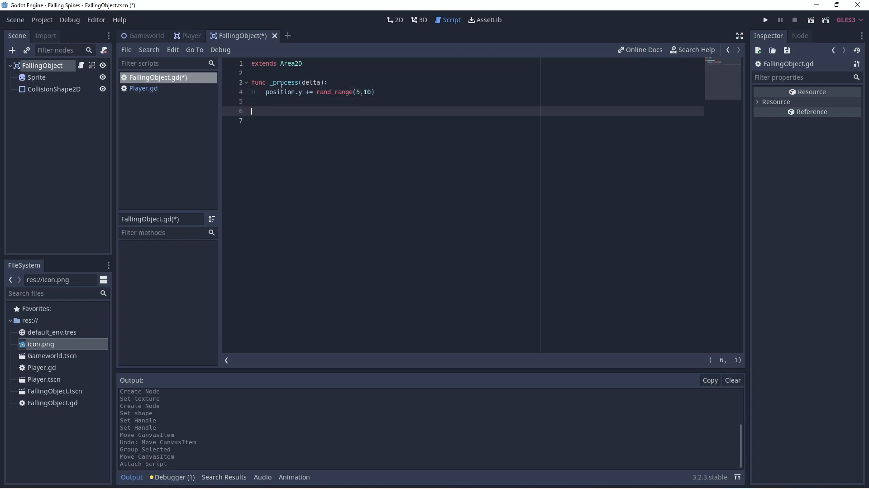
{"action": "type", "text": "func"}
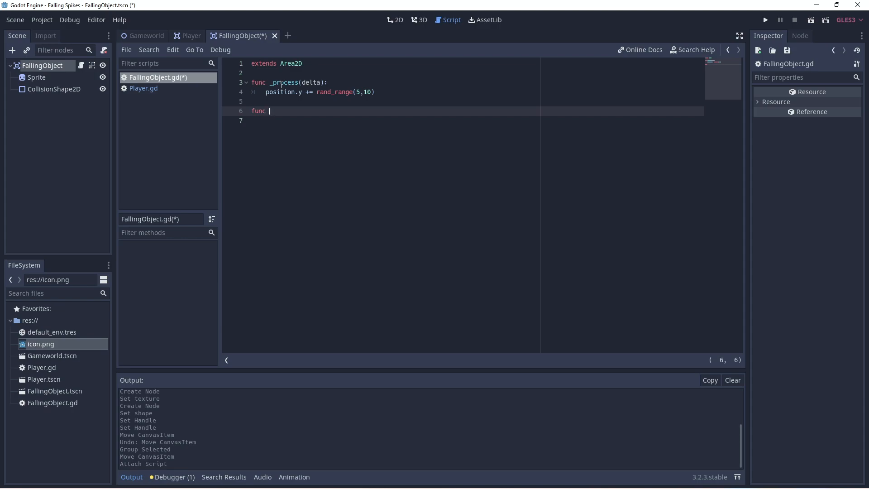
{"action": "type", "text": "_"}
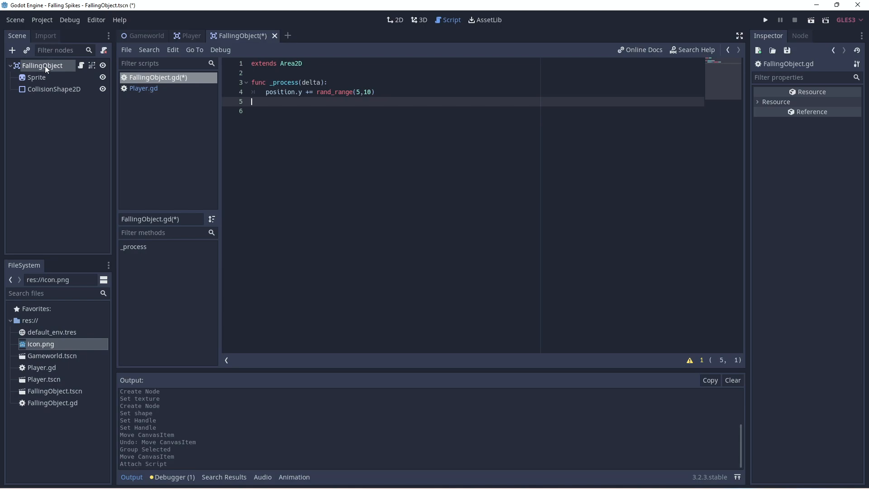
{"action": "left_click", "coordinate": [395, 20]}
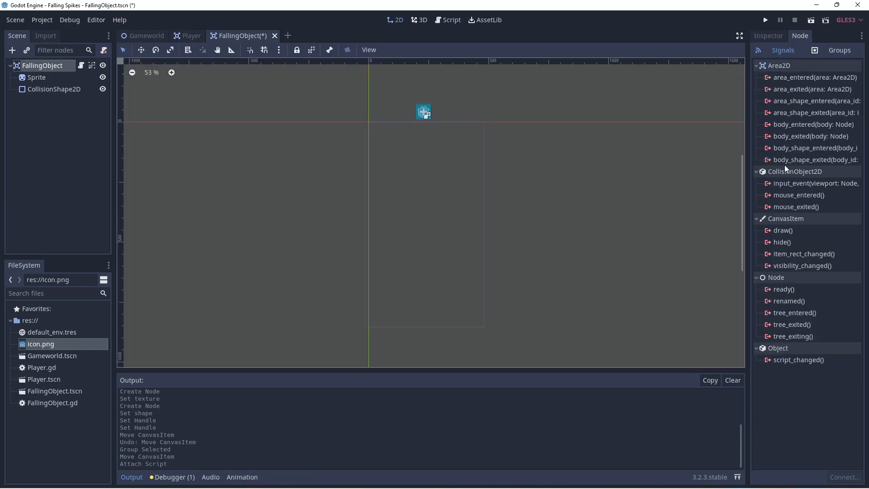
{"action": "mouse_move", "coordinate": [814, 160]}
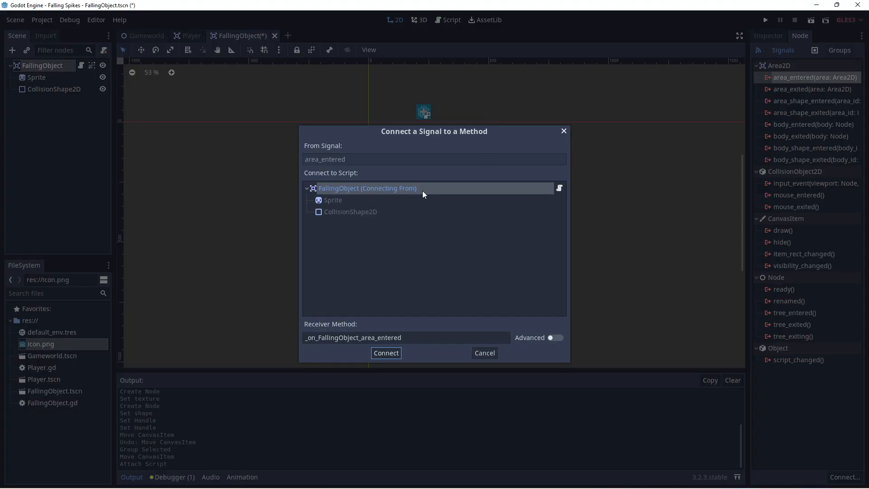
Connect area_entered to a handler calling queue_free(), then launch the game.
{"action": "left_click", "coordinate": [386, 353]}
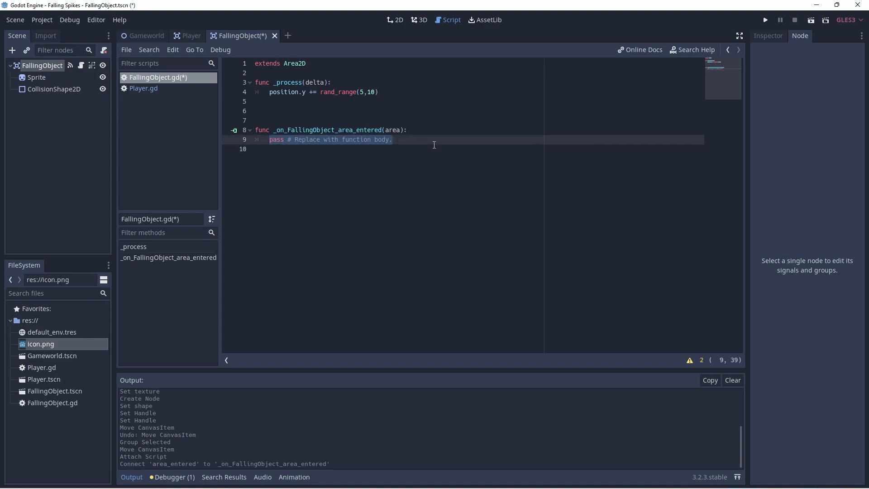
{"action": "type", "text": "queue_free("}
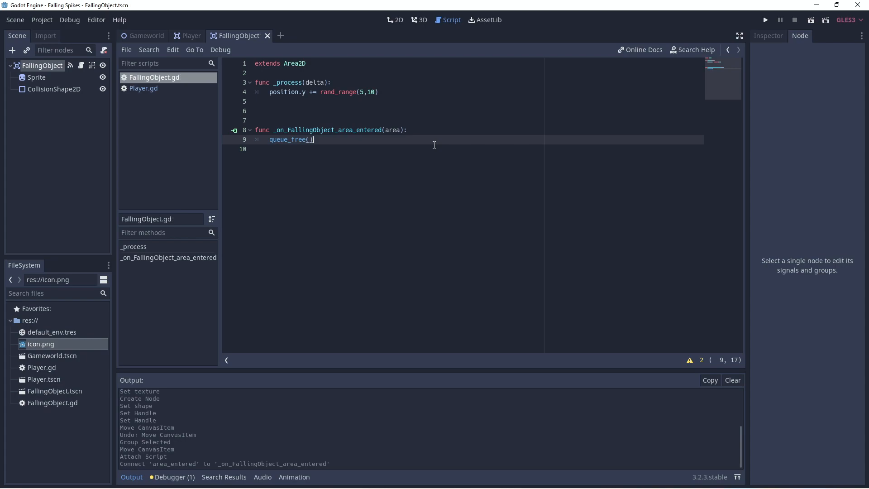
{"action": "mouse_move", "coordinate": [565, 101]}
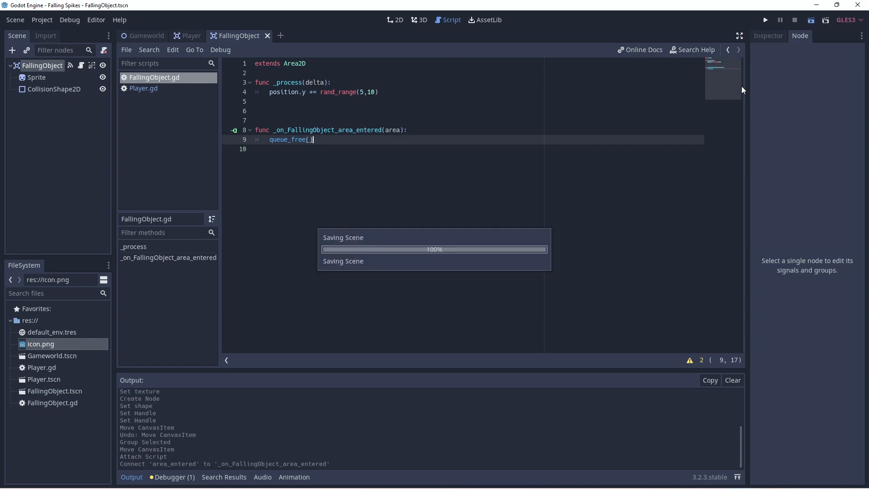
{"action": "left_click", "coordinate": [764, 20]}
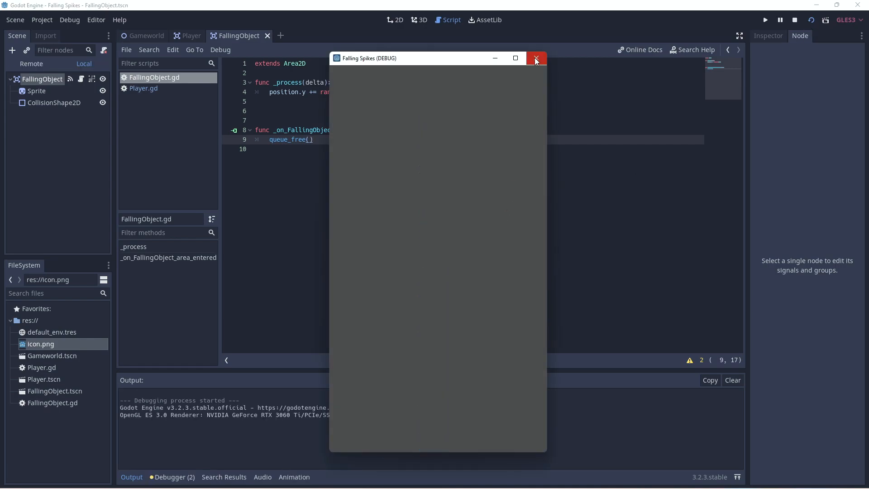
Close the running game window and switch to the Gameworld scene.
{"action": "left_click", "coordinate": [534, 58]}
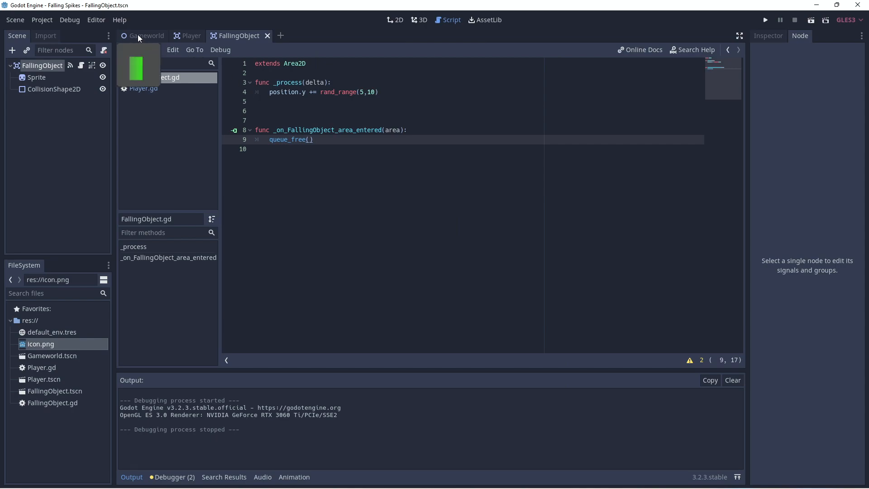
{"action": "left_click", "coordinate": [145, 36]}
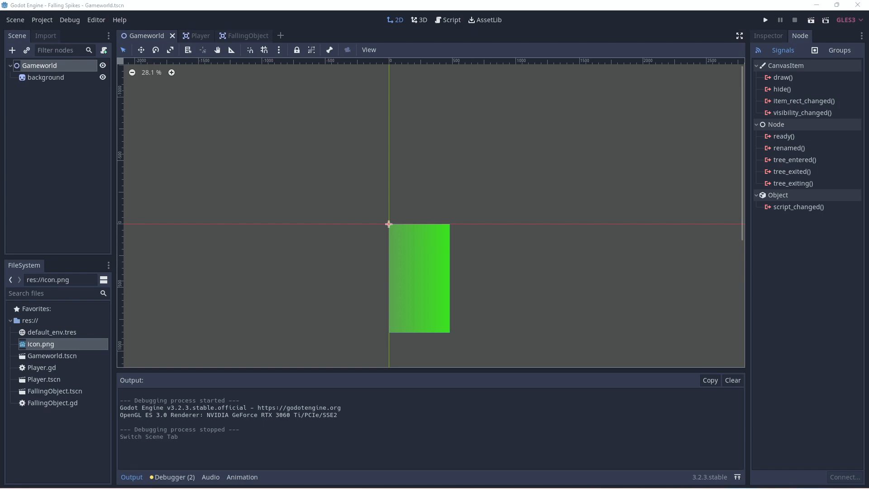
{"action": "mouse_move", "coordinate": [355, 159]}
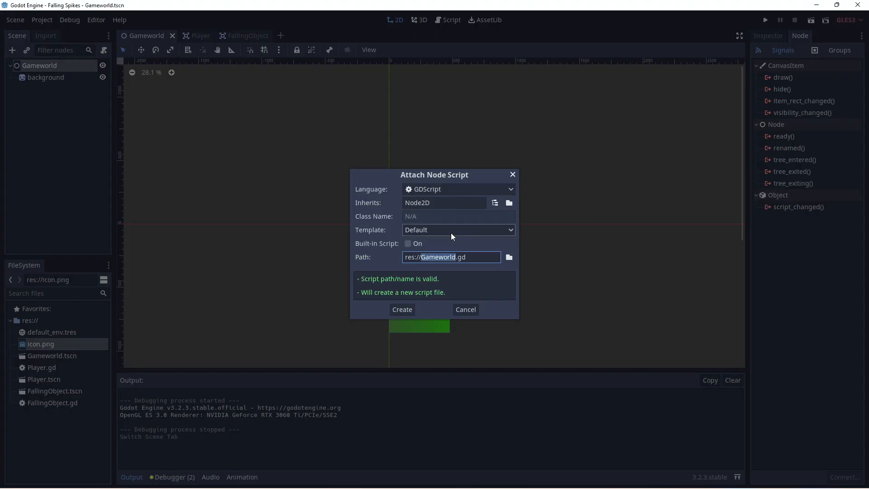
Create Gameworld.gd and declare obstacle as a preload of res://FallingObject.tscn.
{"action": "left_click", "coordinate": [457, 229]}
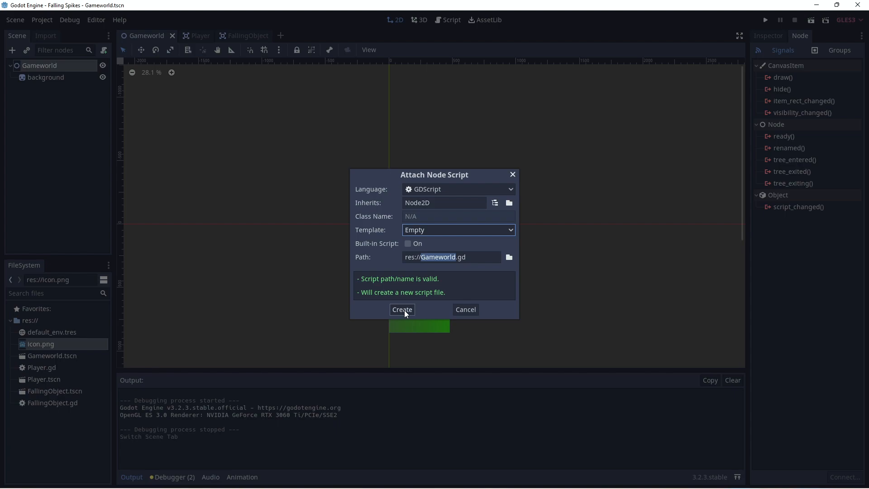
{"action": "left_click", "coordinate": [402, 309]}
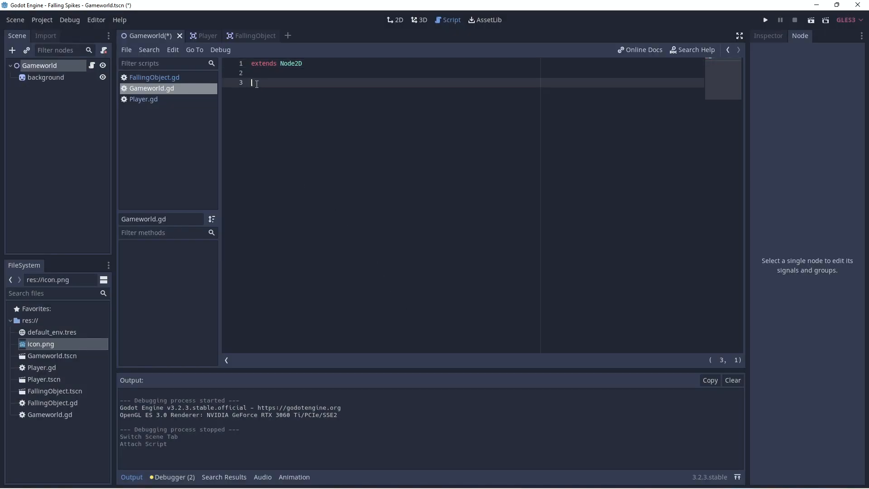
{"action": "type", "text": "var"}
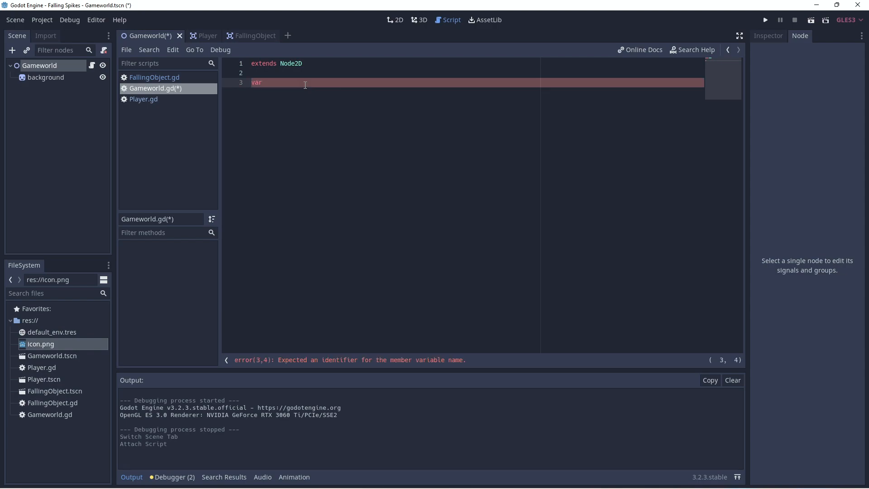
{"action": "type", "text": "ob"}
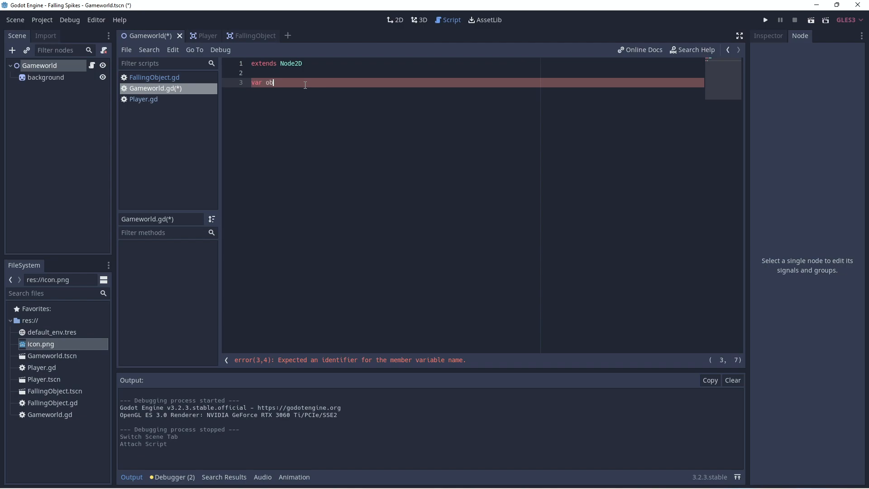
{"action": "type", "text": "stacle"}
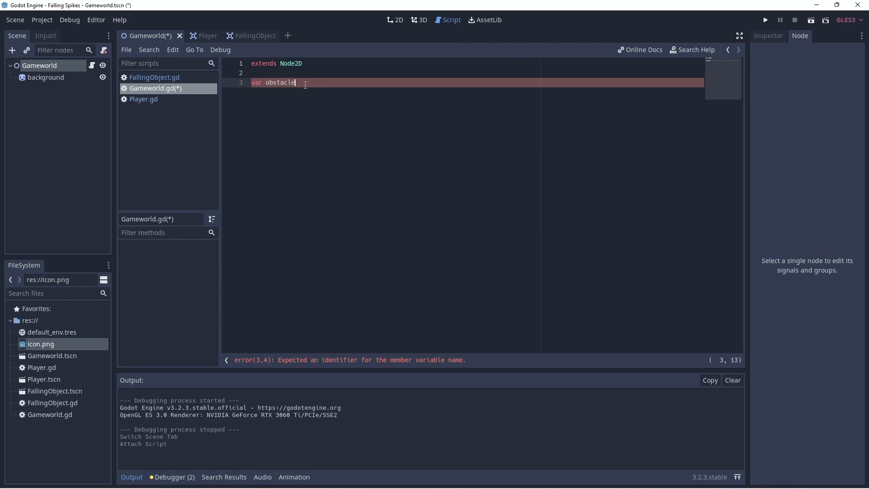
{"action": "type", "text": "= preload"}
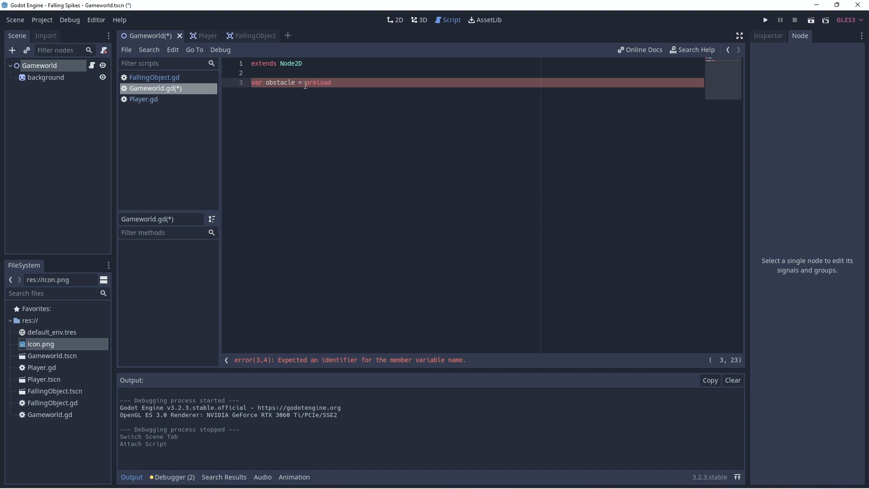
{"action": "type", "text": "(\"res://FallingObject.tscn"}
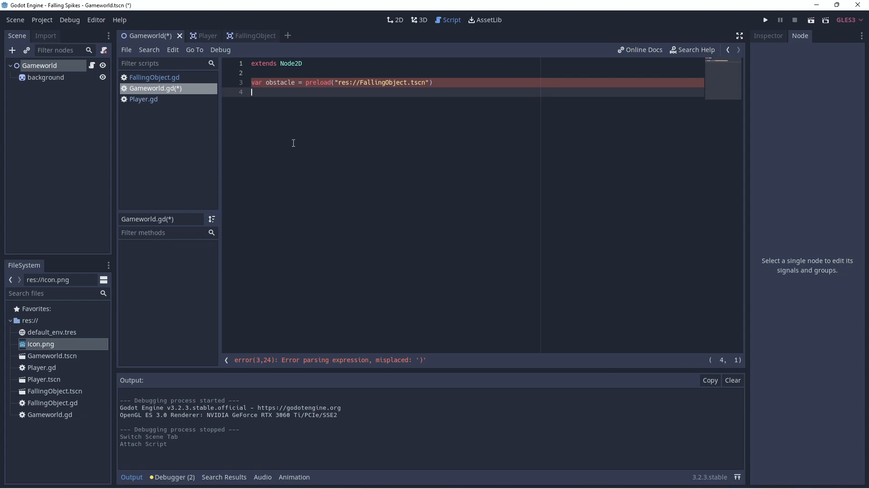
Add var t = rand_range(0.3,1) and begin a func _ready() declaration.
{"action": "type", "text": "var t = rand_range"}
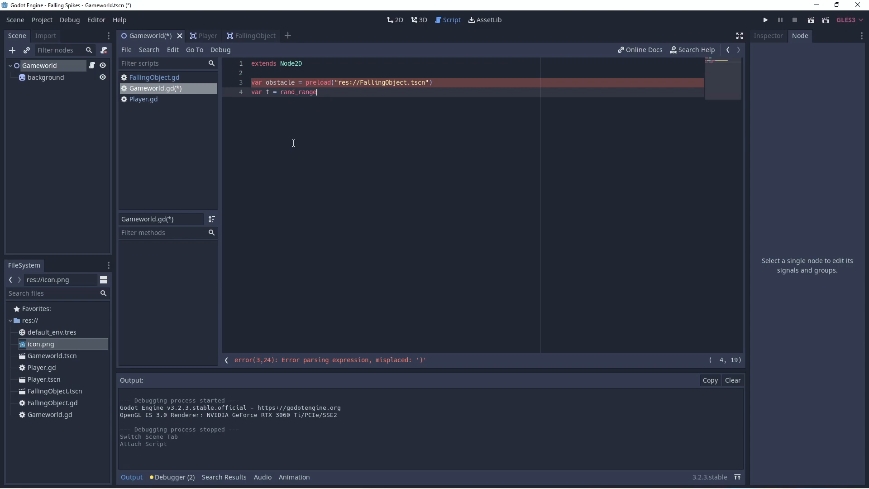
{"action": "type", "text": "(0.3,0"}
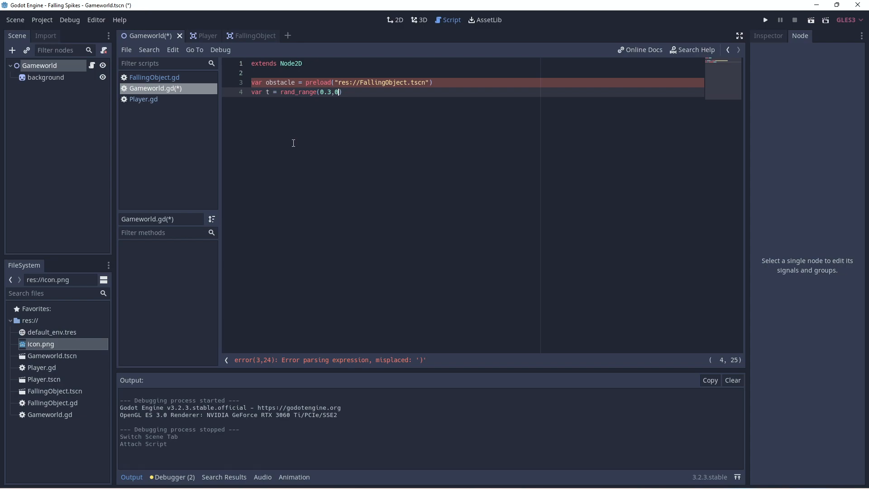
{"action": "type", "text": "1"}
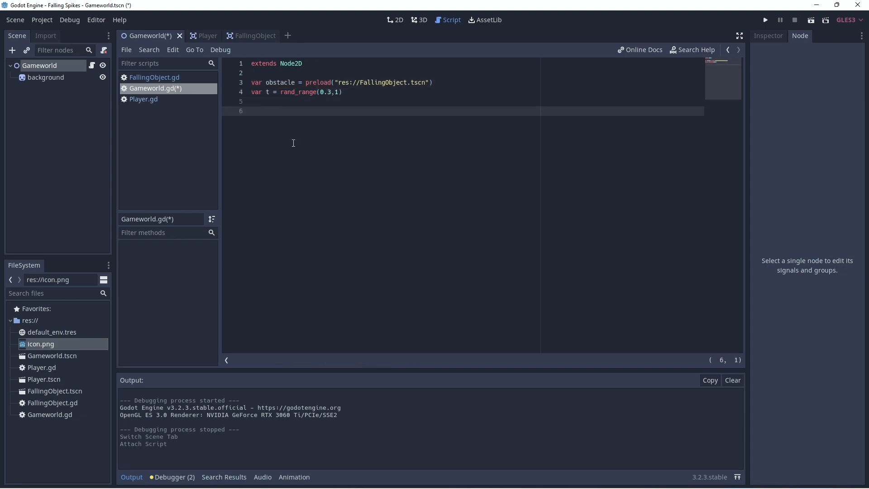
{"action": "type", "text": "func"}
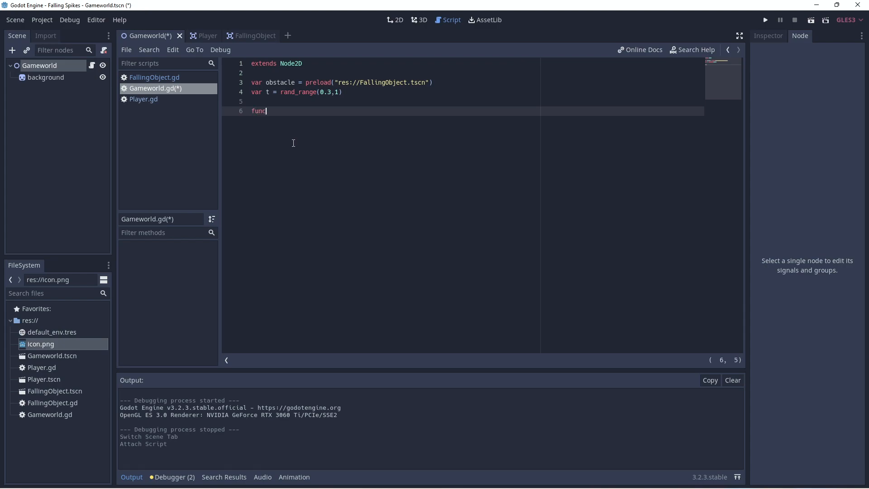
{"action": "type", "text": "_ready():"}
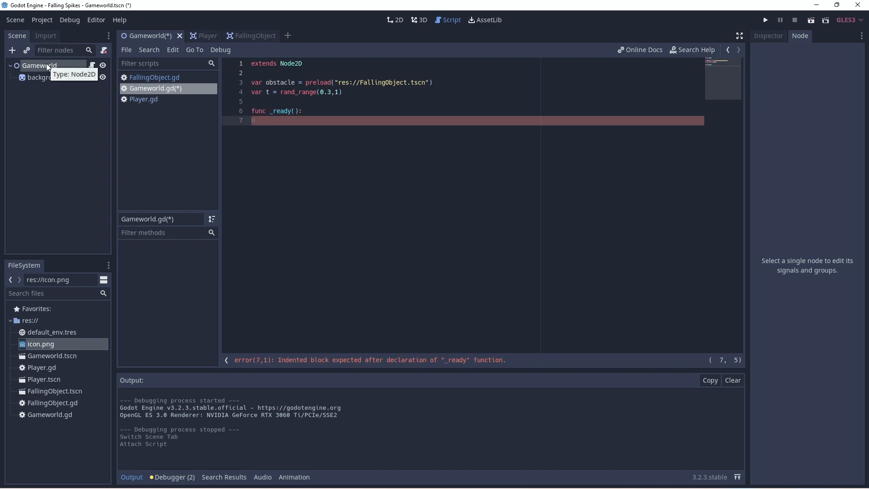
{"action": "mouse_move", "coordinate": [12, 50]}
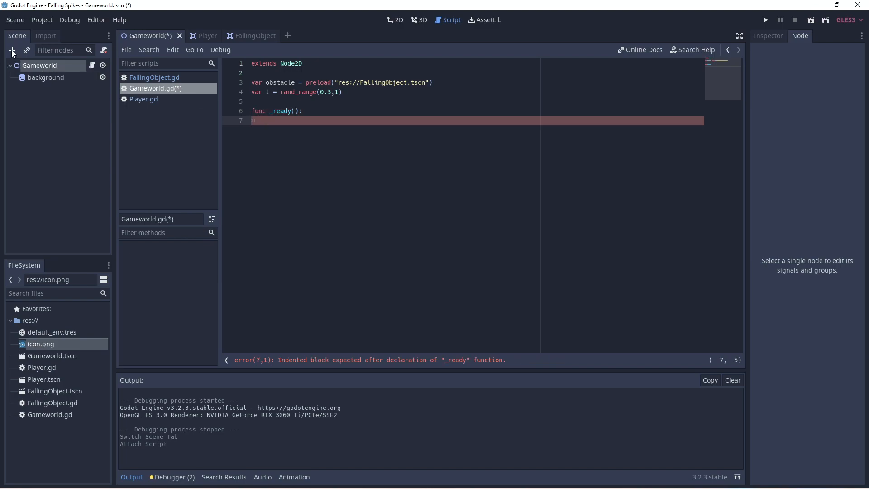
Add a Timer child node to Gameworld, then reopen Gameworld.gd.
{"action": "left_click", "coordinate": [12, 51]}
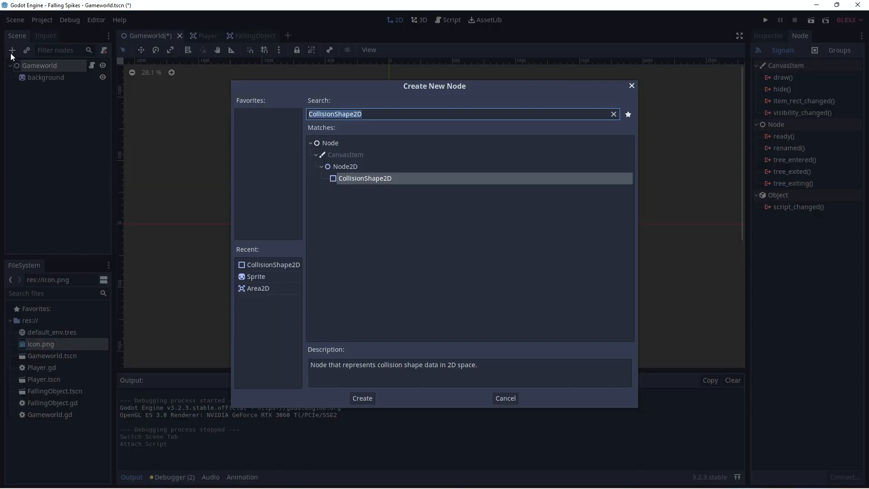
{"action": "type", "text": "timer"}
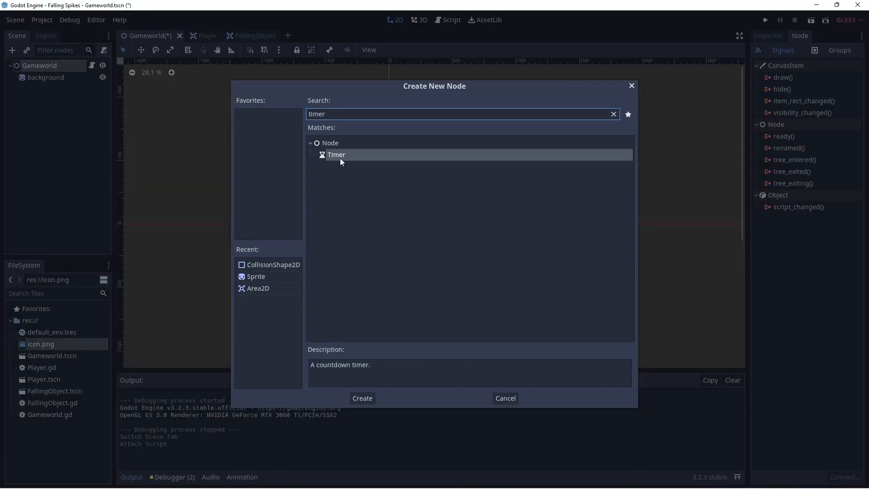
{"action": "left_click", "coordinate": [361, 398]}
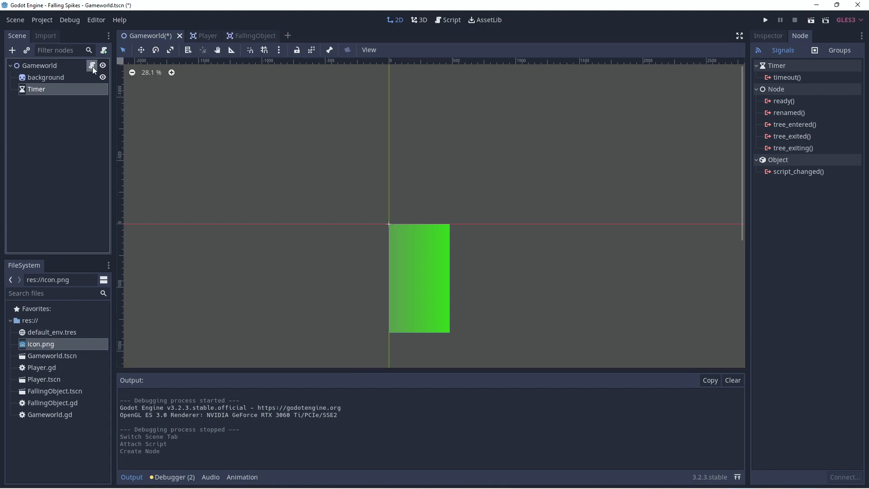
{"action": "left_click", "coordinate": [447, 20]}
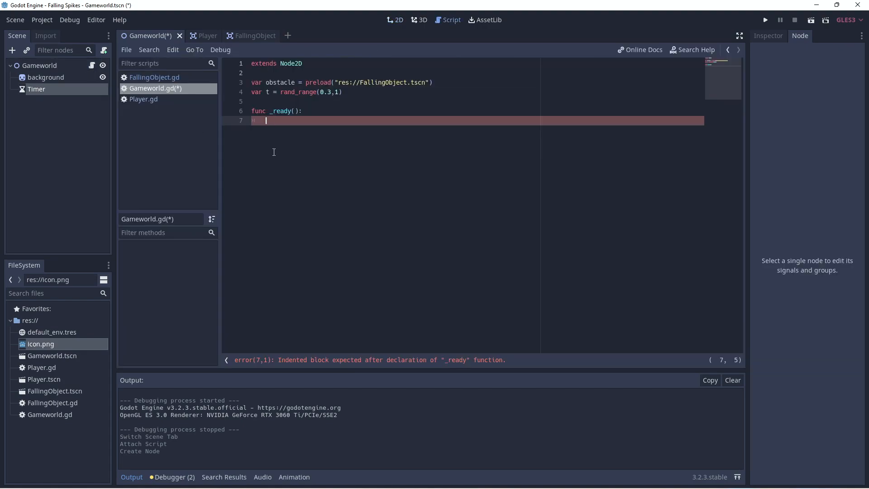
Write $Timer.start(t) in _ready, delete the stray func text, and select Gameworld.
{"action": "type", "text": "$Timer"}
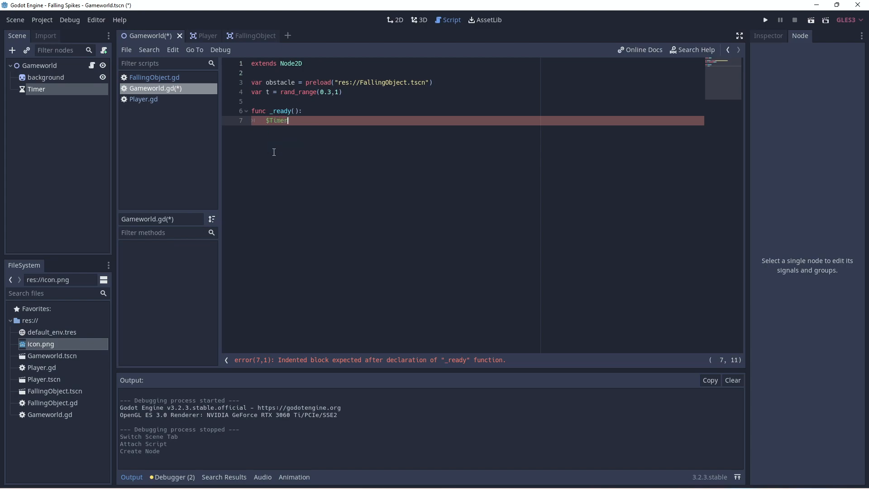
{"action": "type", "text": ".start()"}
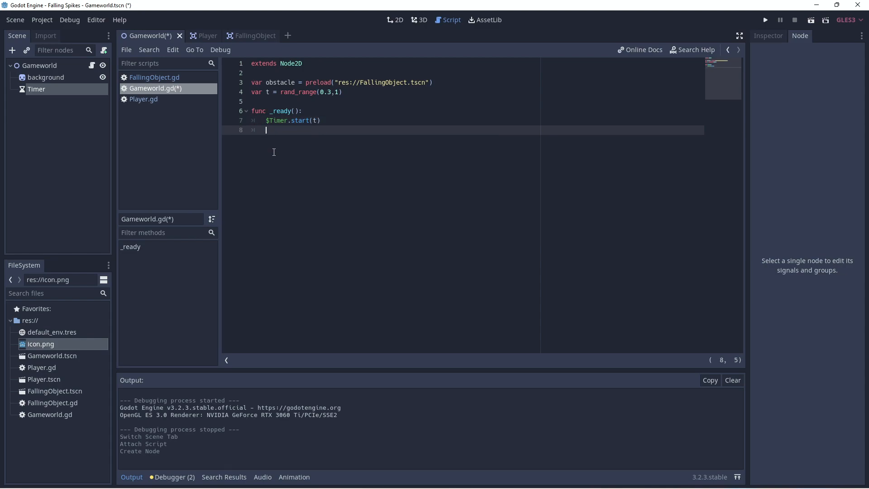
{"action": "type", "text": "f"}
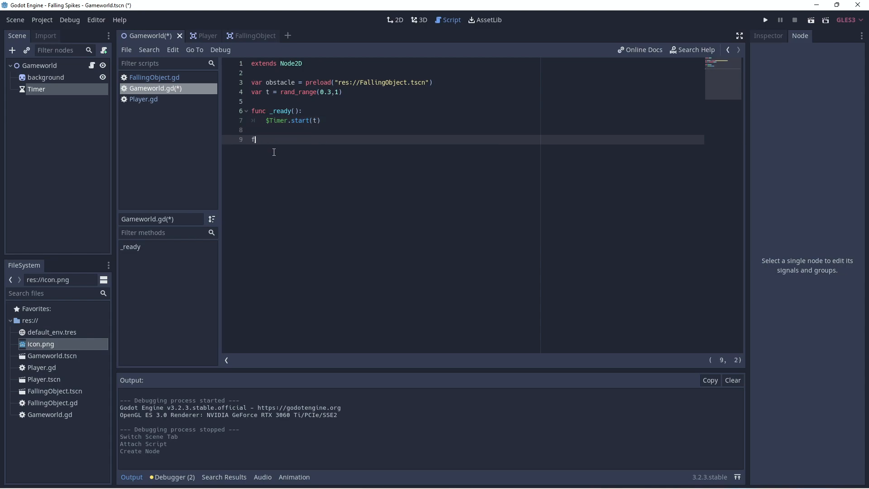
{"action": "type", "text": "unc"}
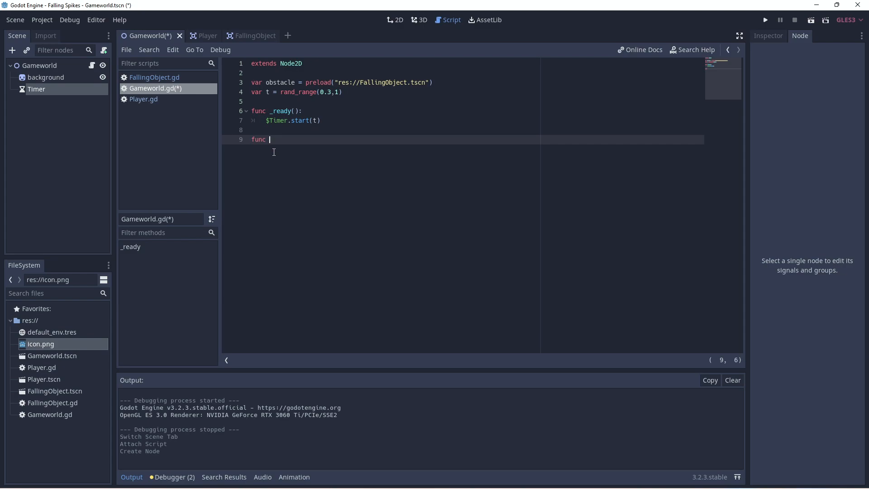
{"action": "key", "text": "BackSpace"}
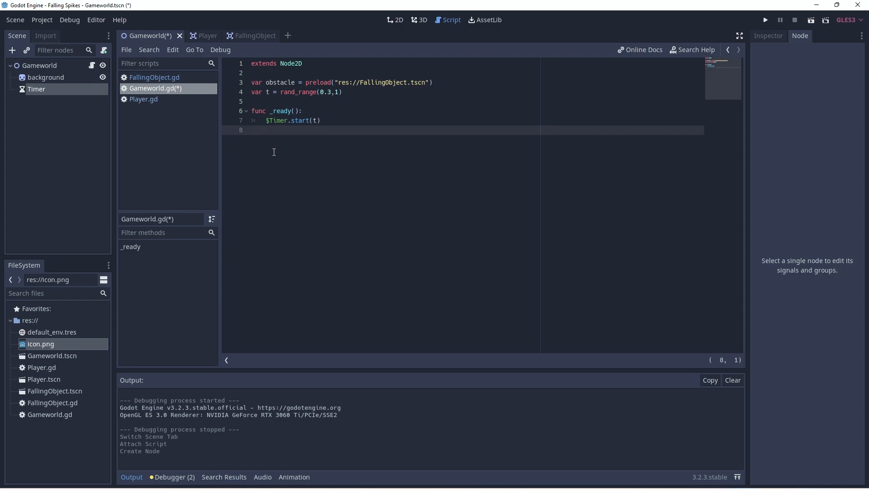
{"action": "key", "text": "Return"}
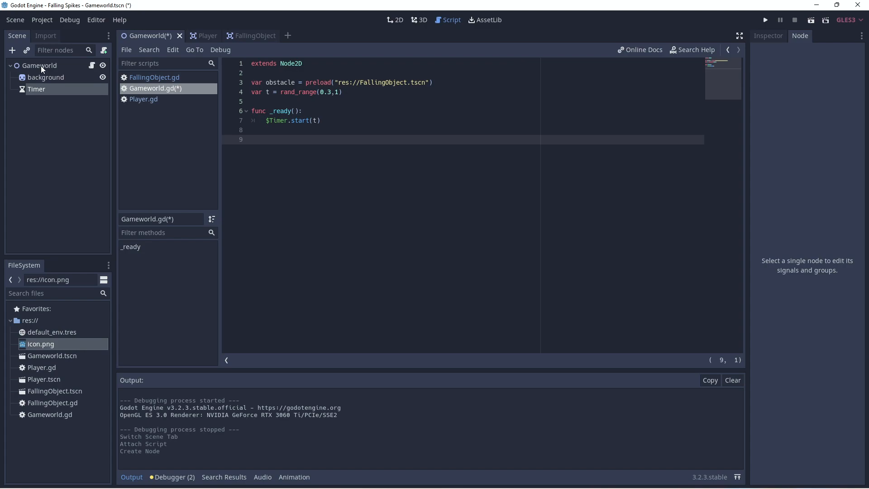
{"action": "left_click", "coordinate": [394, 19]}
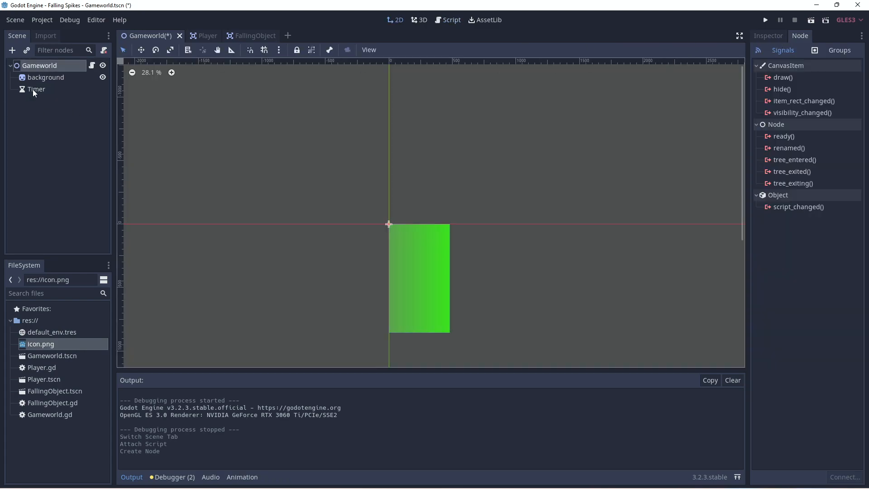
Connect Timer's timeout() signal to Gameworld, creating _on_Timer_timeout, and clear its body.
{"action": "left_click", "coordinate": [37, 89]}
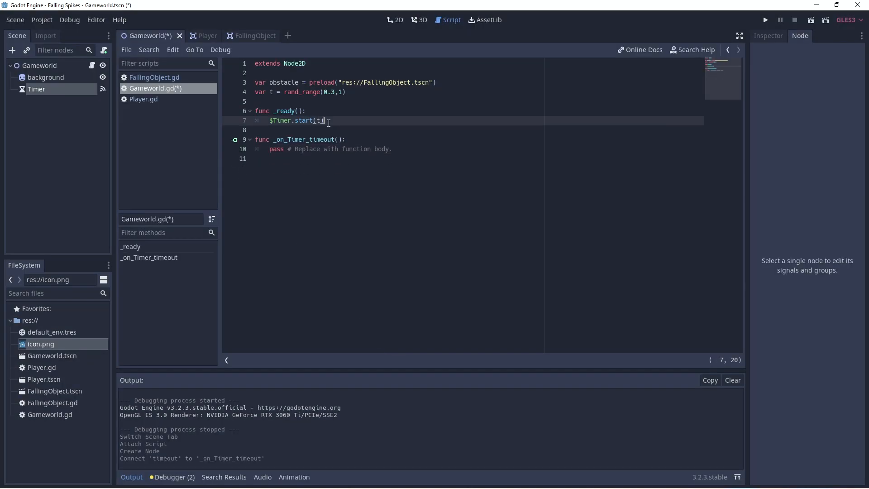
{"action": "left_click", "coordinate": [271, 149]}
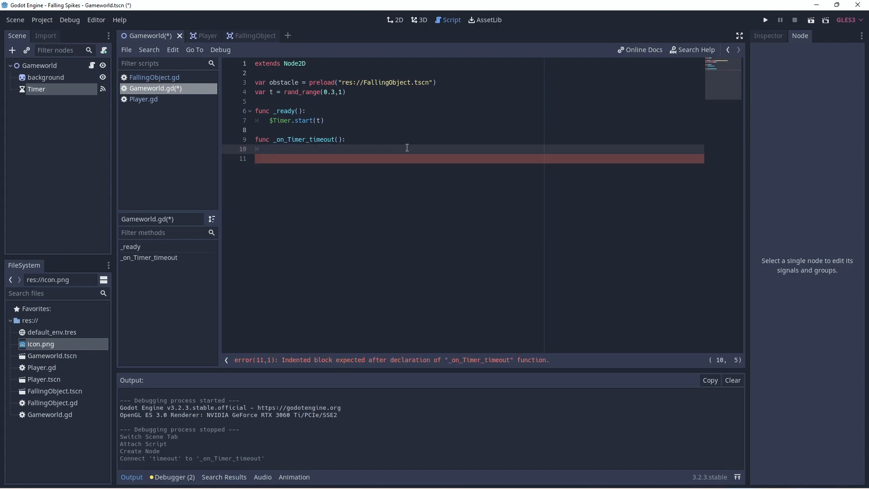
Store the viewport size in a screen variable inside _on_Timer_timeout.
{"action": "type", "text": "var"}
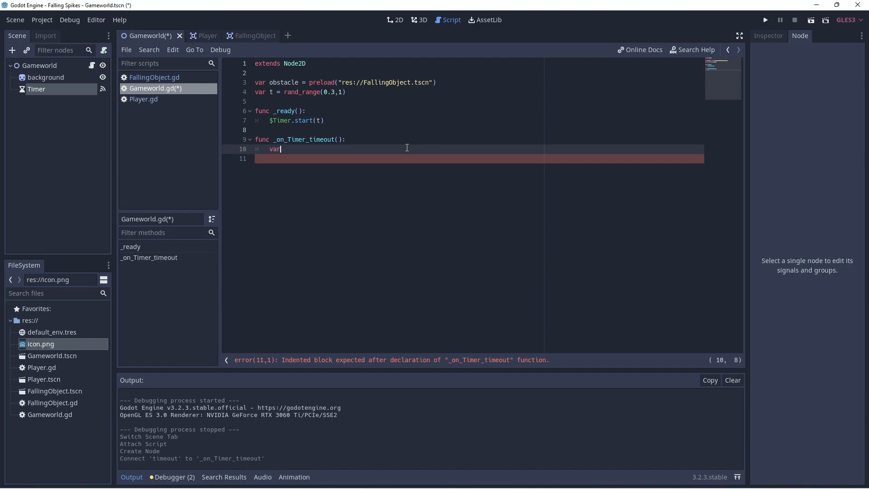
{"action": "type", "text": "screen ="}
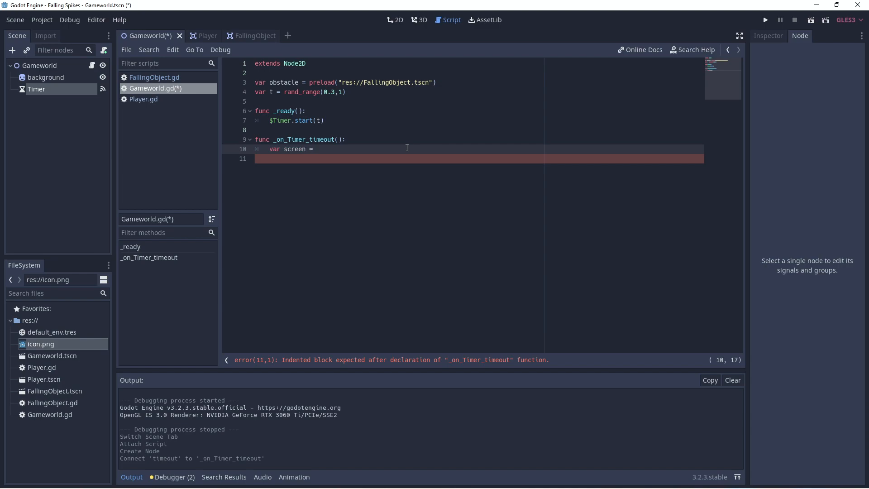
{"action": "type", "text": "get"}
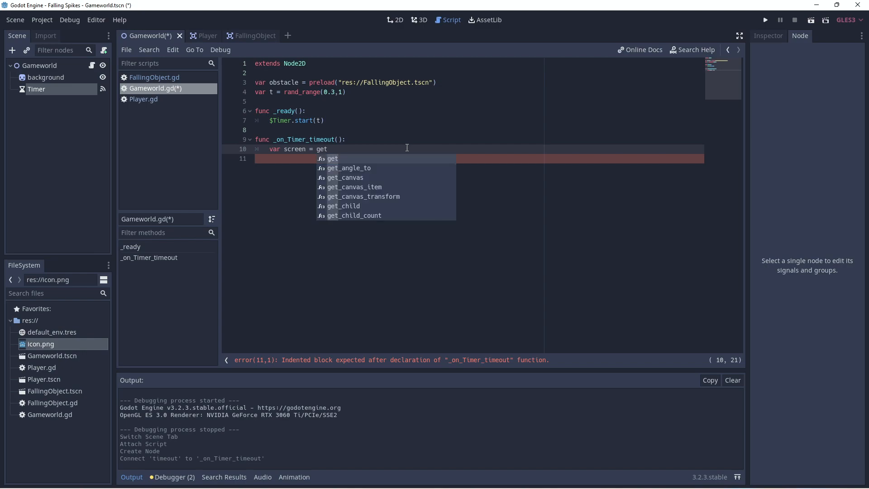
{"action": "type", "text": "_viewport_rect().size"}
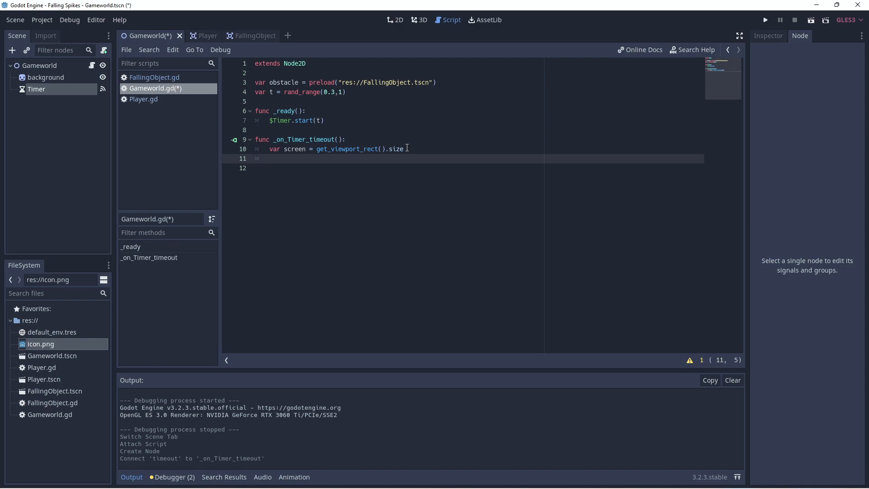
Set position = Vector2(rand_range(0, screen.x), -600) and begin a var obstacle line.
{"action": "type", "text": "var"}
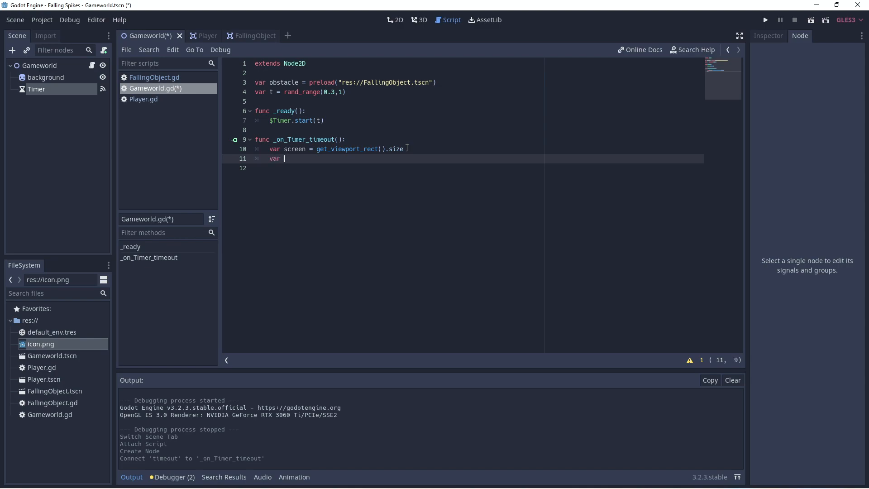
{"action": "type", "text": "p"}
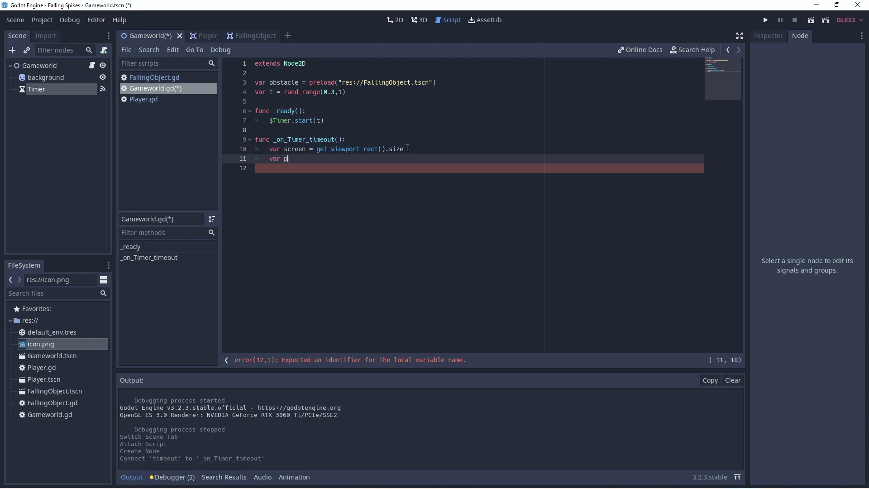
{"action": "type", "text": "osition"}
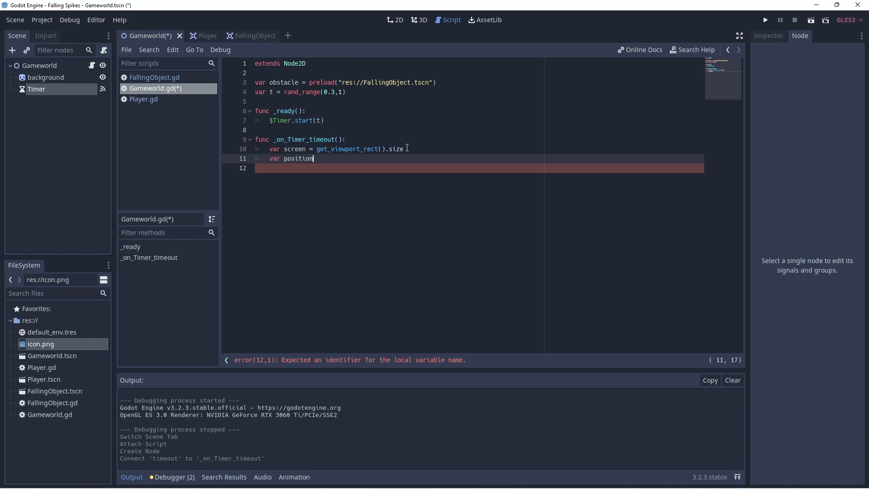
{"action": "type", "text": "= Vector"}
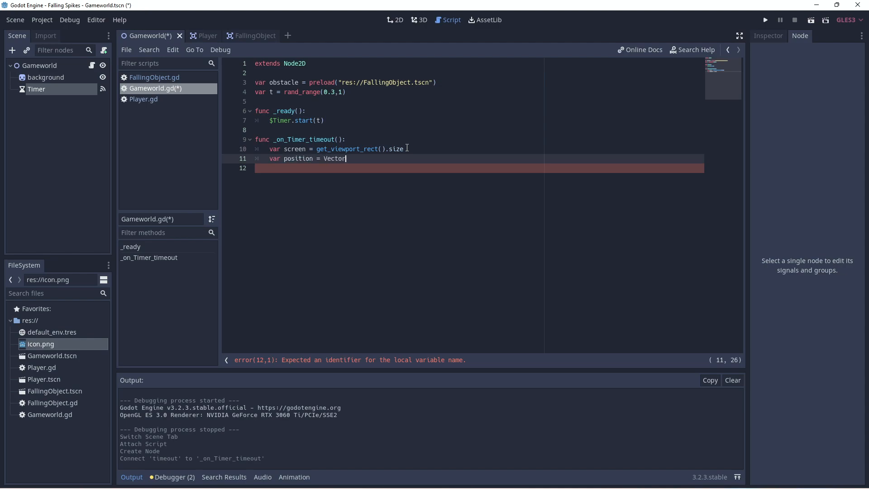
{"action": "type", "text": "2(rand"}
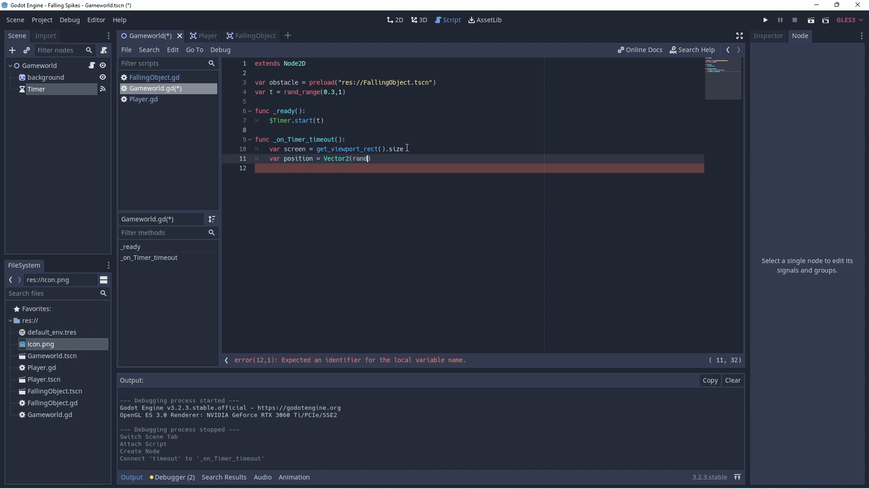
{"action": "type", "text": "_range("}
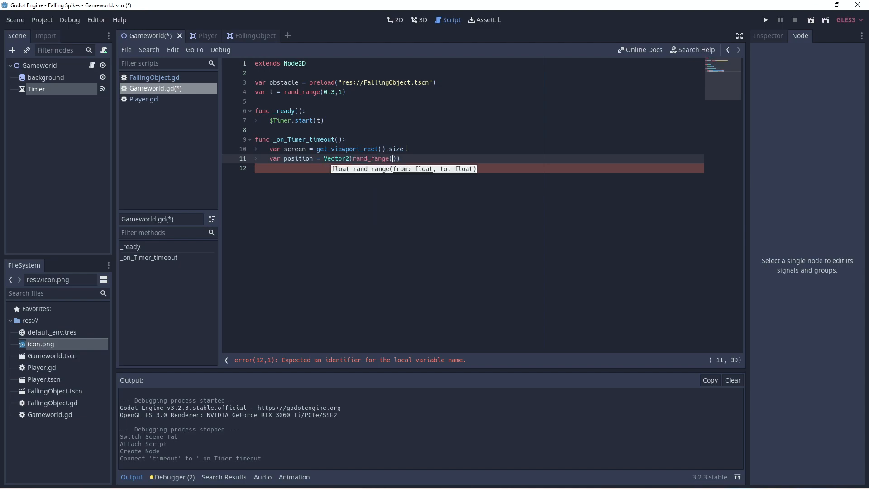
{"action": "type", "text": "0"}
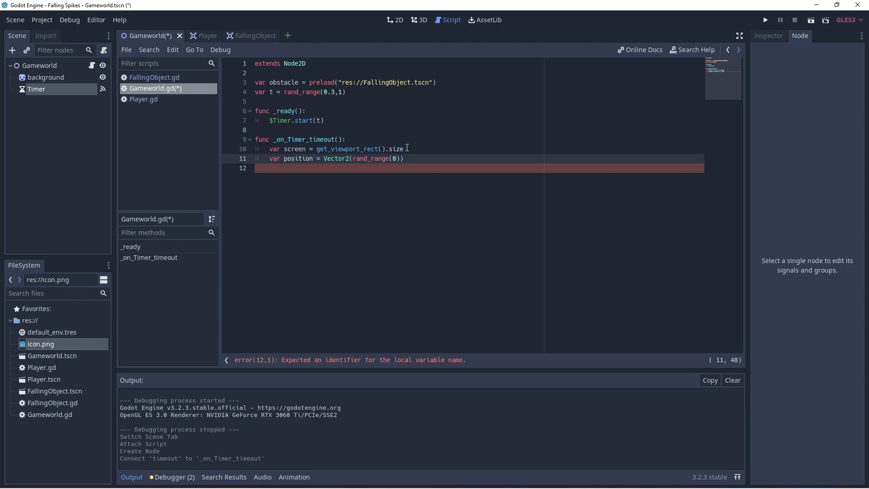
{"action": "type", "text": ", screen"}
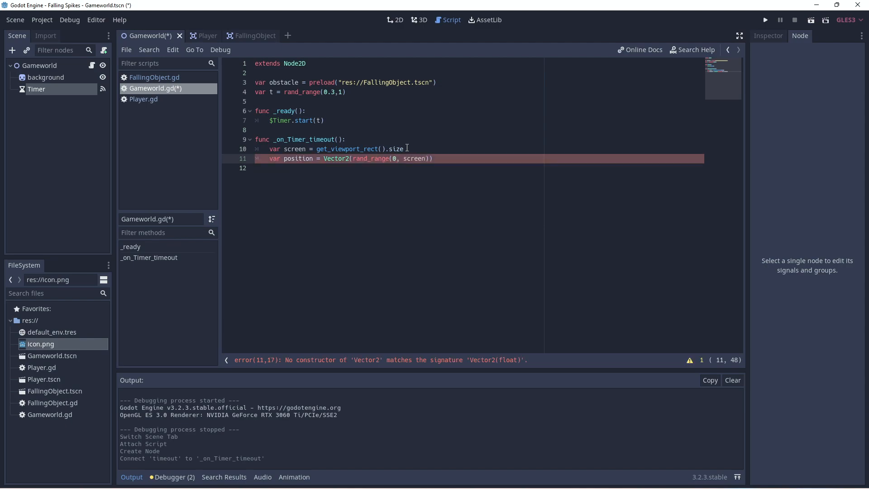
{"action": "type", "text": ".x"}
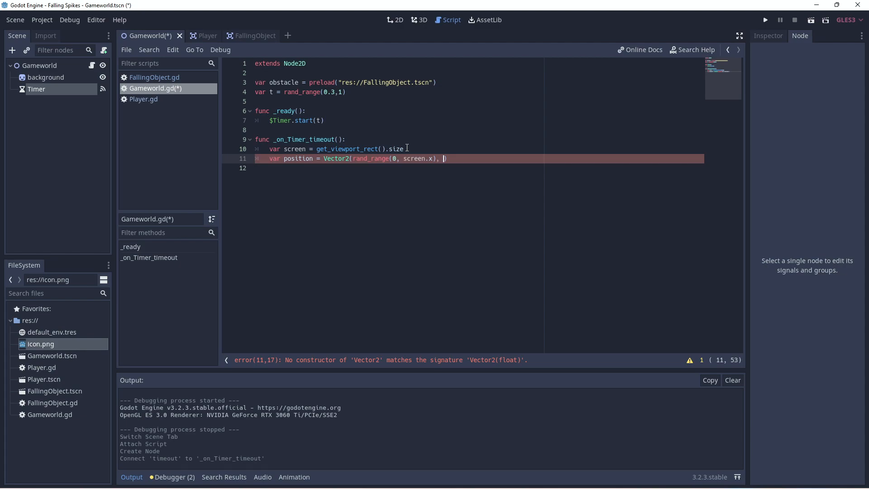
{"action": "type", "text": "-600"}
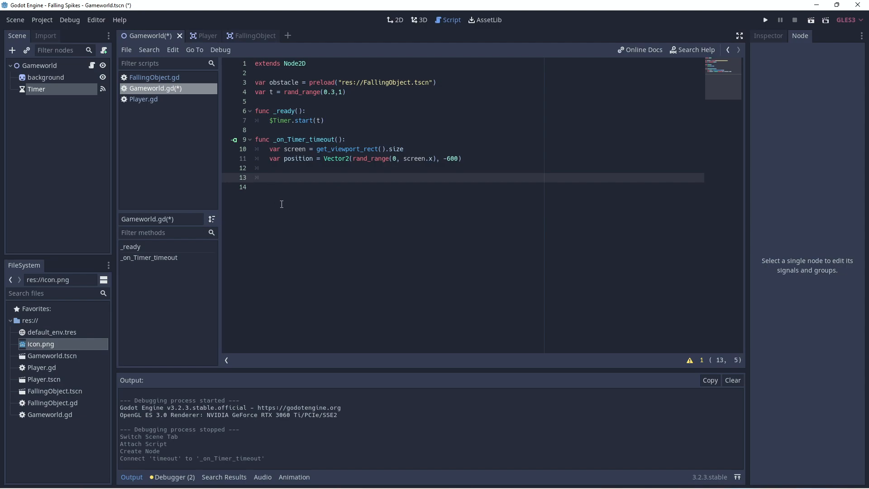
{"action": "type", "text": "va"}
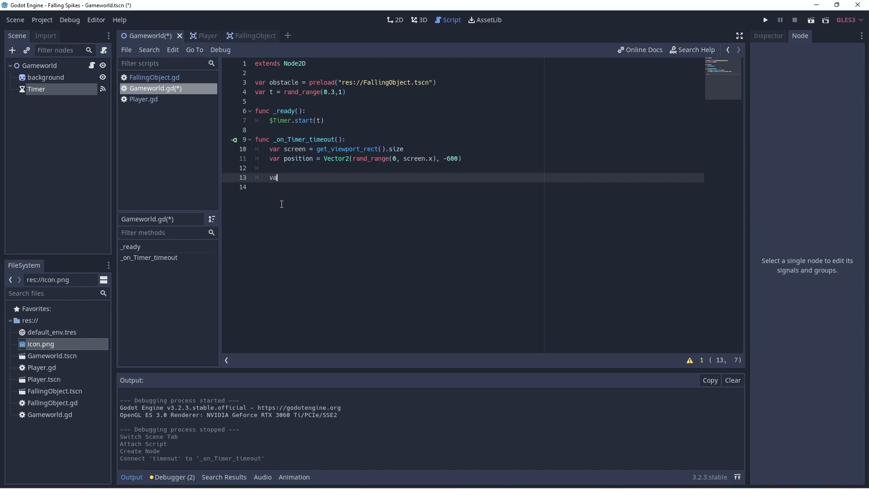
{"action": "type", "text": "r"}
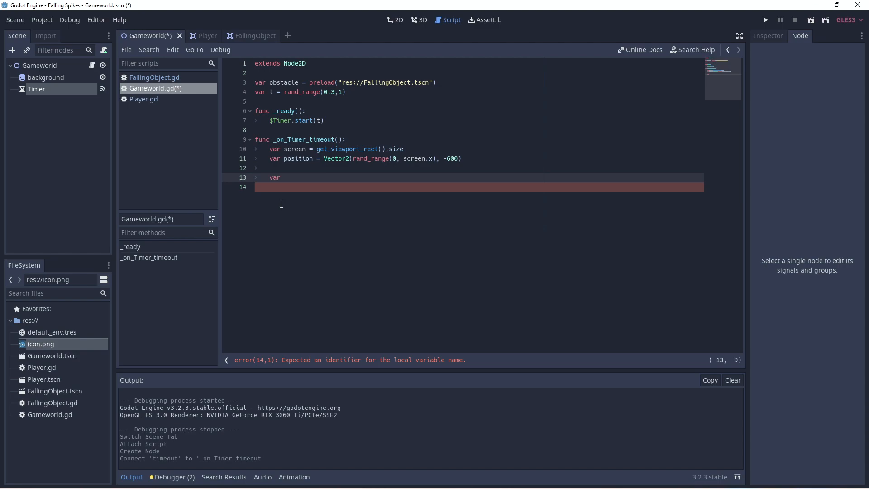
{"action": "type", "text": "obstacle"}
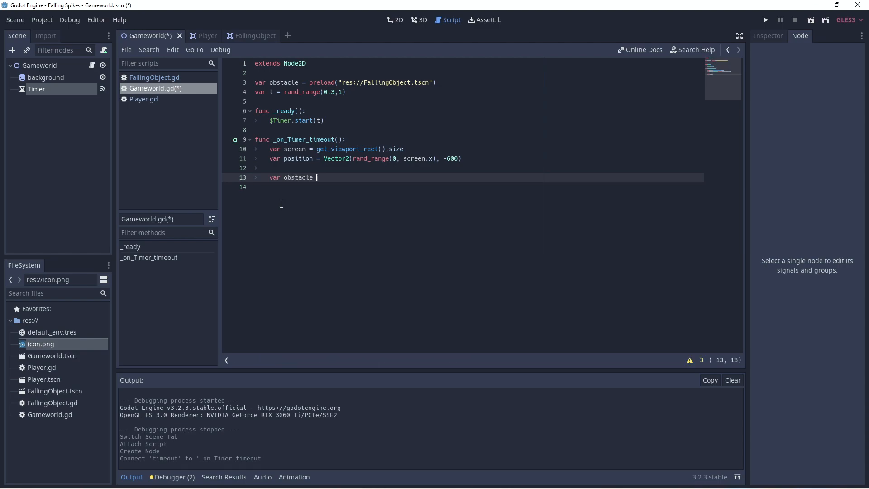
Load res://FallingObject.tscn into obstacle and replace it with obstacle.instance().
{"action": "type", "text": "="}
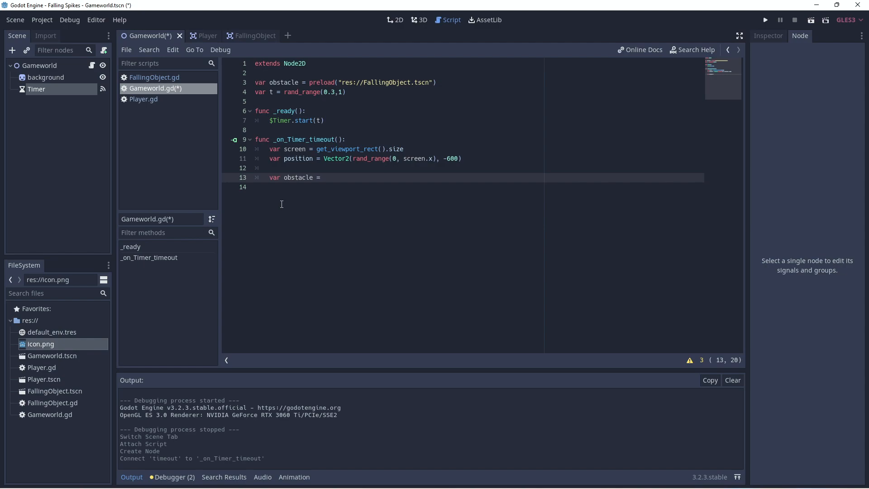
{"action": "type", "text": "load"}
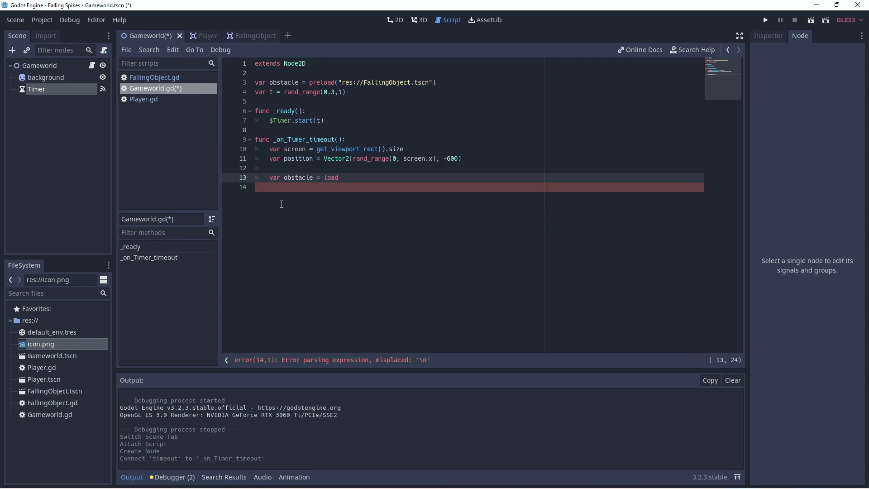
{"action": "type", "text": "("}
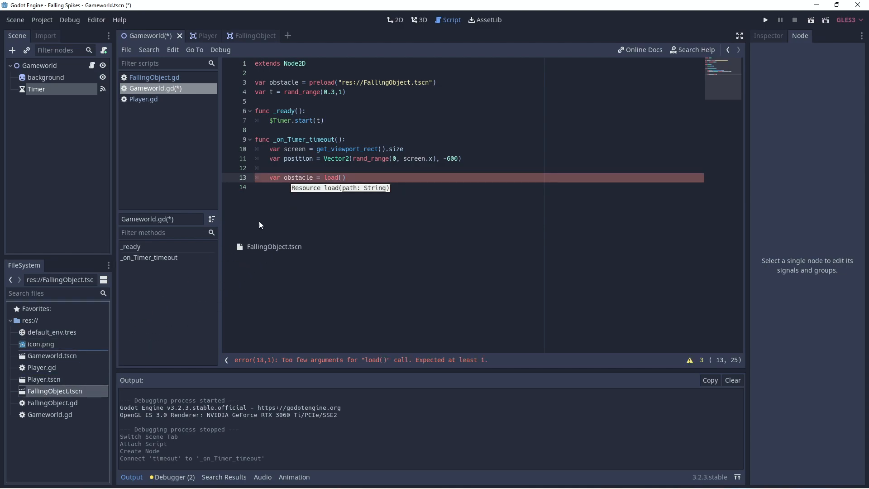
{"action": "type", "text": "\"res://FallingObject.tscn\""}
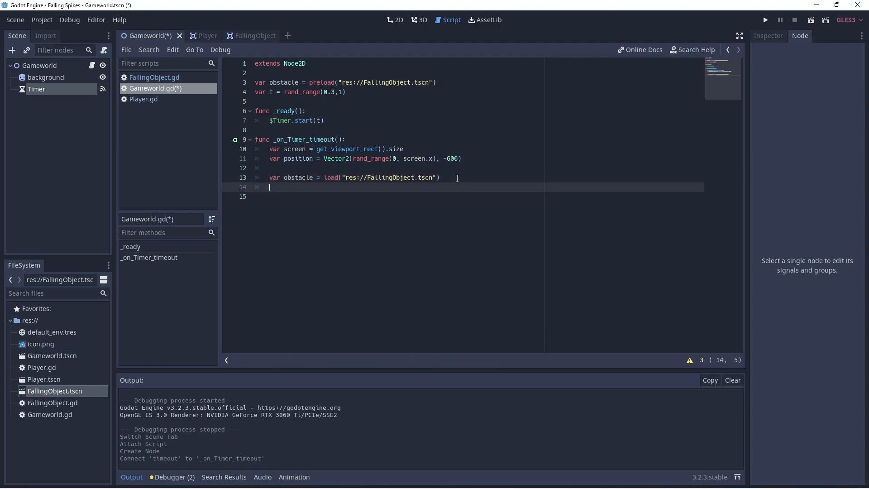
{"action": "type", "text": "obs"}
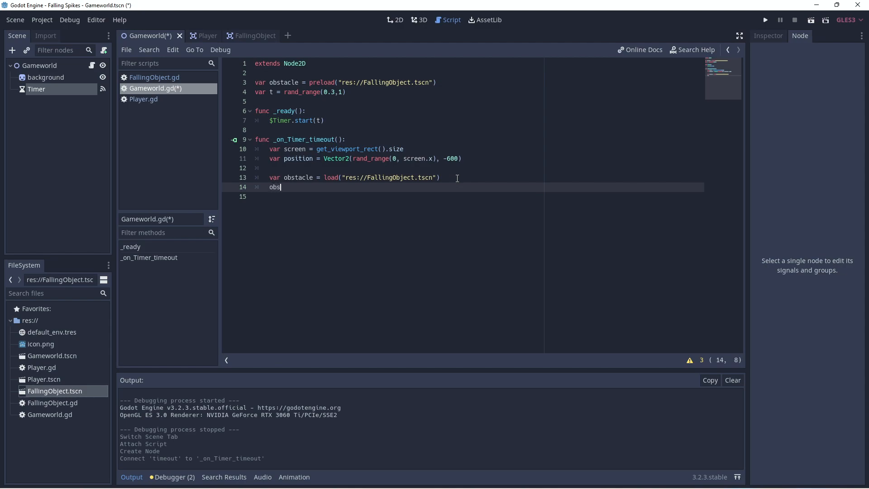
{"action": "type", "text": "tacle"}
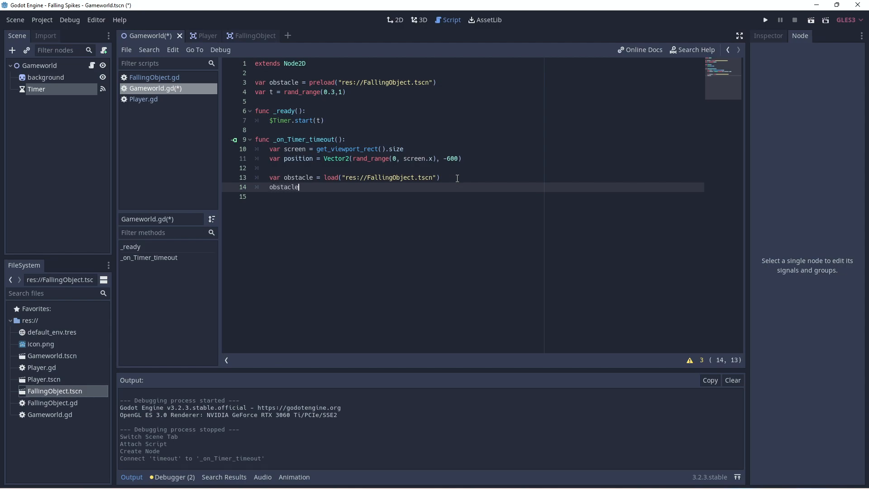
{"action": "type", "text": "= obstac"}
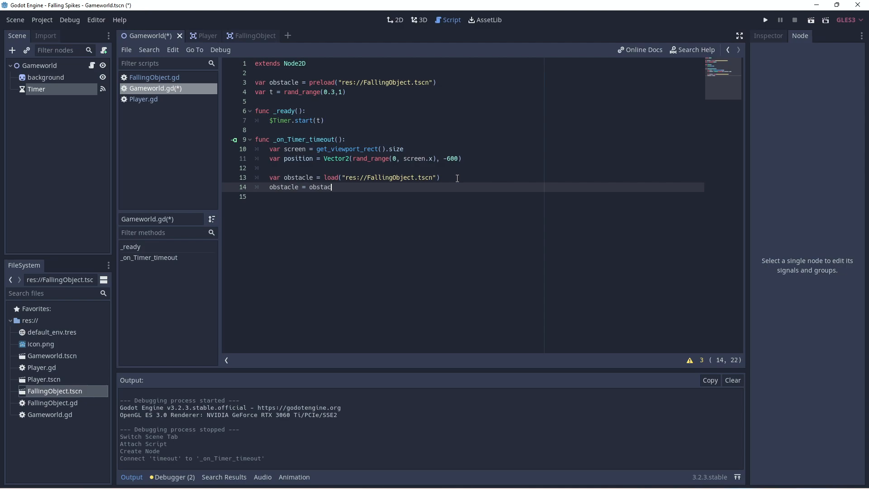
{"action": "type", "text": "le.instance"}
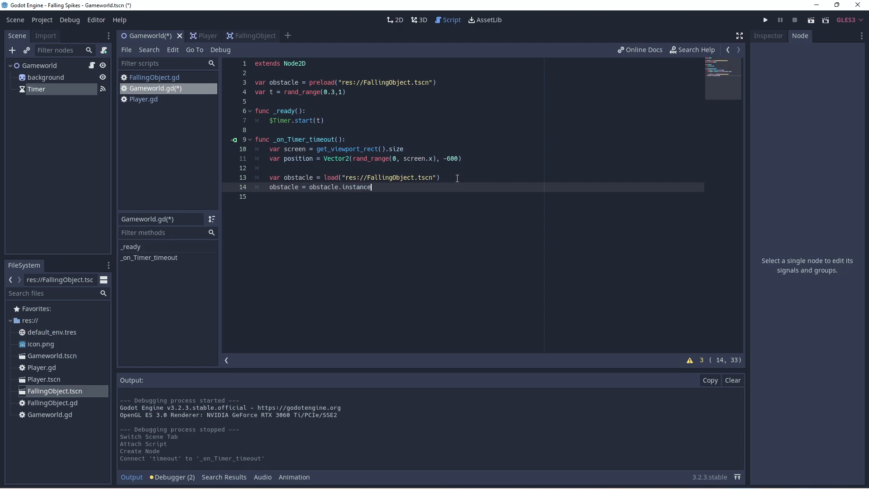
{"action": "type", "text": "()"}
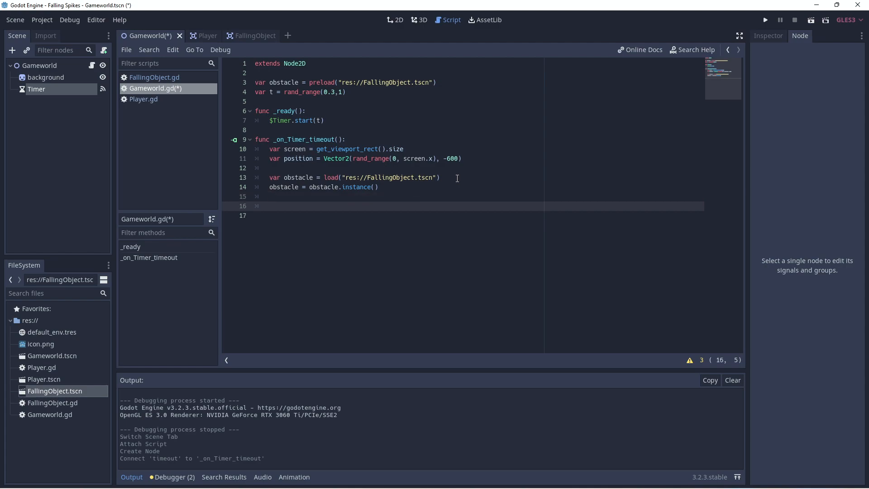
Set obstacle.position to position and add_child(obstacle) to the scene.
{"action": "type", "text": "obstacle."}
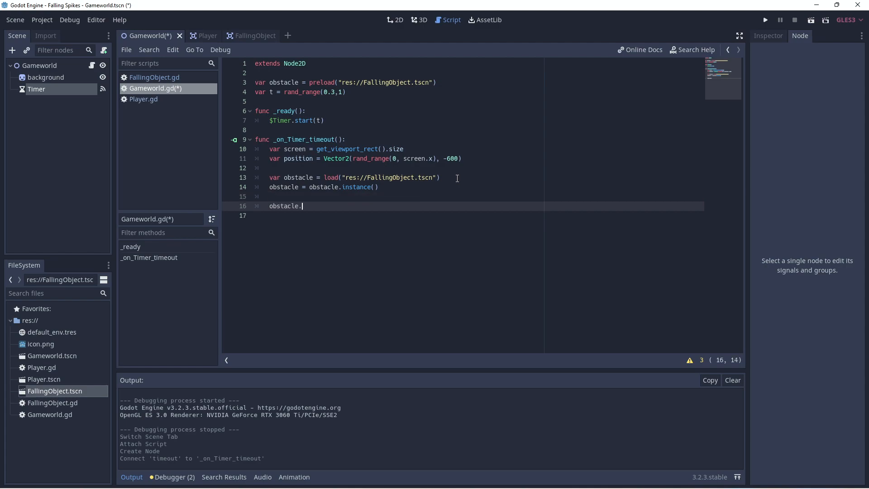
{"action": "type", "text": "position ="}
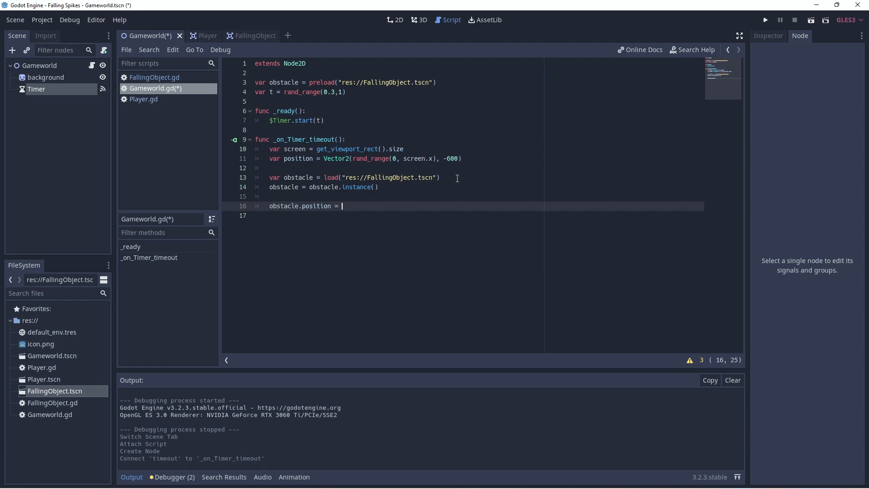
{"action": "type", "text": "positi"}
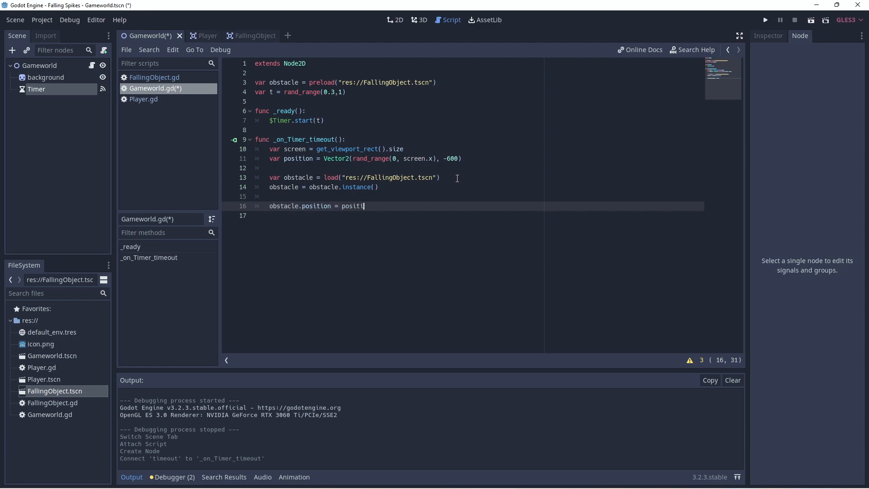
{"action": "type", "text": "on"}
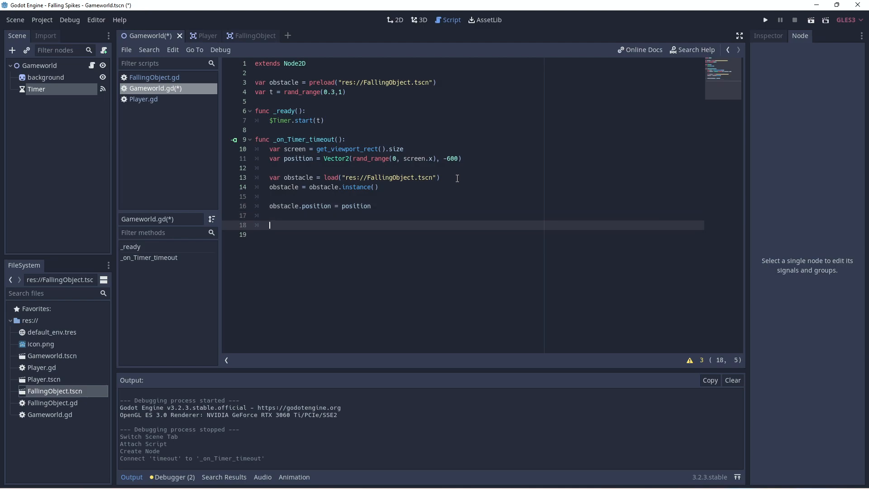
{"action": "type", "text": "add_child()"}
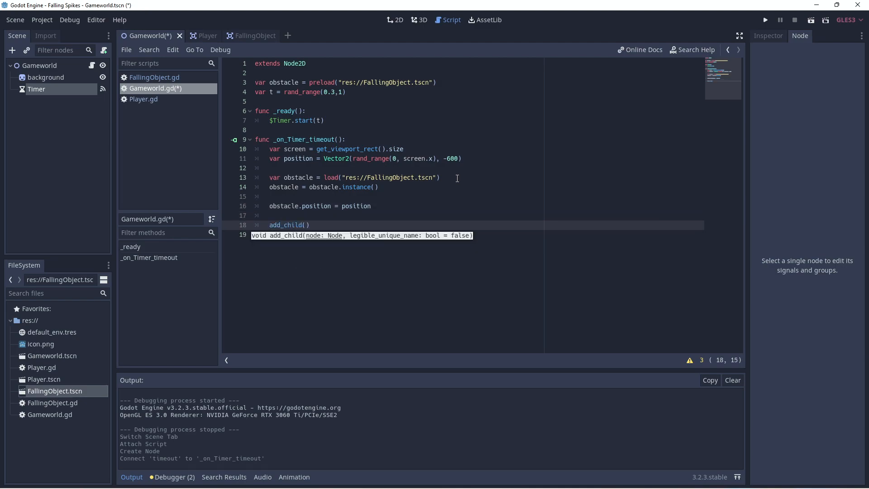
{"action": "type", "text": "o"}
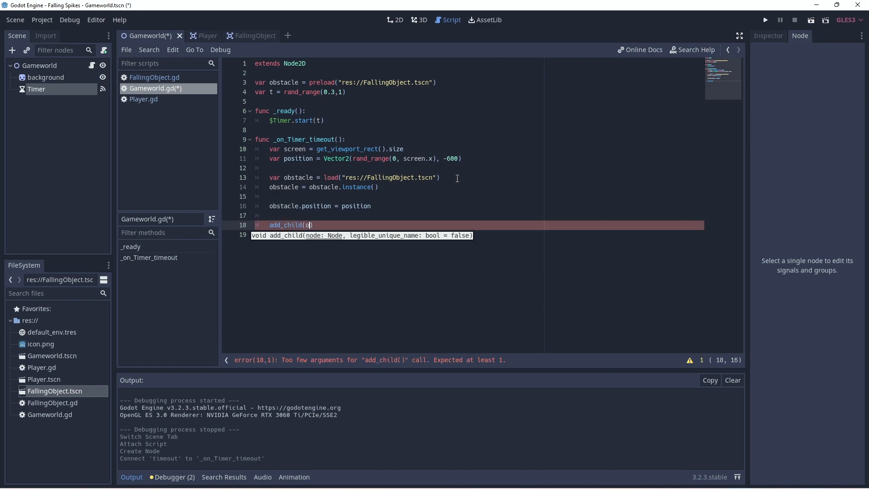
{"action": "type", "text": "bstacle"}
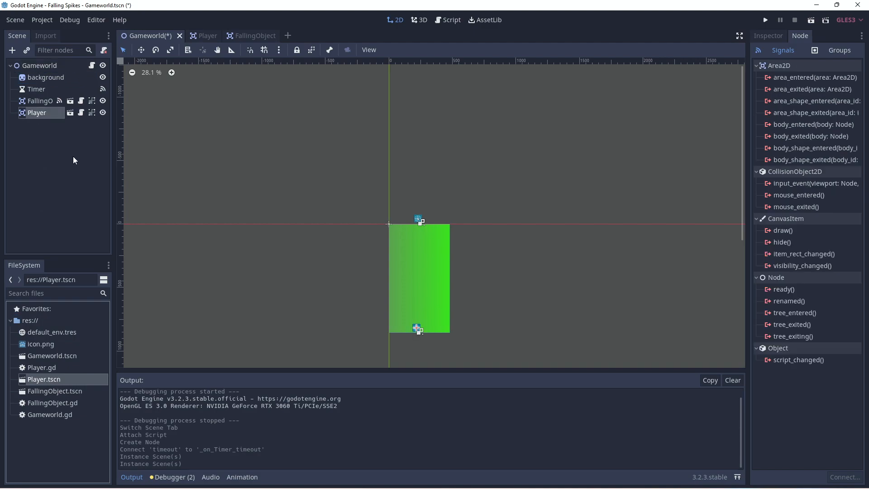
{"action": "mouse_move", "coordinate": [770, 25]}
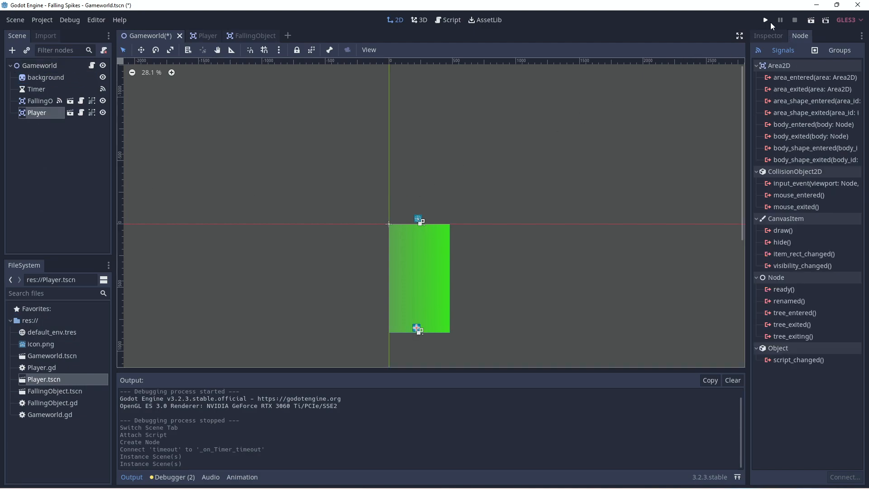
Run the project, choosing Gameworld.tscn as the main scene when prompted.
{"action": "left_click", "coordinate": [765, 19]}
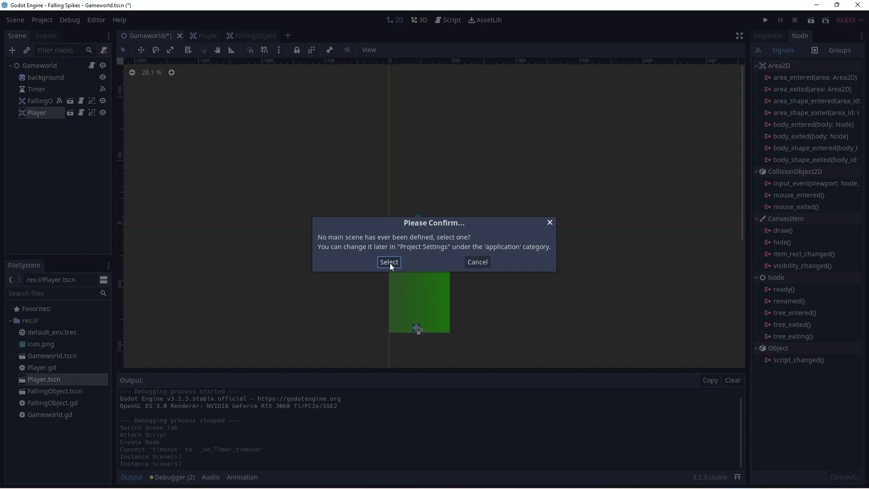
{"action": "left_click", "coordinate": [389, 262]}
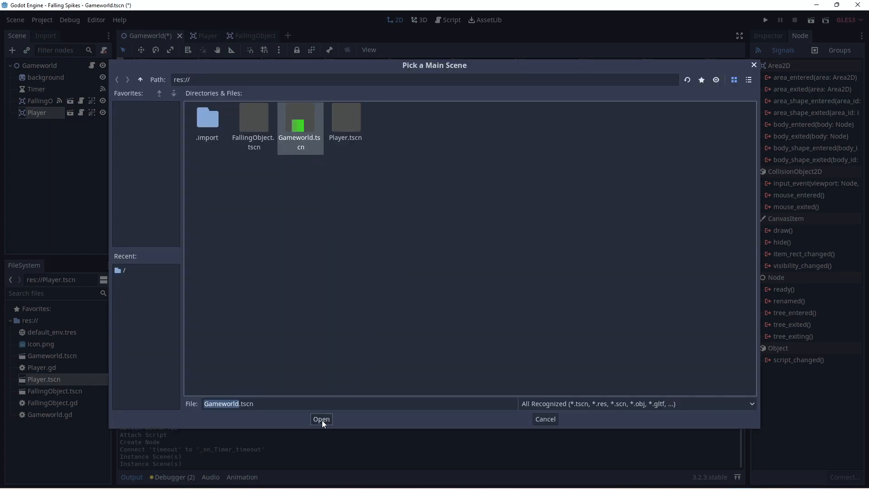
{"action": "left_click", "coordinate": [321, 418]}
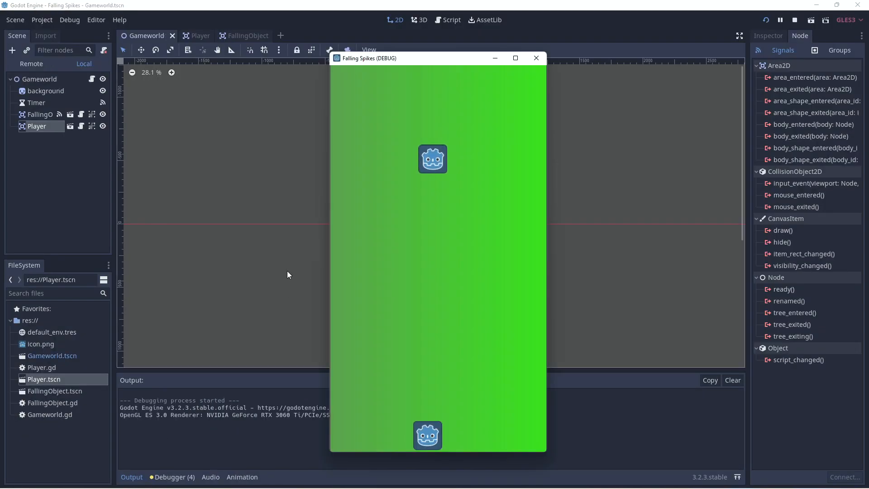